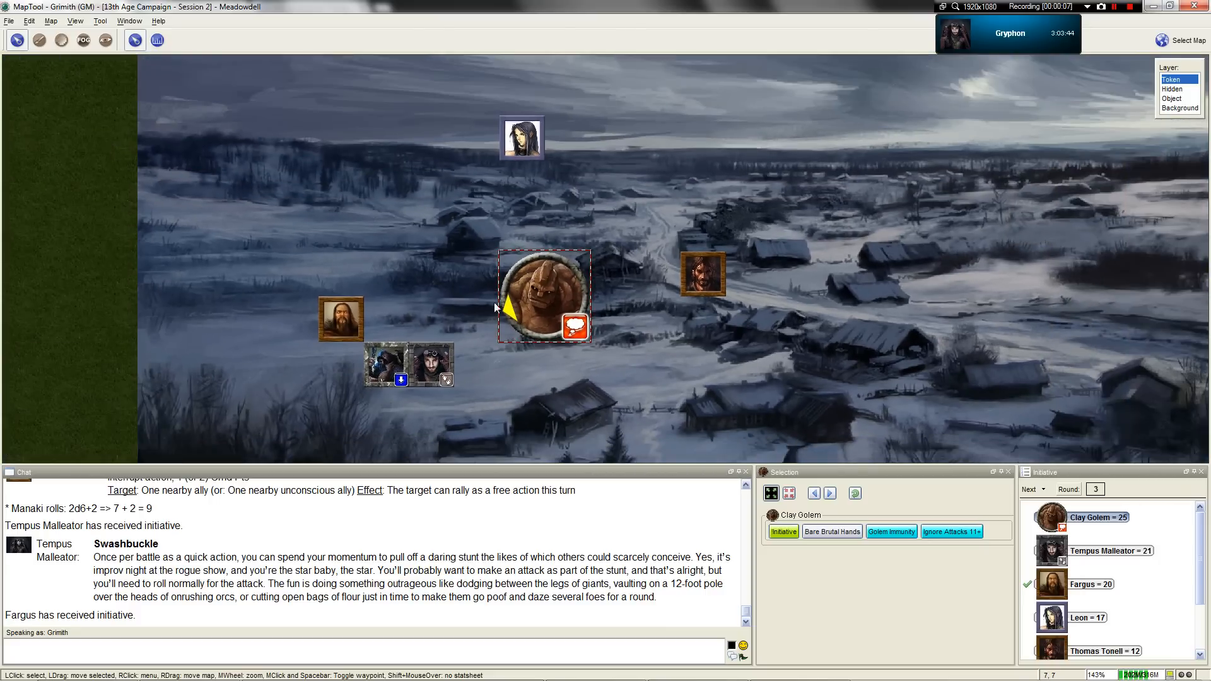
{"action": "mouse_move", "coordinate": [701, 274]}
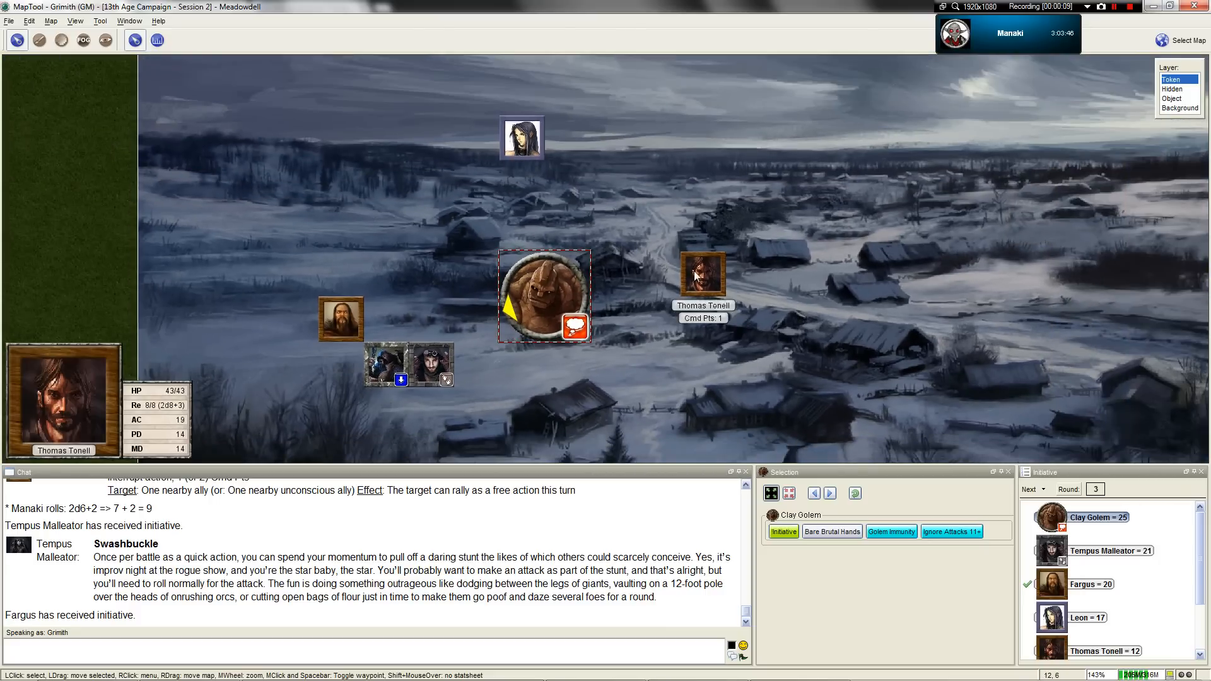
Edit the Clay Golem token and lower its hit points to 4/120.
{"action": "scroll", "scroll_direction": "up", "scroll_amount": 3}
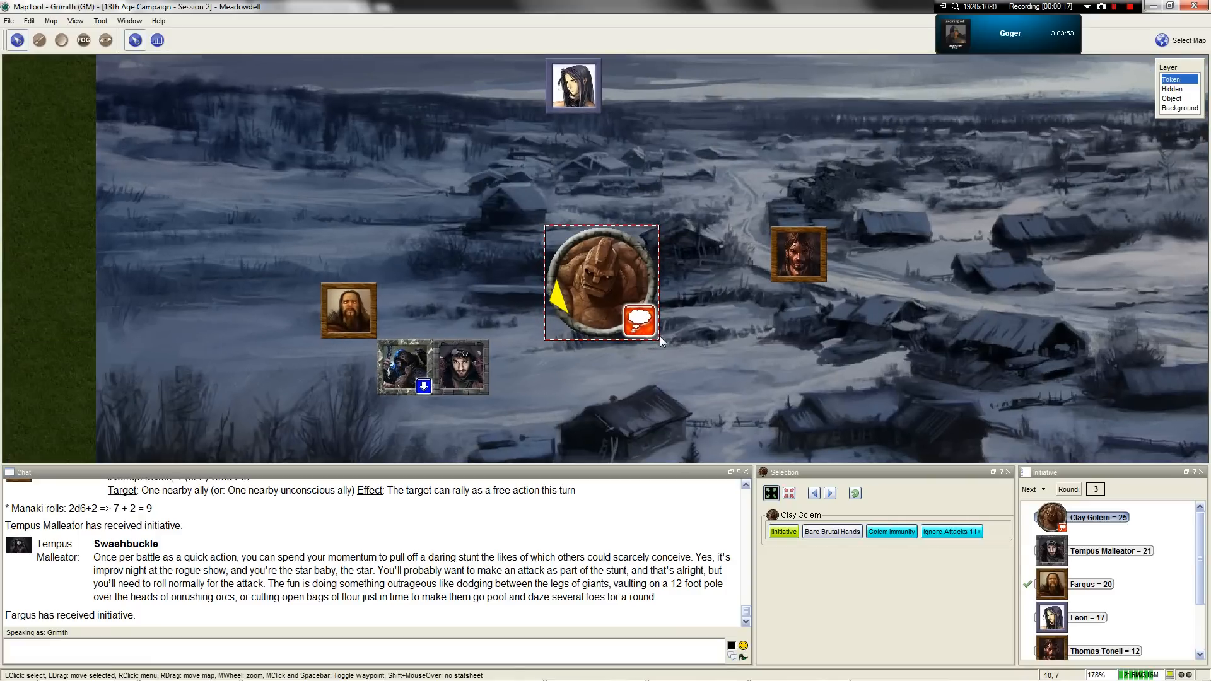
{"action": "mouse_move", "coordinate": [626, 324]}
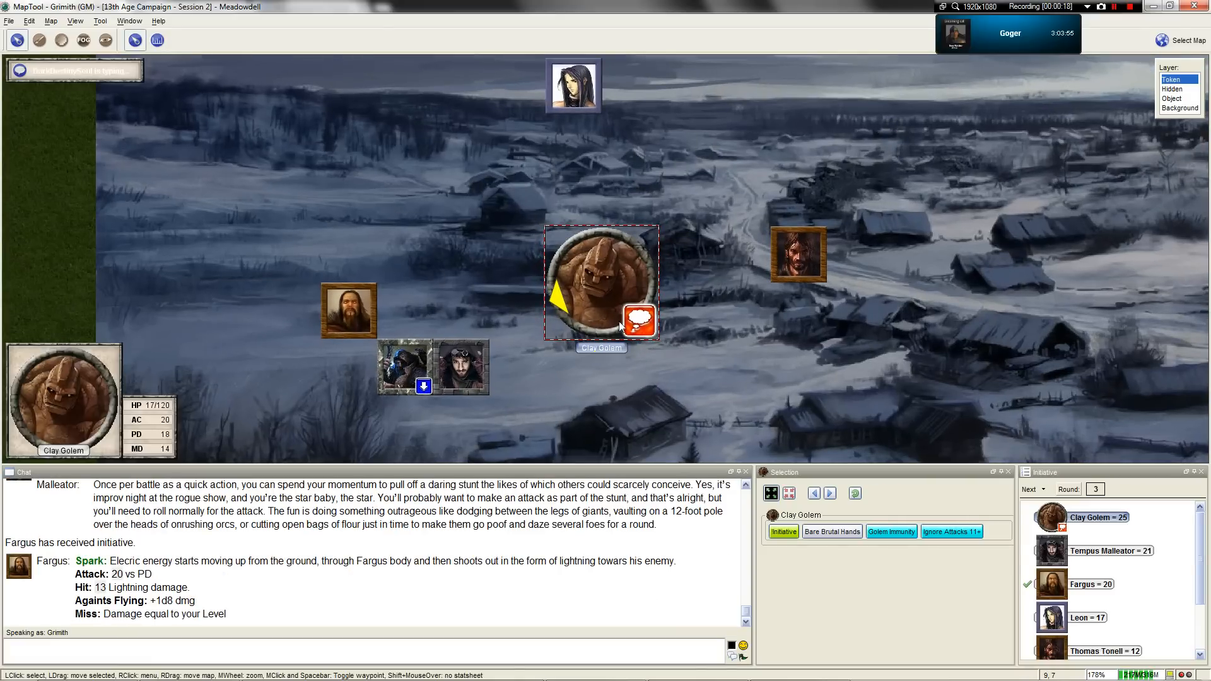
{"action": "mouse_move", "coordinate": [116, 574]}
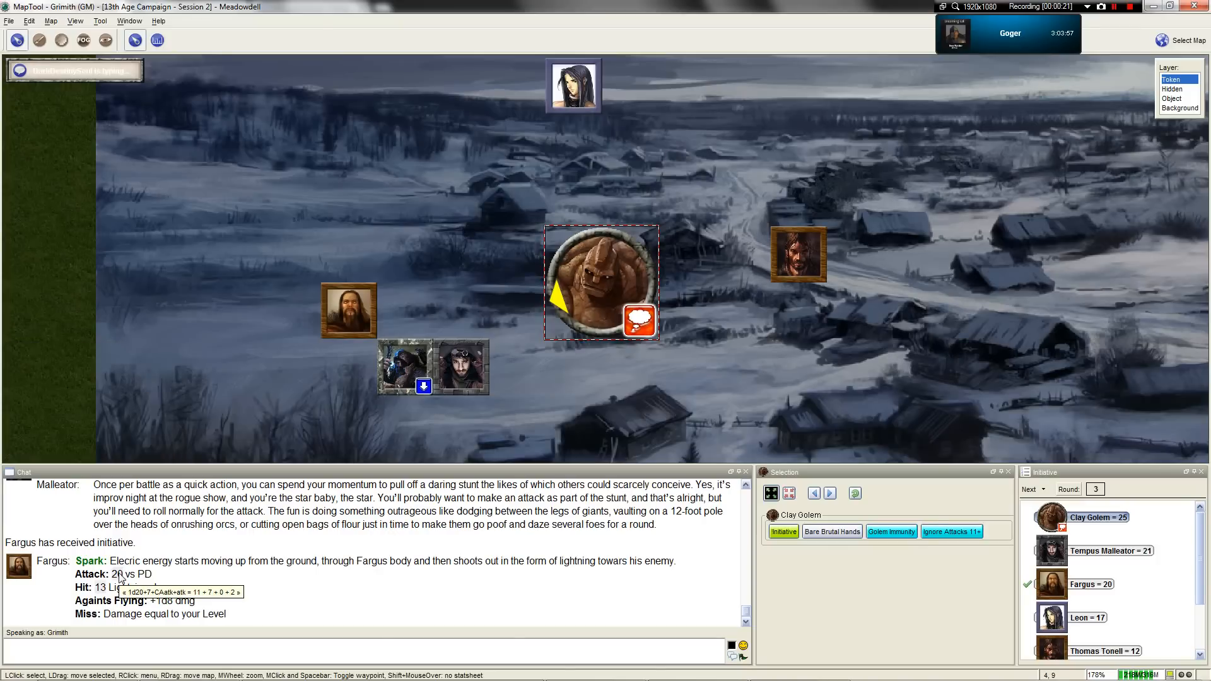
{"action": "mouse_move", "coordinate": [660, 297]}
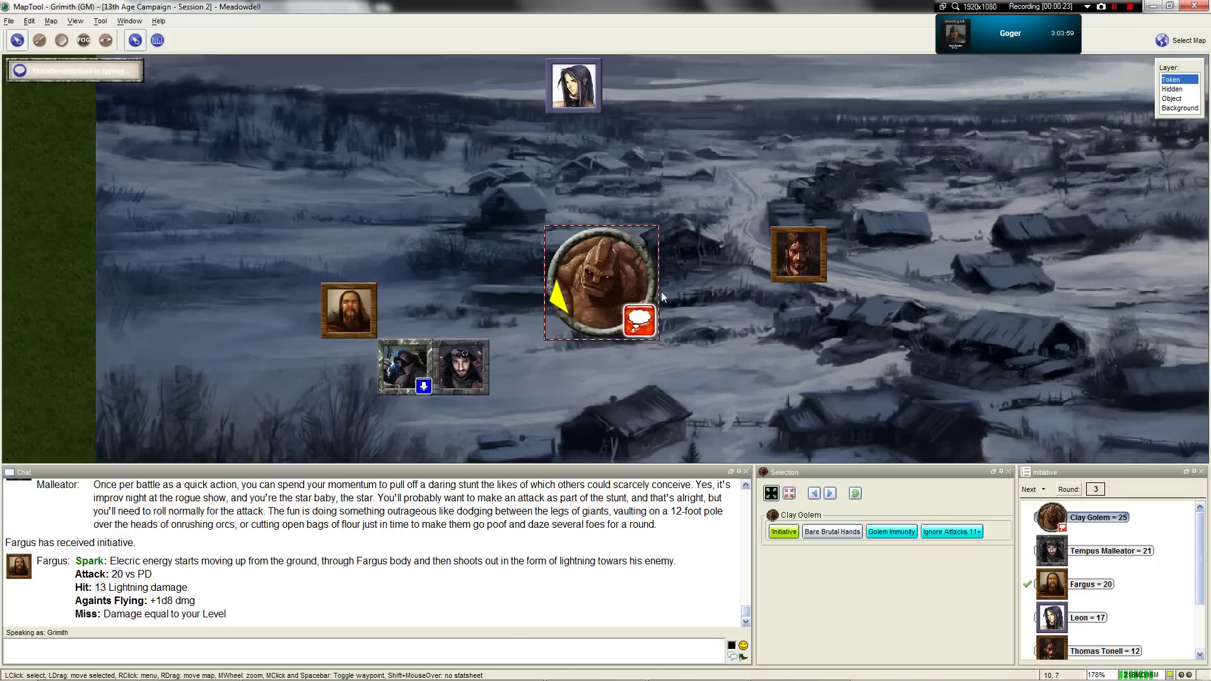
{"action": "double_click", "coordinate": [603, 282]}
{"action": "type", "text": "4/120"}
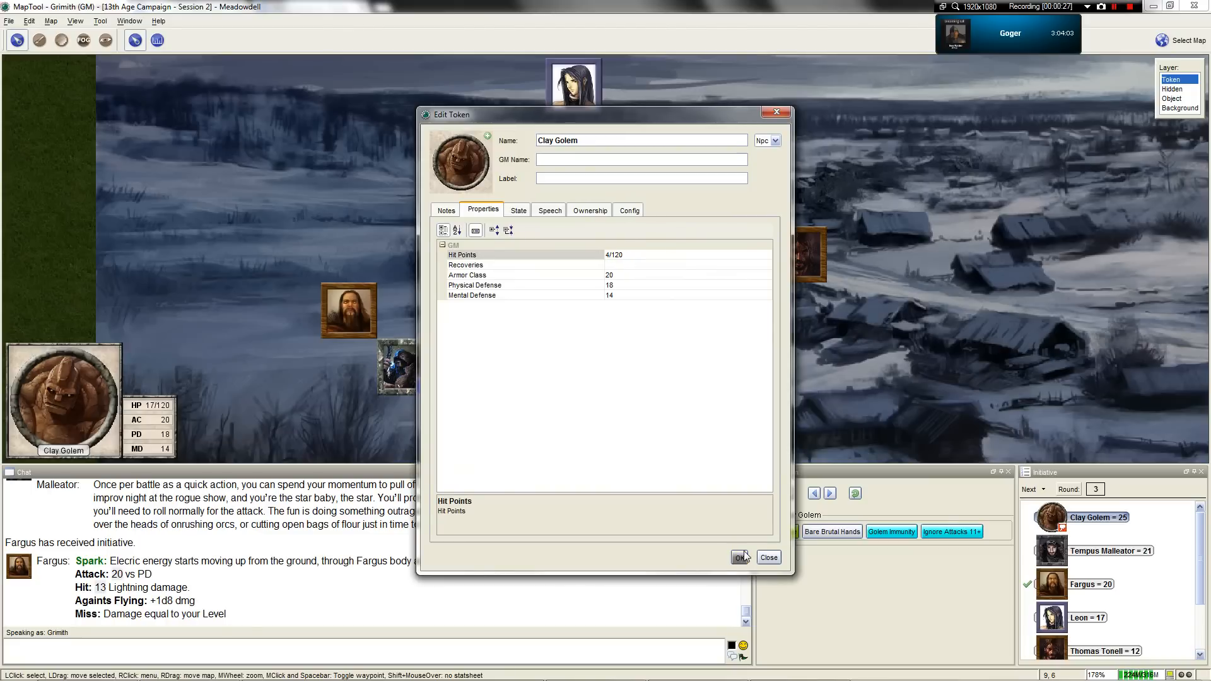
{"action": "left_click", "coordinate": [739, 556]}
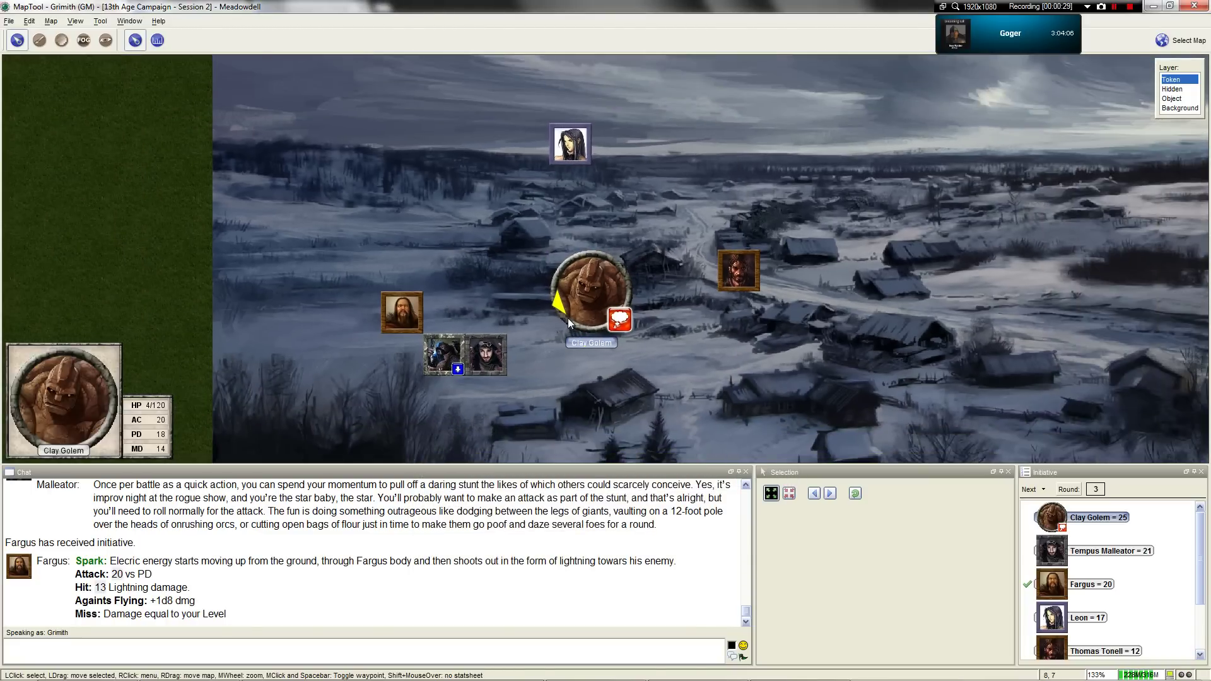
Toggle the golem's Dead state on and off, then add a blood-drop status marker.
{"action": "right_click", "coordinate": [593, 289]}
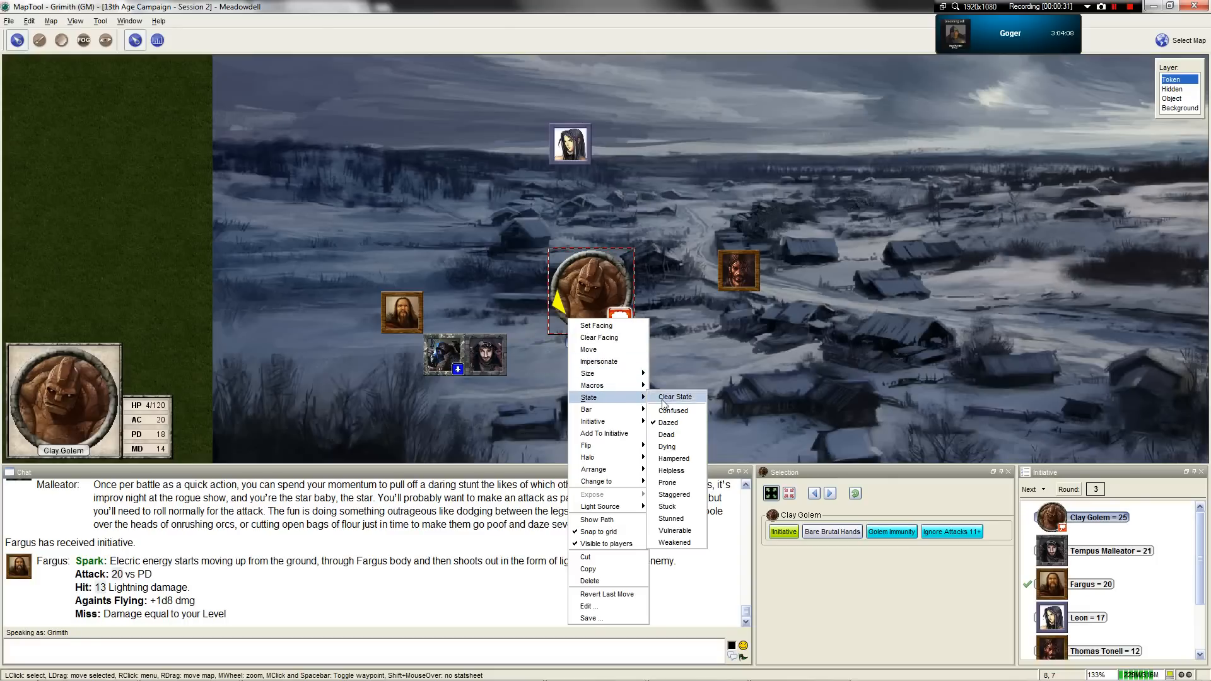
{"action": "left_click", "coordinate": [666, 434]}
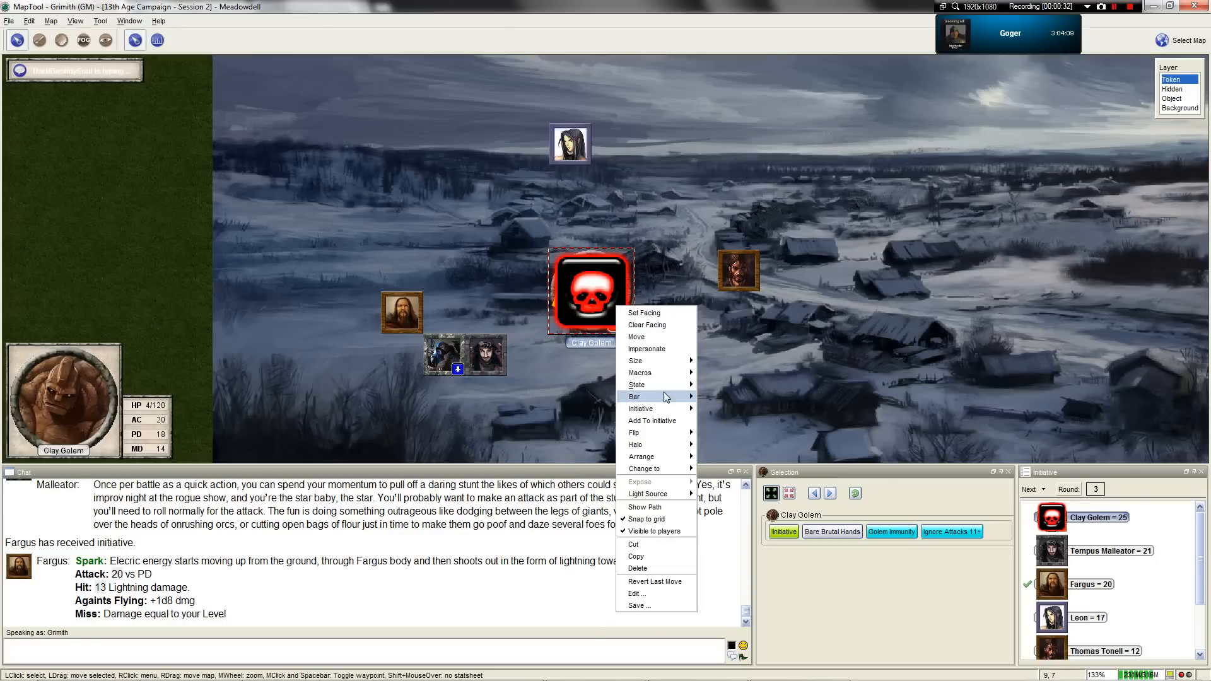
{"action": "left_click", "coordinate": [637, 384]}
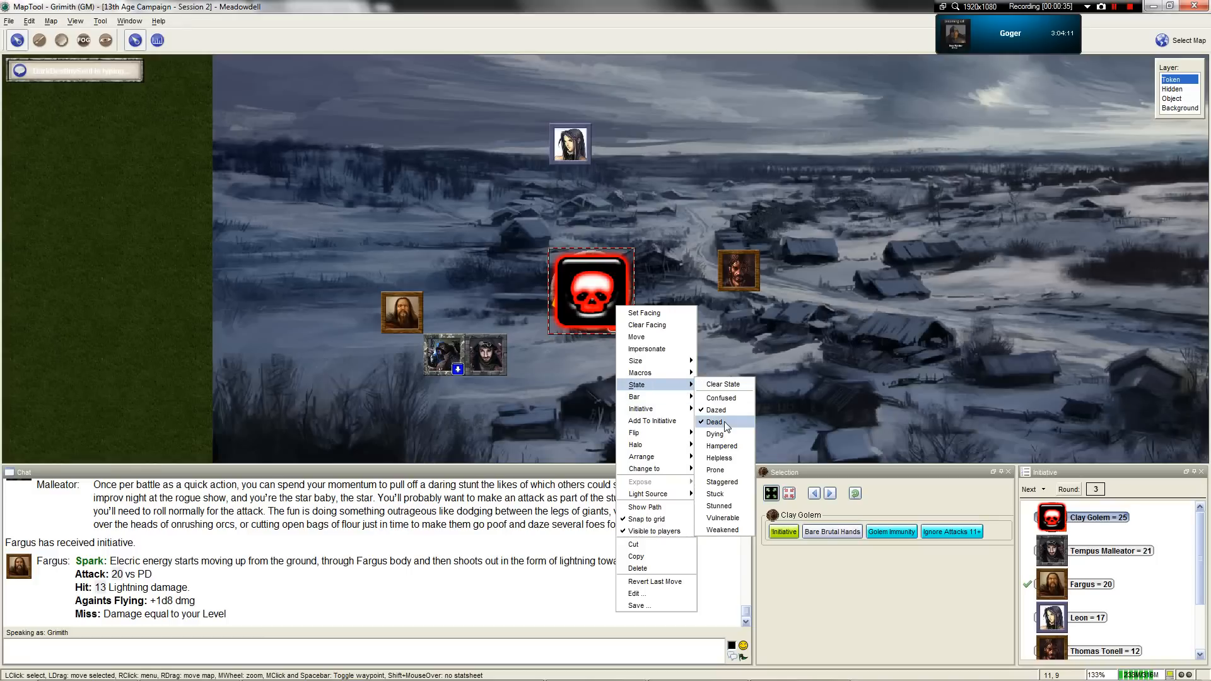
{"action": "left_click", "coordinate": [713, 422]}
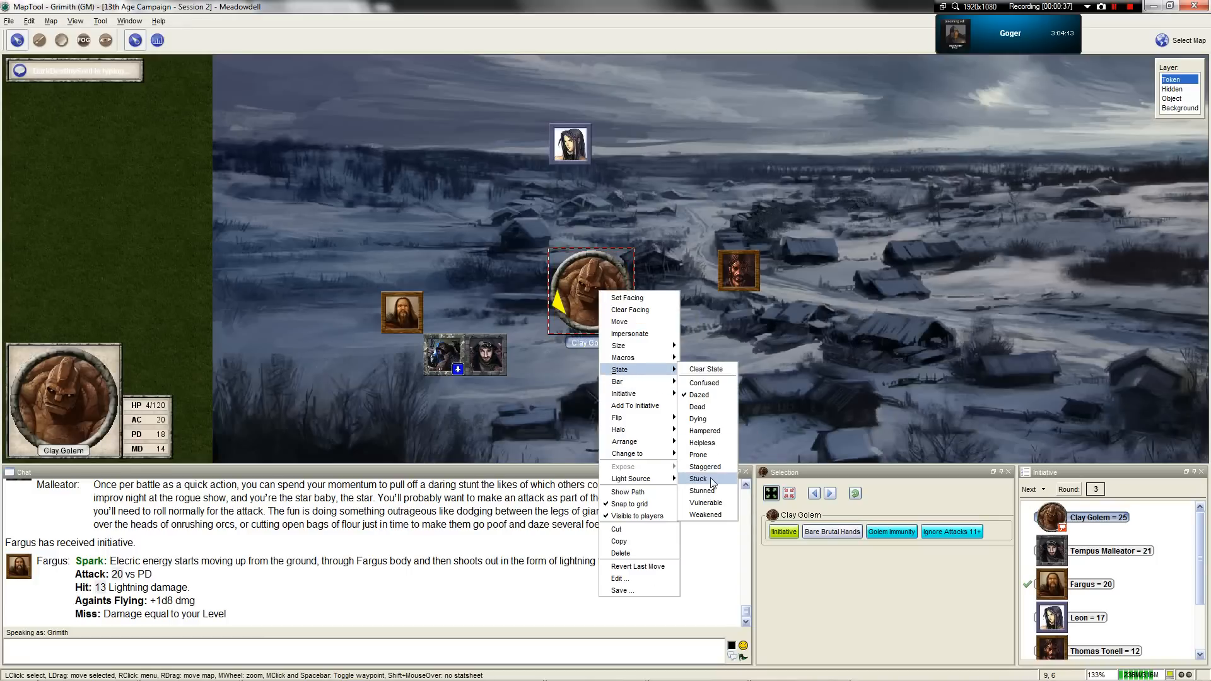
{"action": "left_click", "coordinate": [697, 478]}
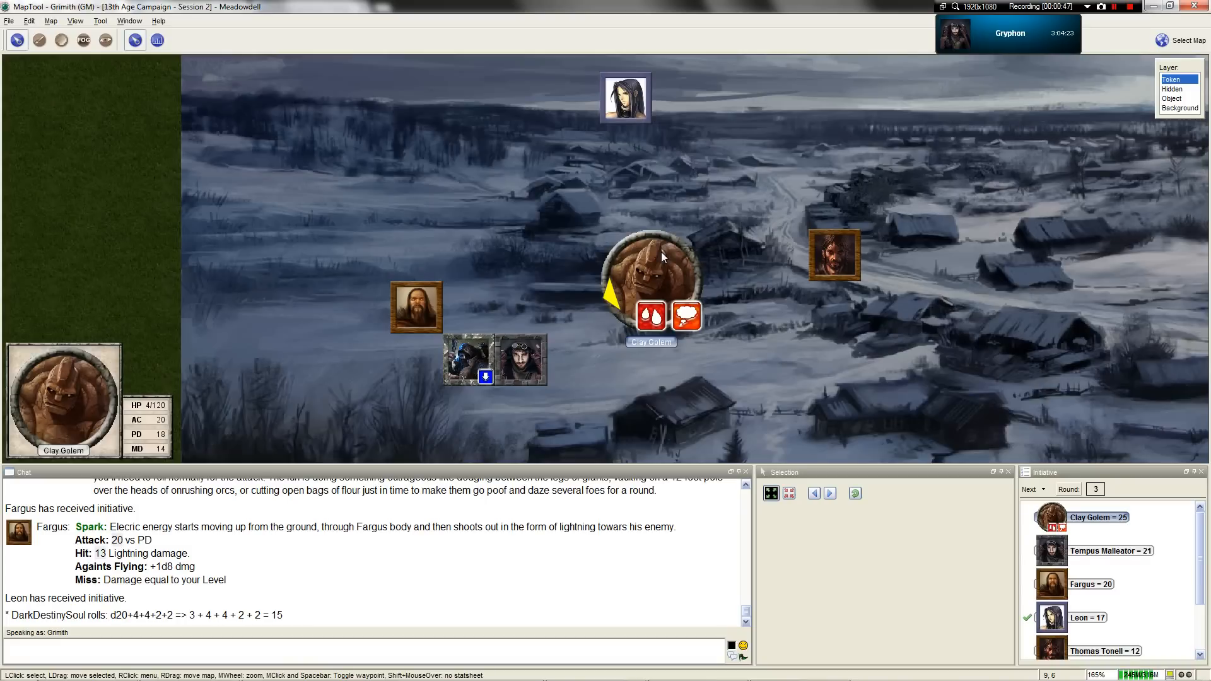
{"action": "double_click", "coordinate": [651, 275]}
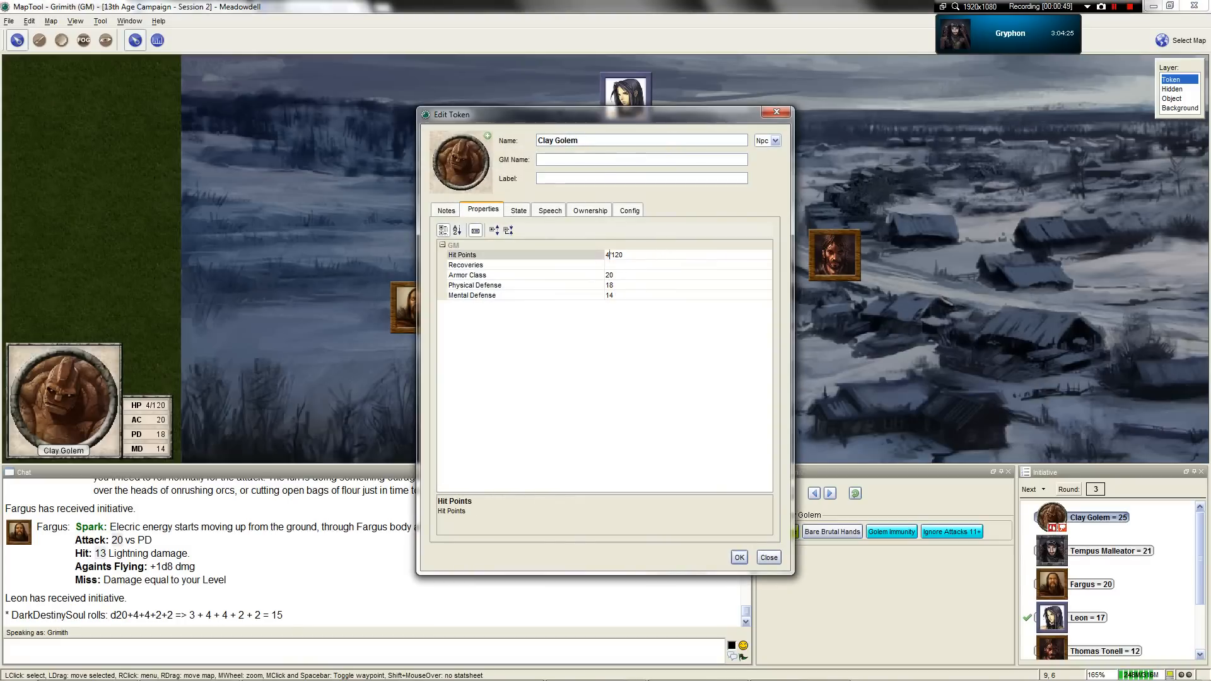
{"action": "left_click", "coordinate": [767, 557]}
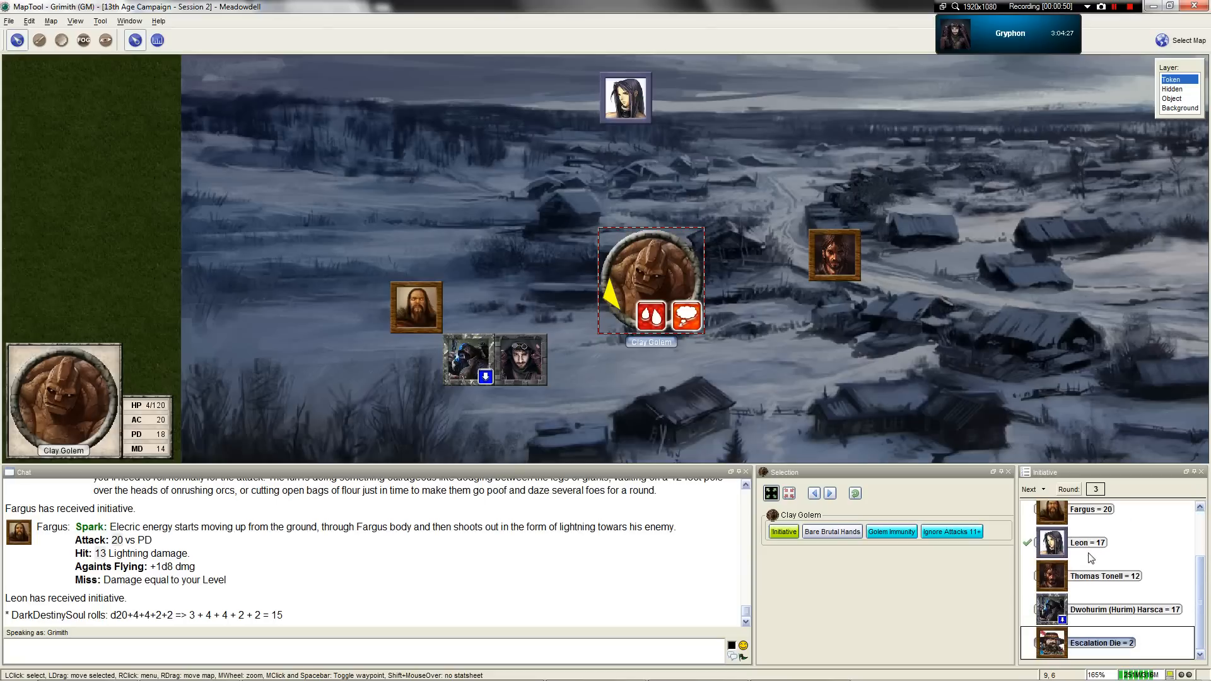
{"action": "left_click", "coordinate": [1028, 490]}
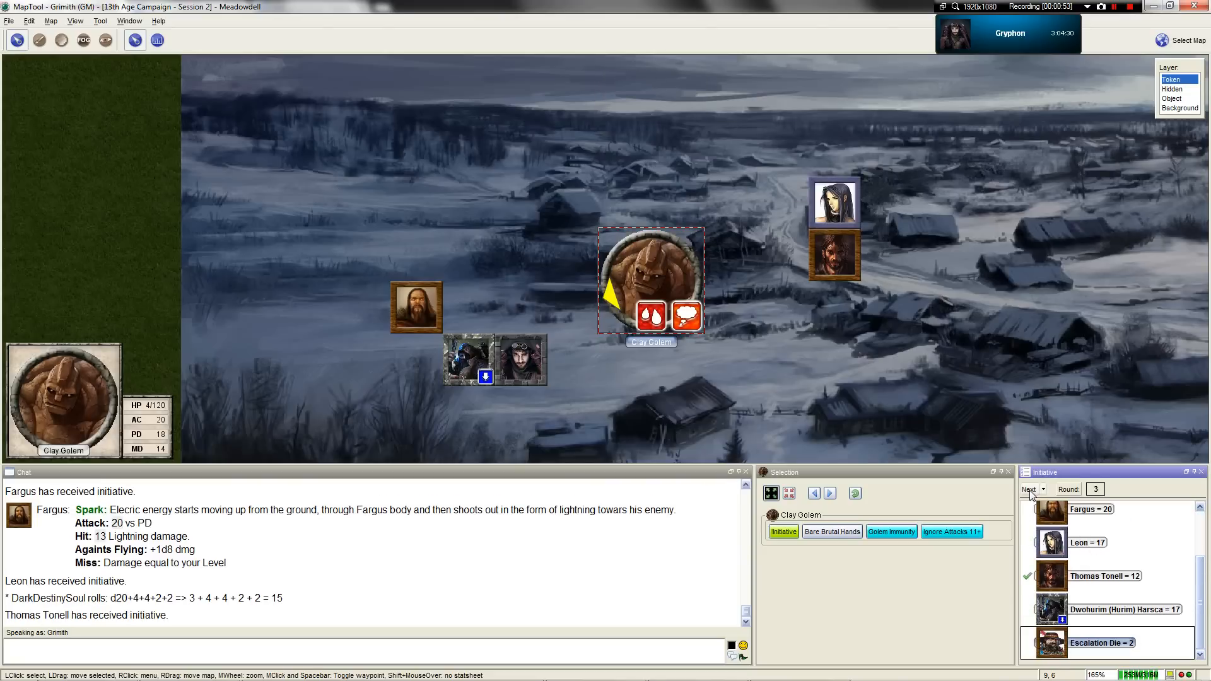
{"action": "scroll", "scroll_direction": "up", "scroll_amount": 3}
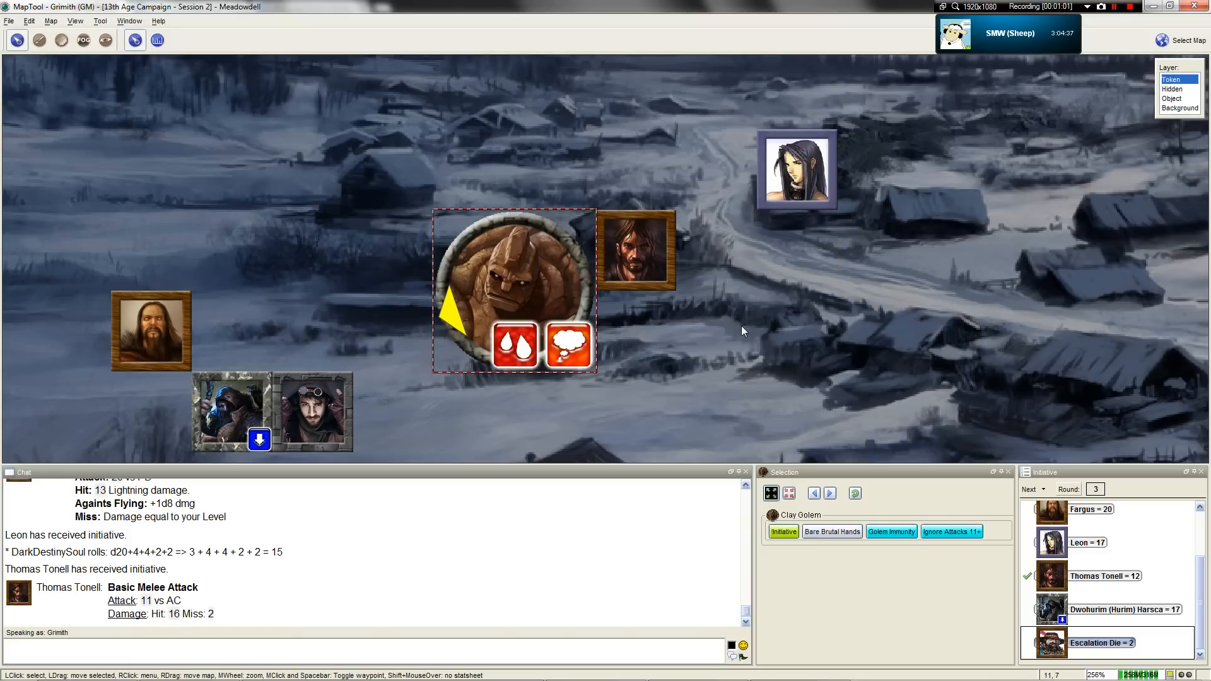
{"action": "mouse_move", "coordinate": [151, 601]}
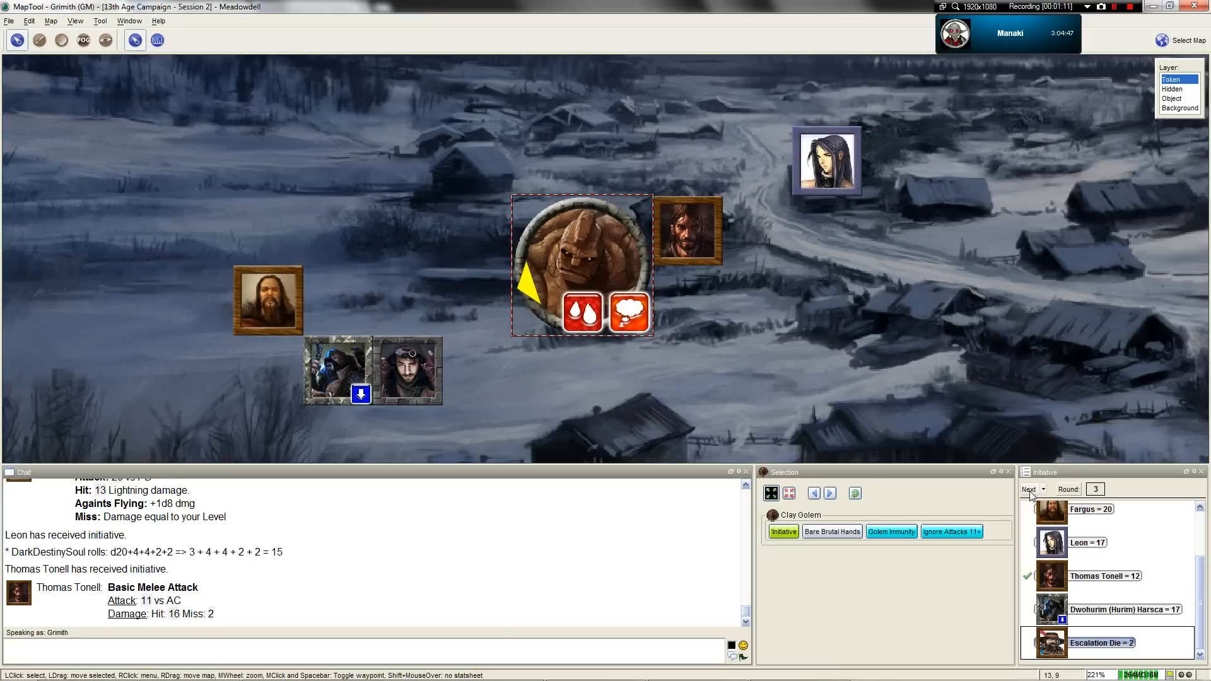
{"action": "mouse_move", "coordinate": [549, 288]}
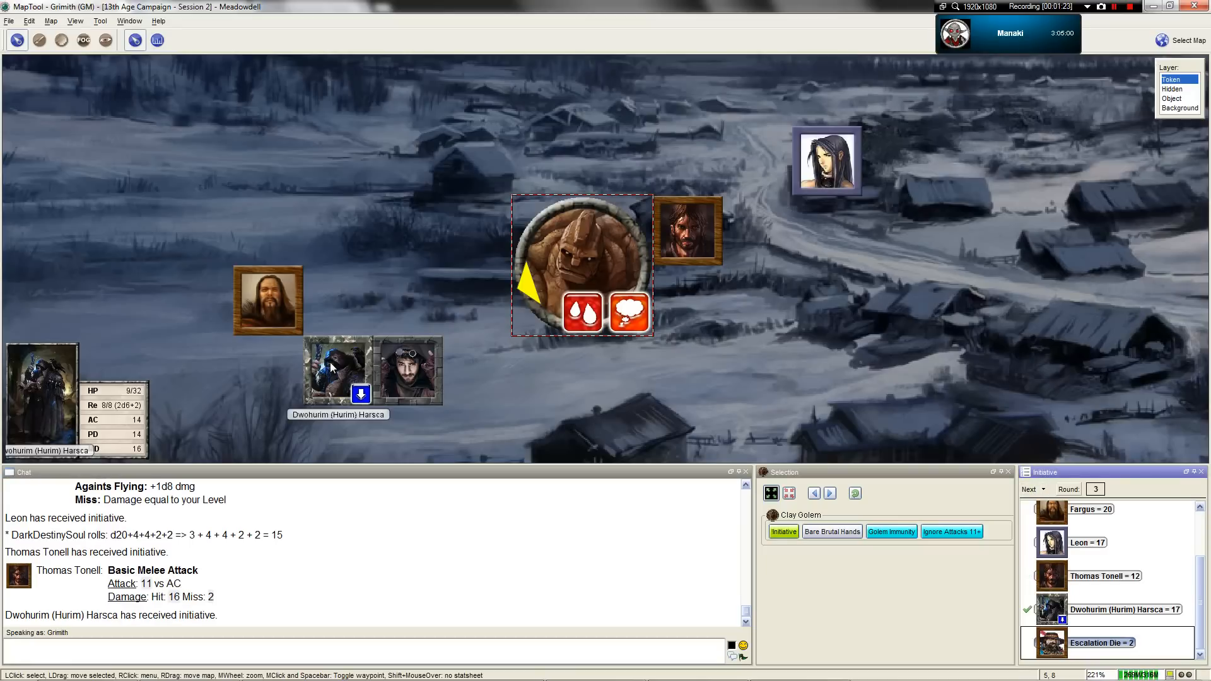
{"action": "scroll", "scroll_direction": "up", "scroll_amount": 3}
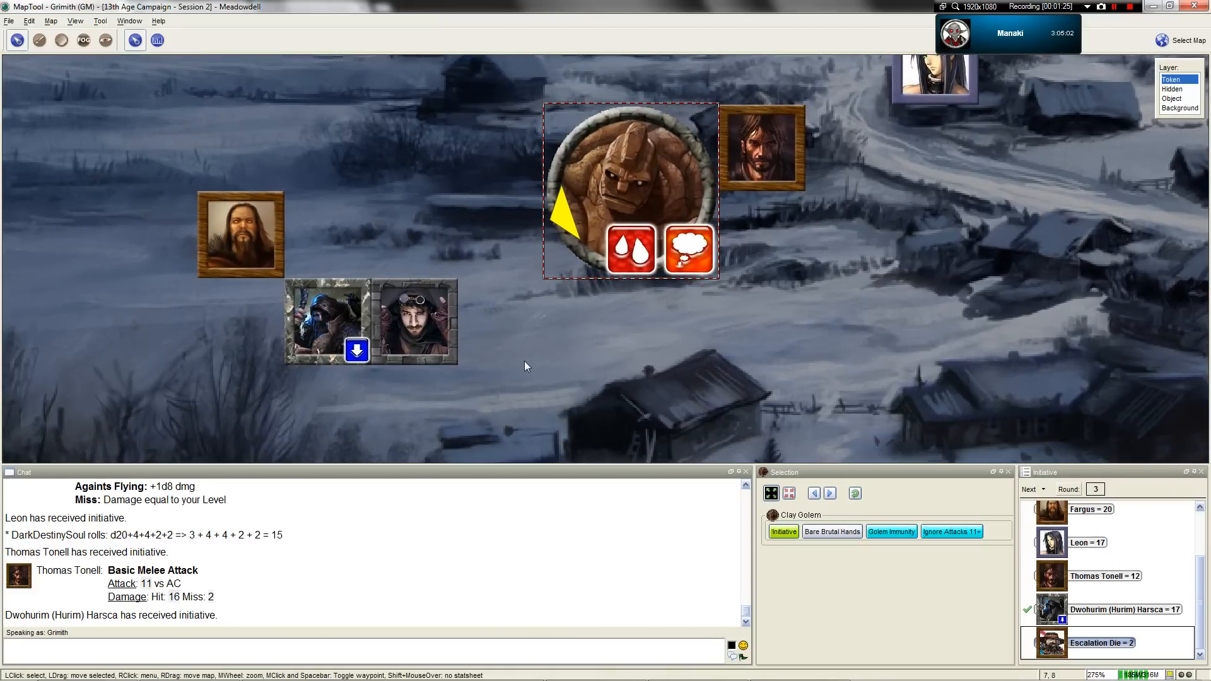
{"action": "mouse_move", "coordinate": [535, 365]}
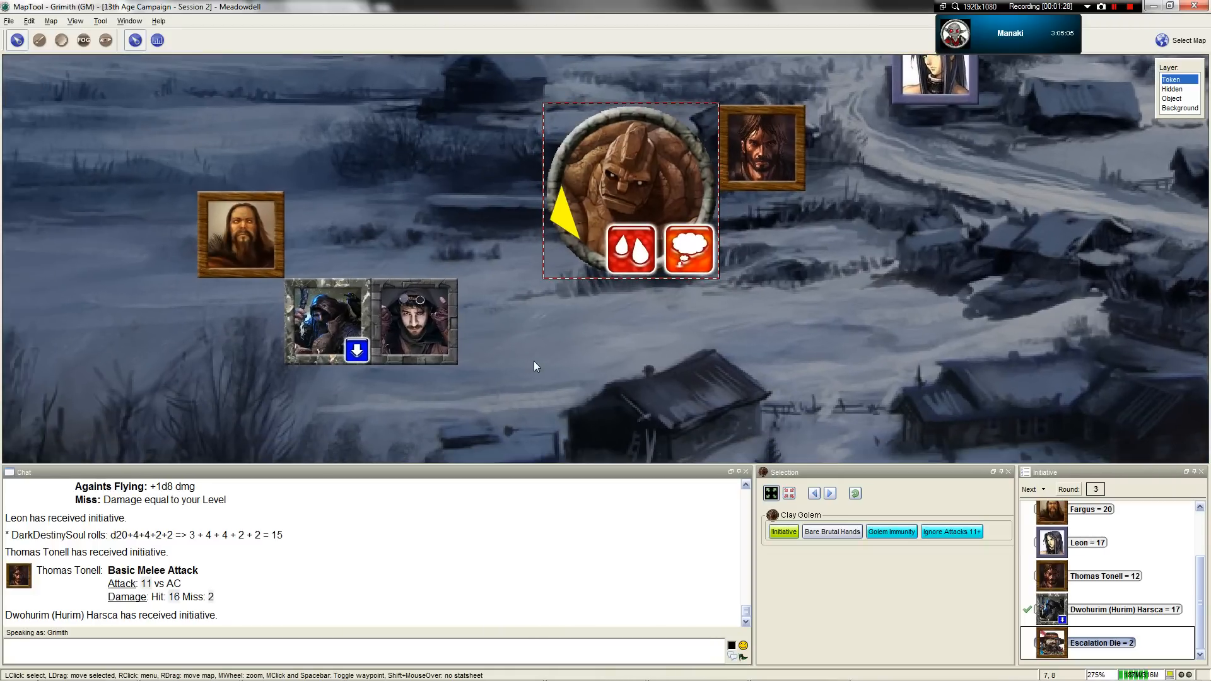
{"action": "scroll", "scroll_direction": "down", "scroll_amount": 3}
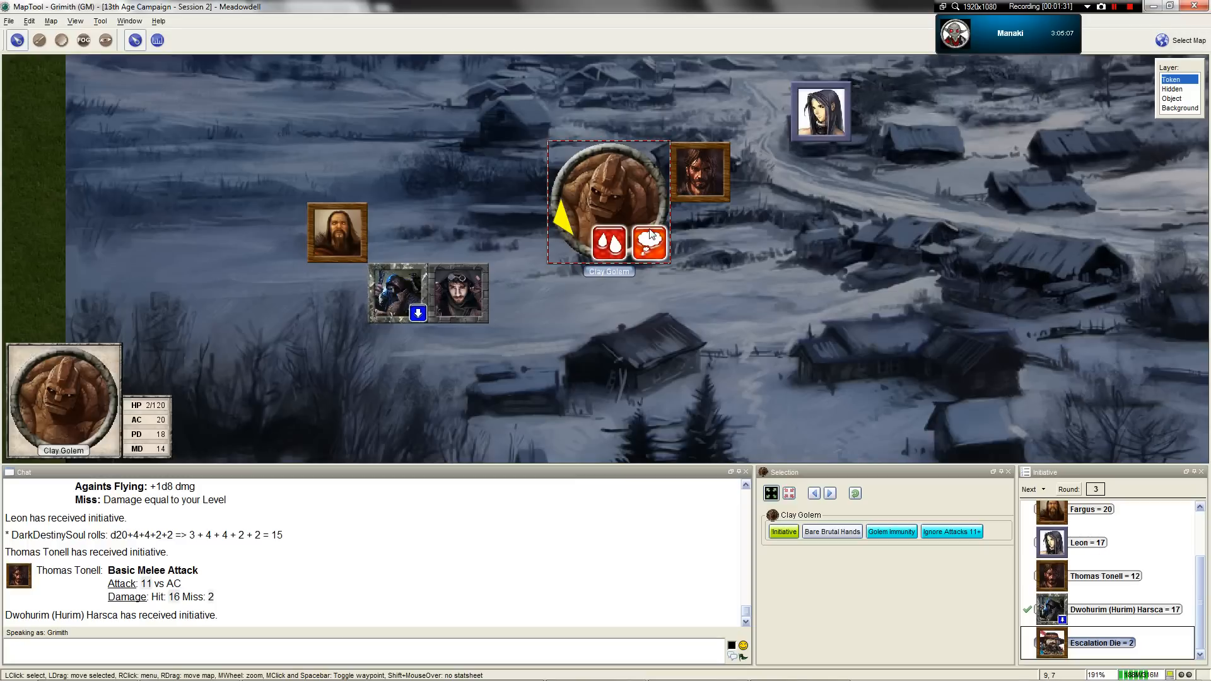
Set the Clay Golem token's state to Dead and adjust the map zoom.
{"action": "scroll", "scroll_direction": "up", "scroll_amount": 3}
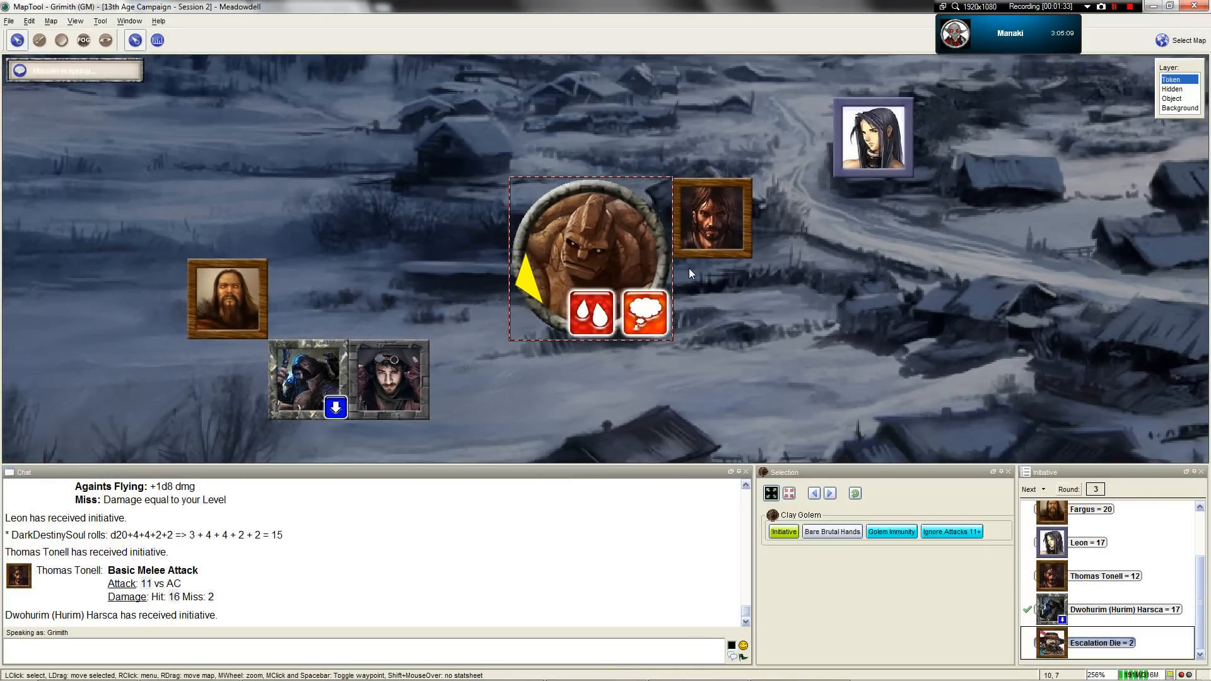
{"action": "scroll", "scroll_direction": "up", "scroll_amount": 3}
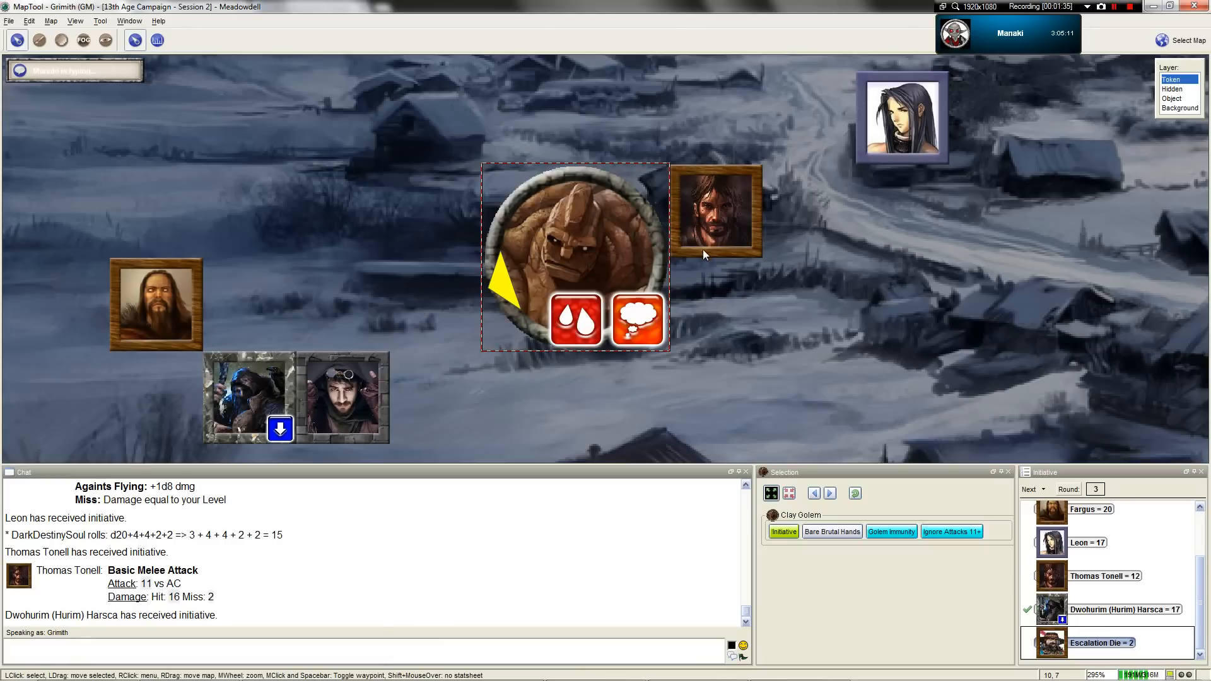
{"action": "mouse_move", "coordinate": [704, 254]}
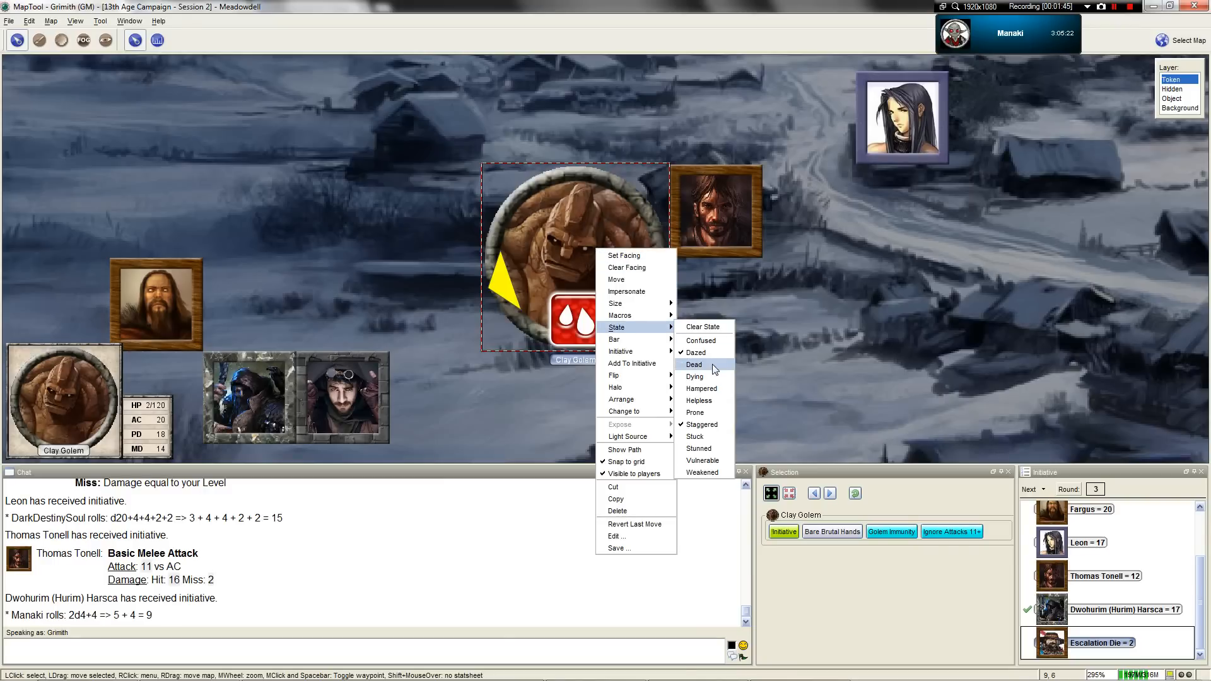
{"action": "left_click", "coordinate": [694, 365]}
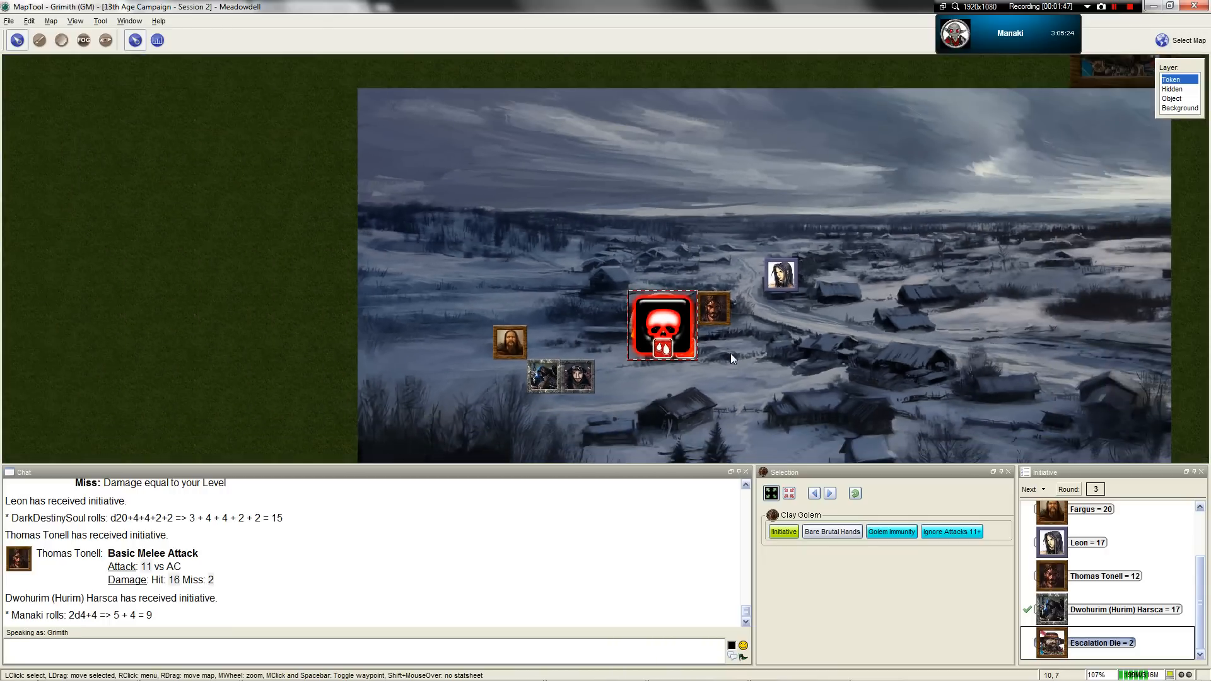
{"action": "scroll", "scroll_direction": "up", "scroll_amount": 3}
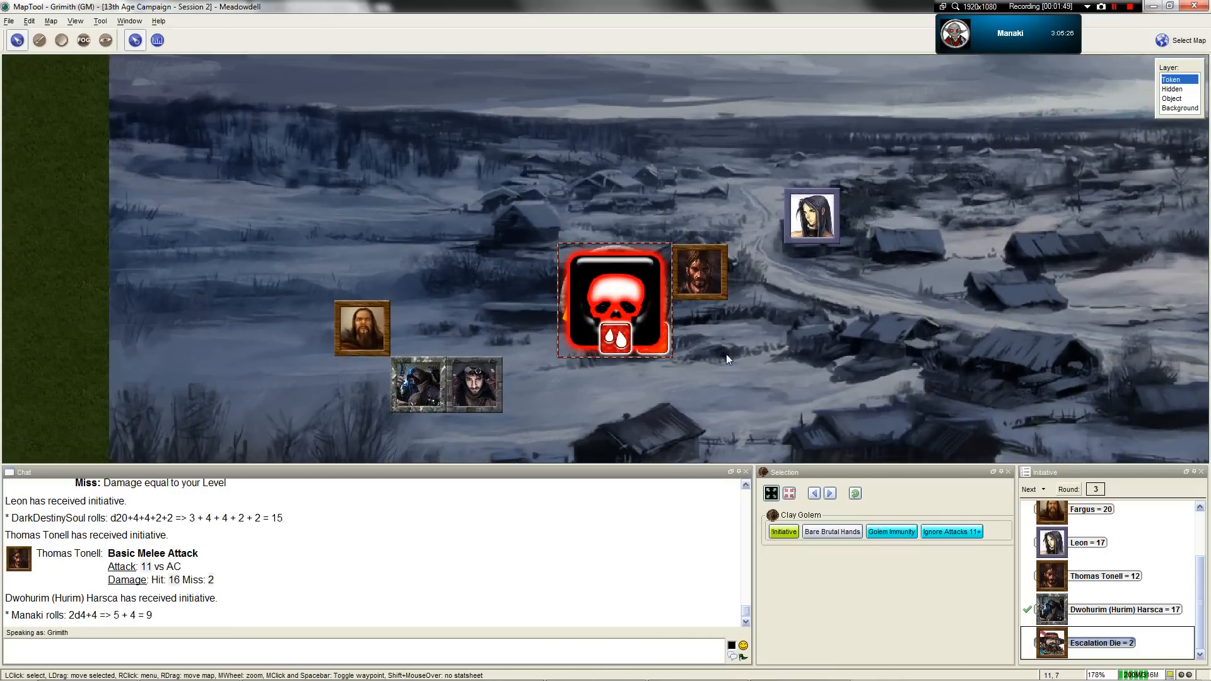
{"action": "scroll", "scroll_direction": "down", "scroll_amount": 3}
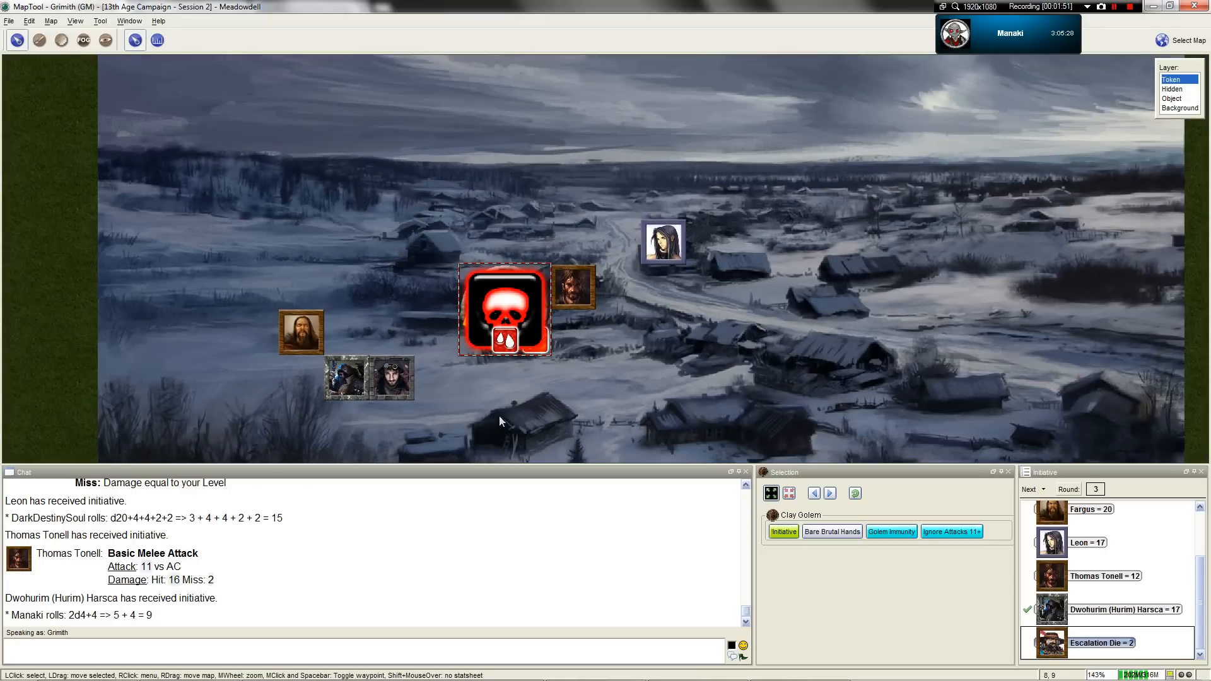
{"action": "mouse_move", "coordinate": [587, 396]}
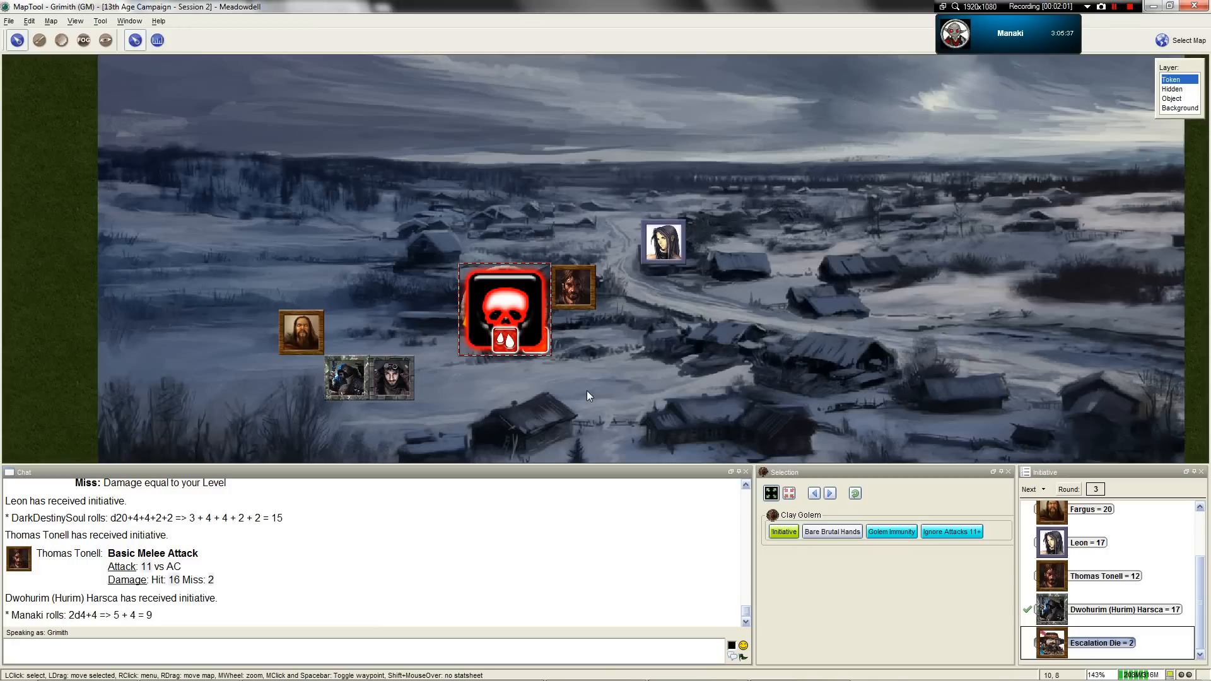
{"action": "mouse_move", "coordinate": [649, 360]}
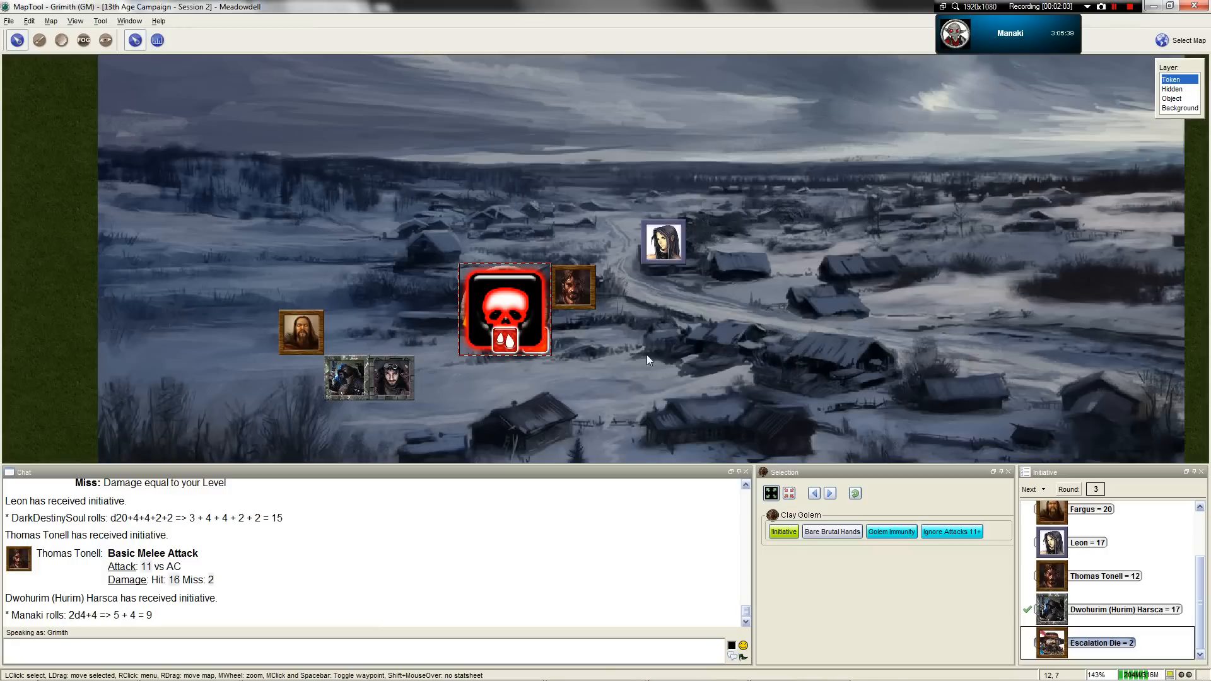
Clear the golem's Dead marker and restore its hit points to 120/120.
{"action": "scroll", "scroll_direction": "down", "scroll_amount": 3}
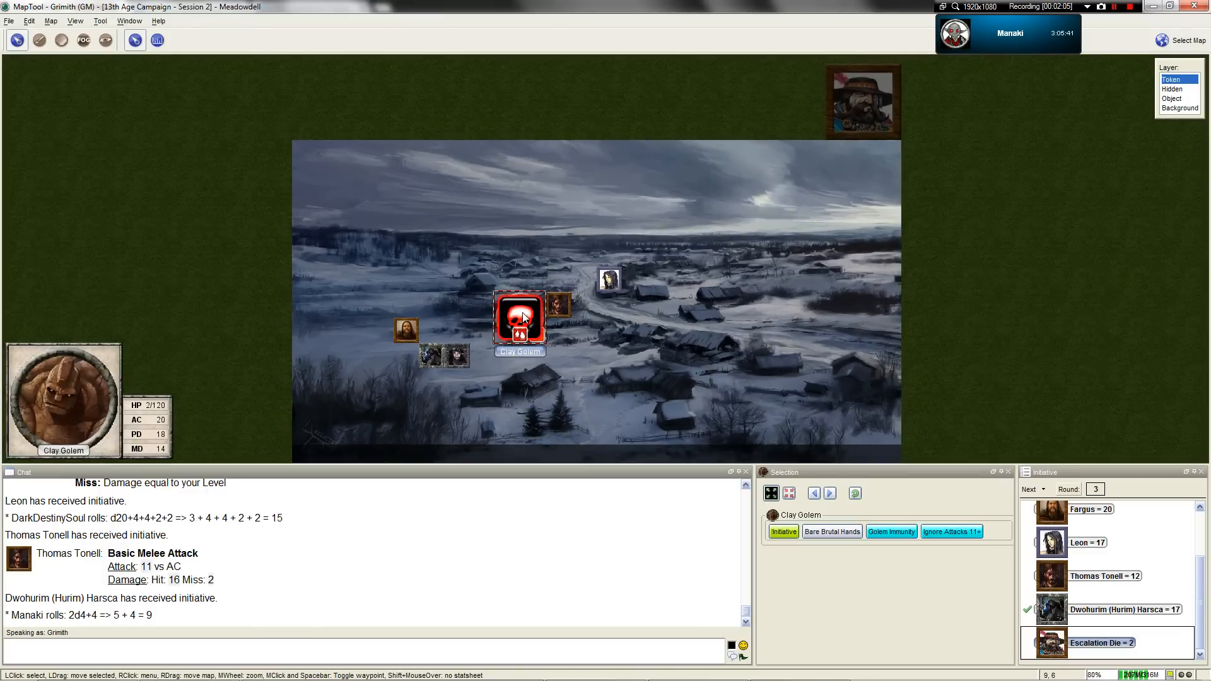
{"action": "right_click", "coordinate": [751, 139]}
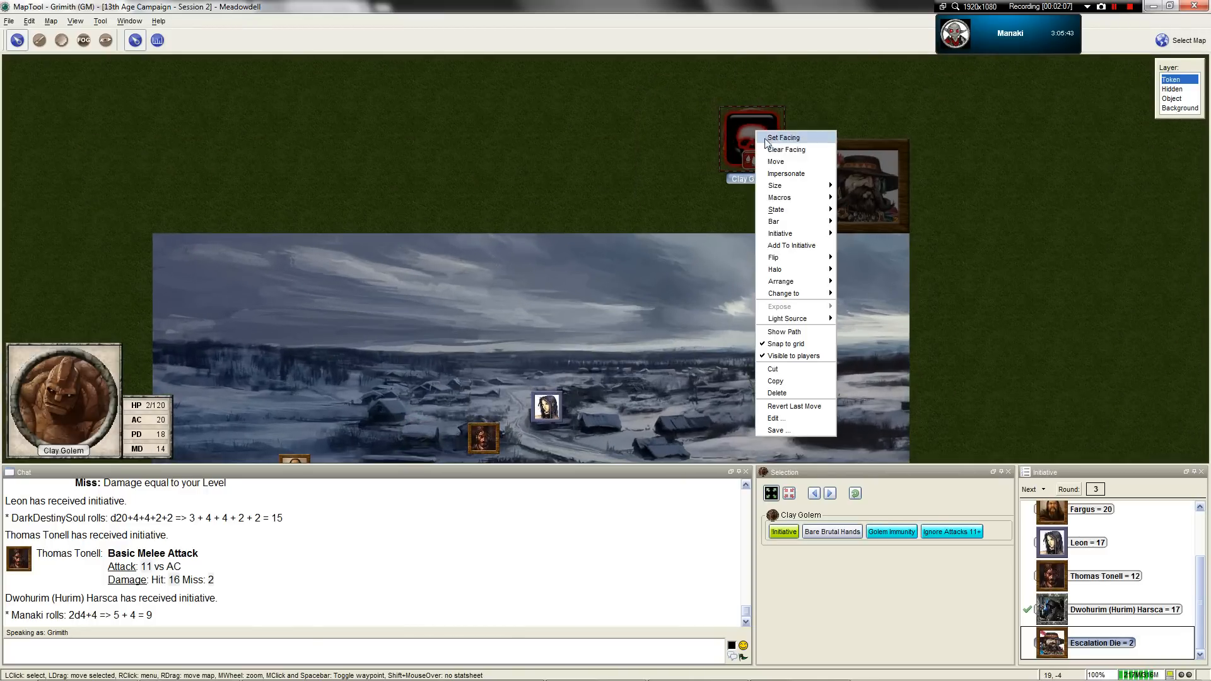
{"action": "left_click", "coordinate": [785, 149]}
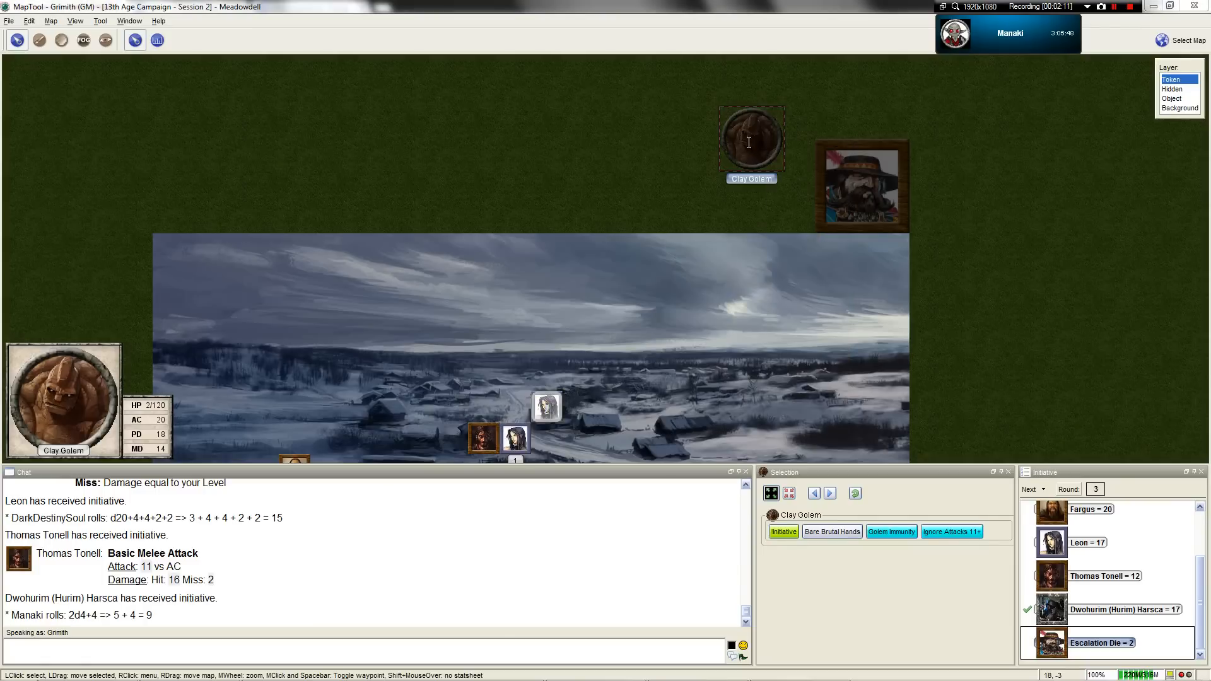
{"action": "double_click", "coordinate": [750, 138]}
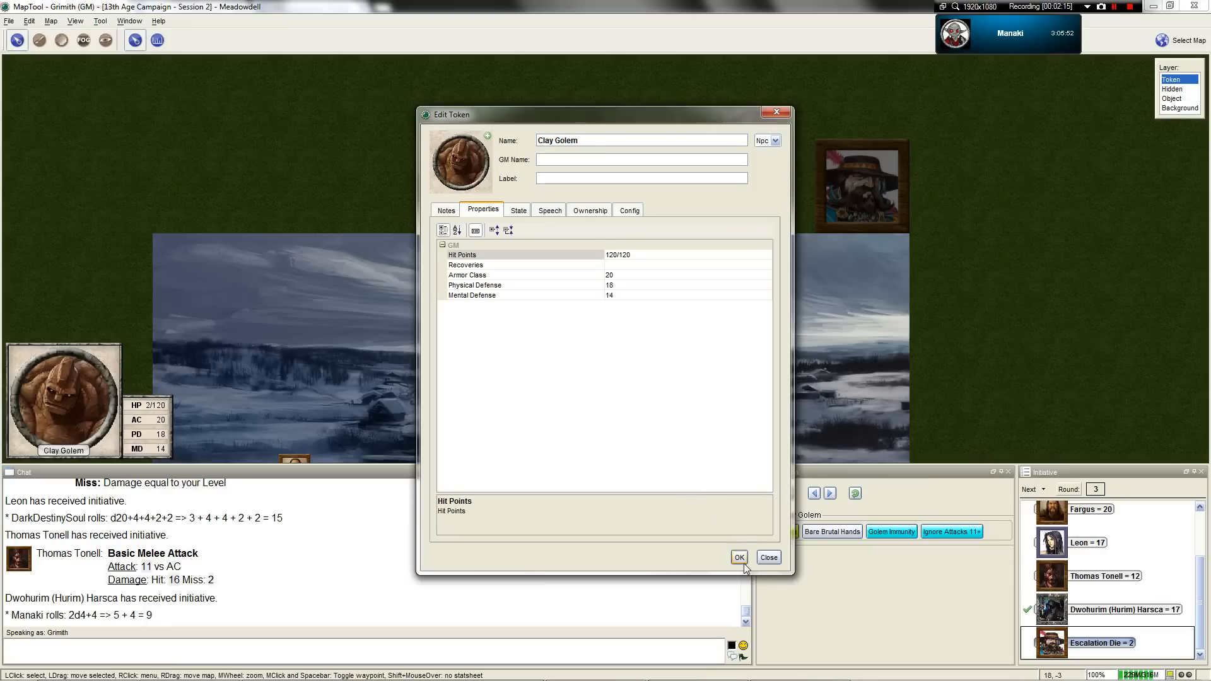
{"action": "left_click", "coordinate": [739, 557]}
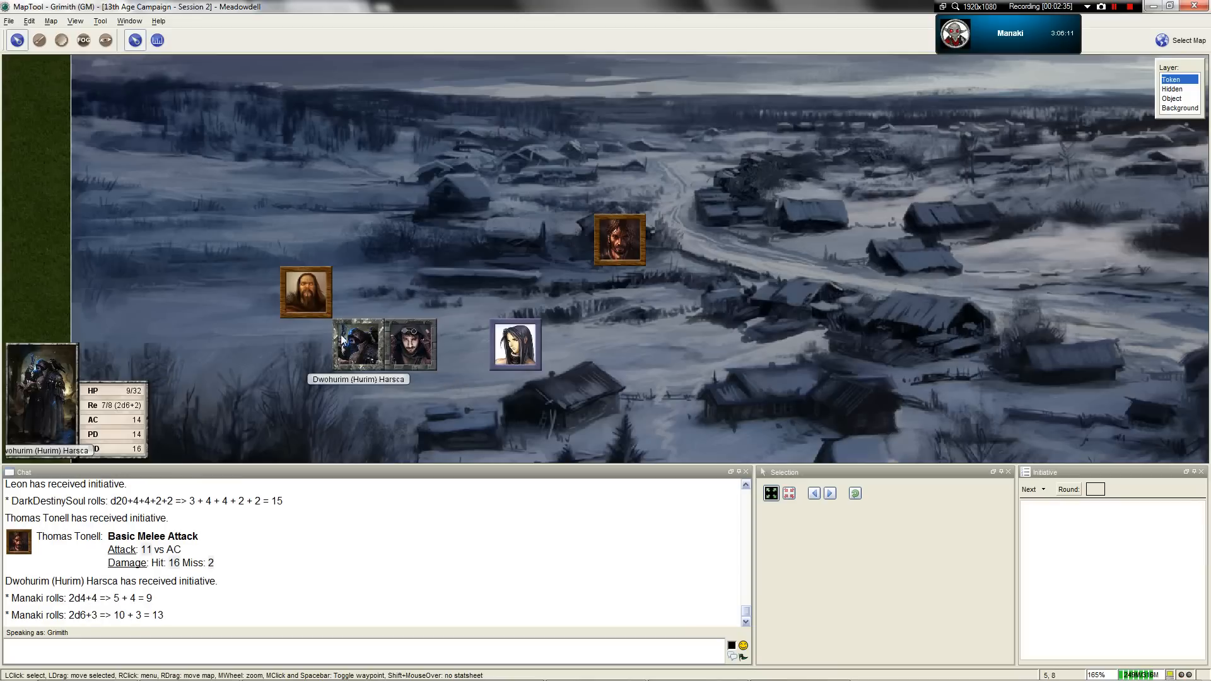
Scroll the village map view before moving to the encounter document.
{"action": "scroll", "scroll_direction": "down", "scroll_amount": 3}
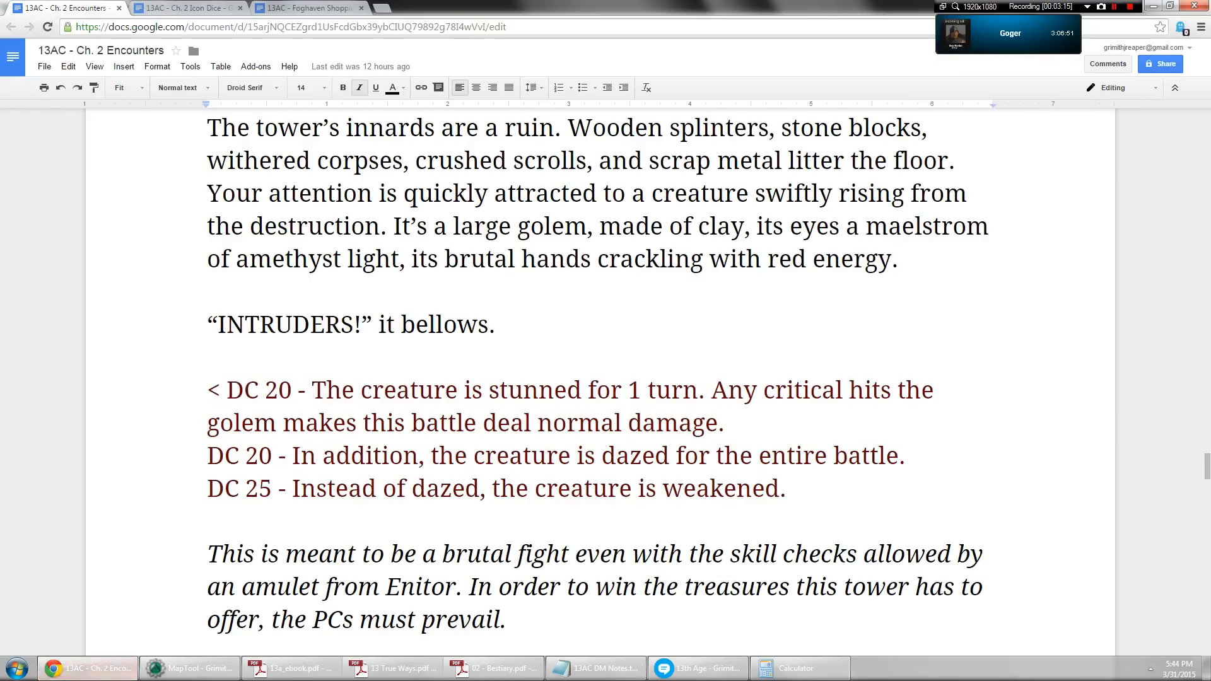
Scroll the Ch. 2 Encounters doc to the end of Encounter #6 and the Encounter #7 heading.
{"action": "scroll", "scroll_direction": "down", "scroll_amount": 3}
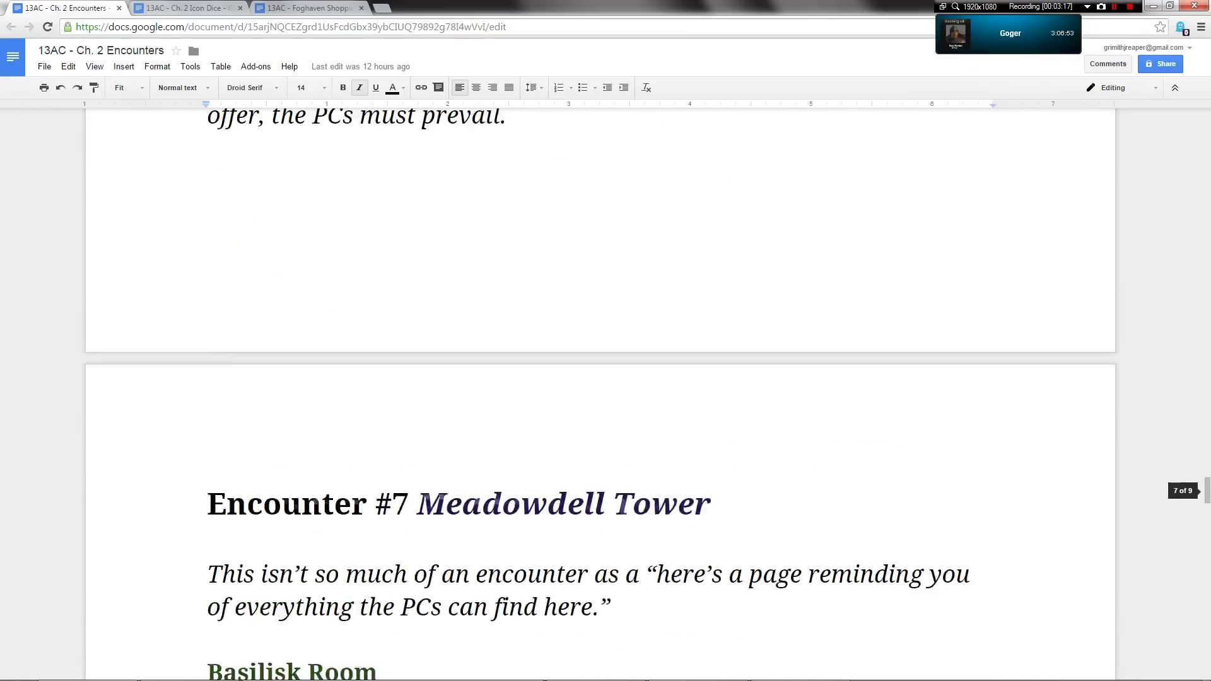
{"action": "scroll", "scroll_direction": "up", "scroll_amount": 3}
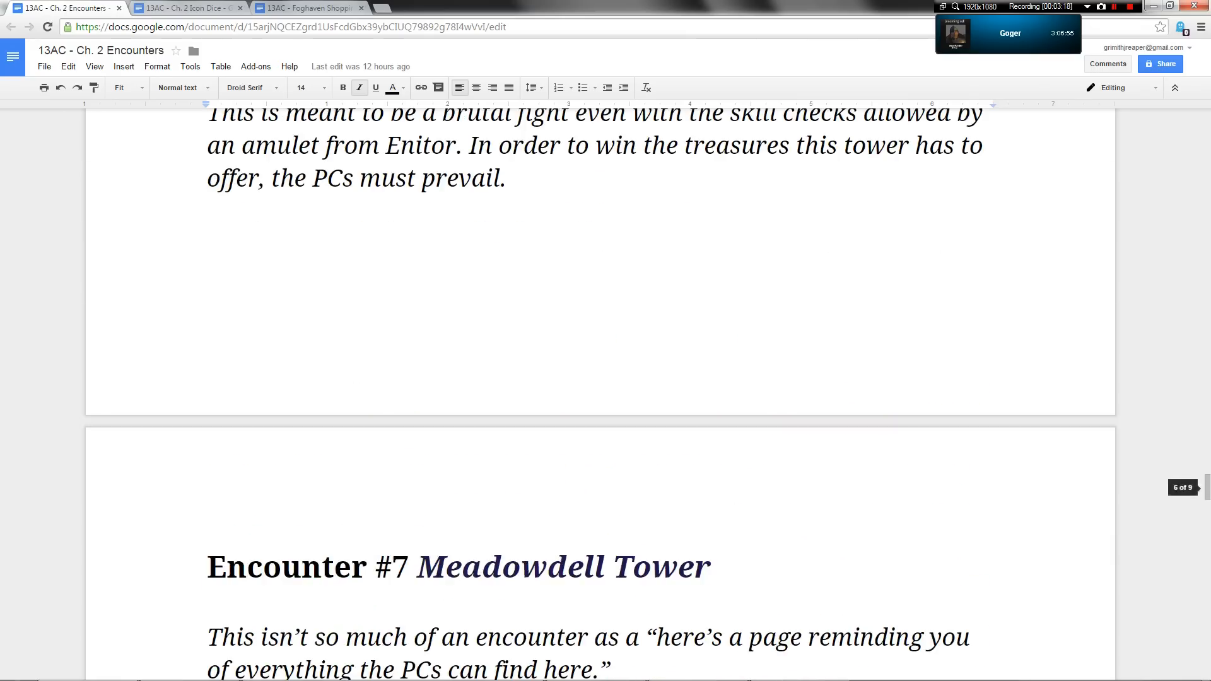
{"action": "scroll", "scroll_direction": "up", "scroll_amount": 3}
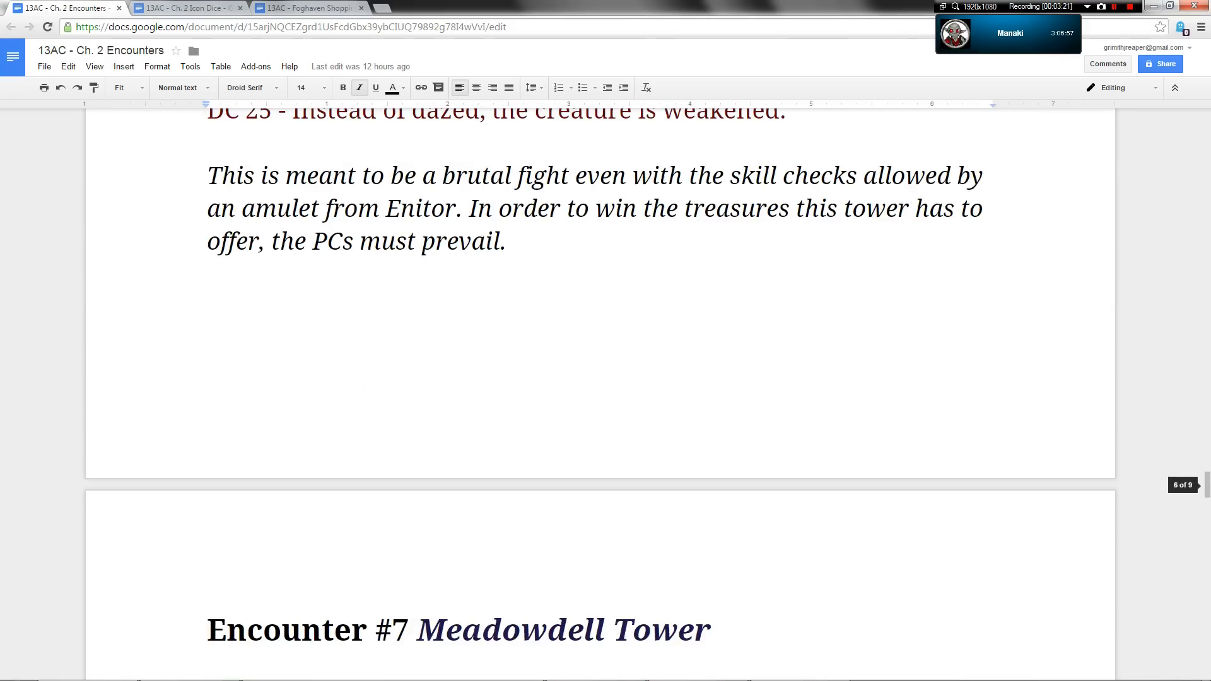
{"action": "scroll", "scroll_direction": "down", "scroll_amount": 3}
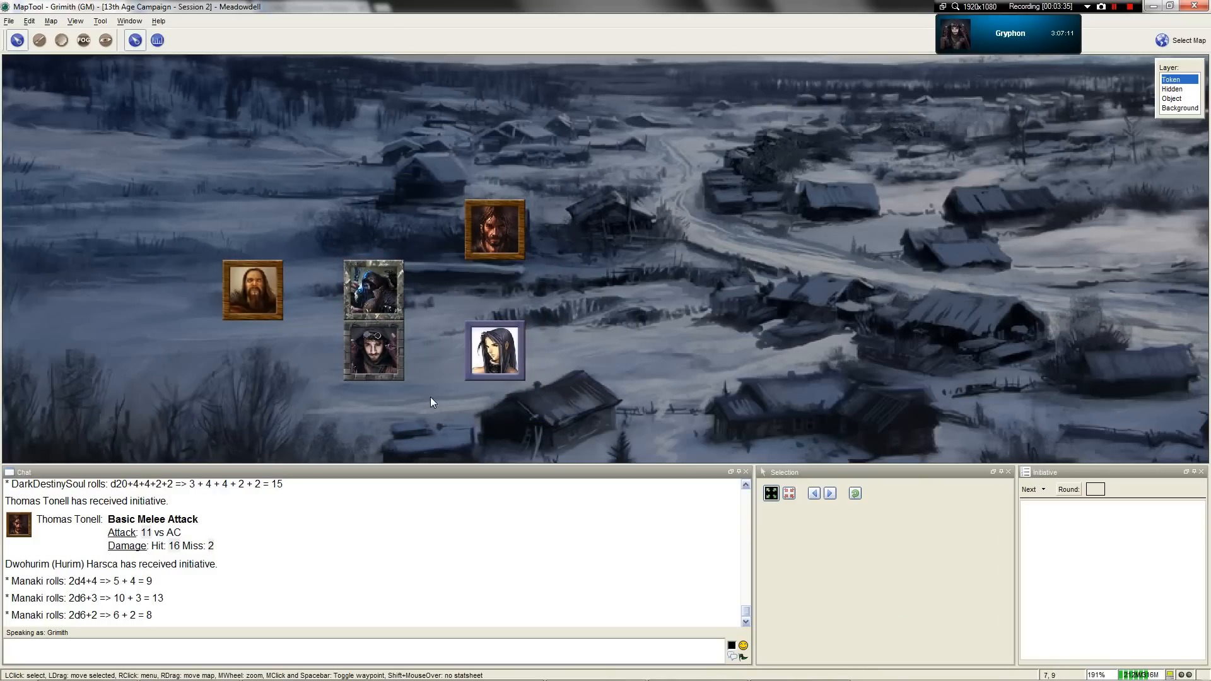
{"action": "mouse_move", "coordinate": [374, 355]}
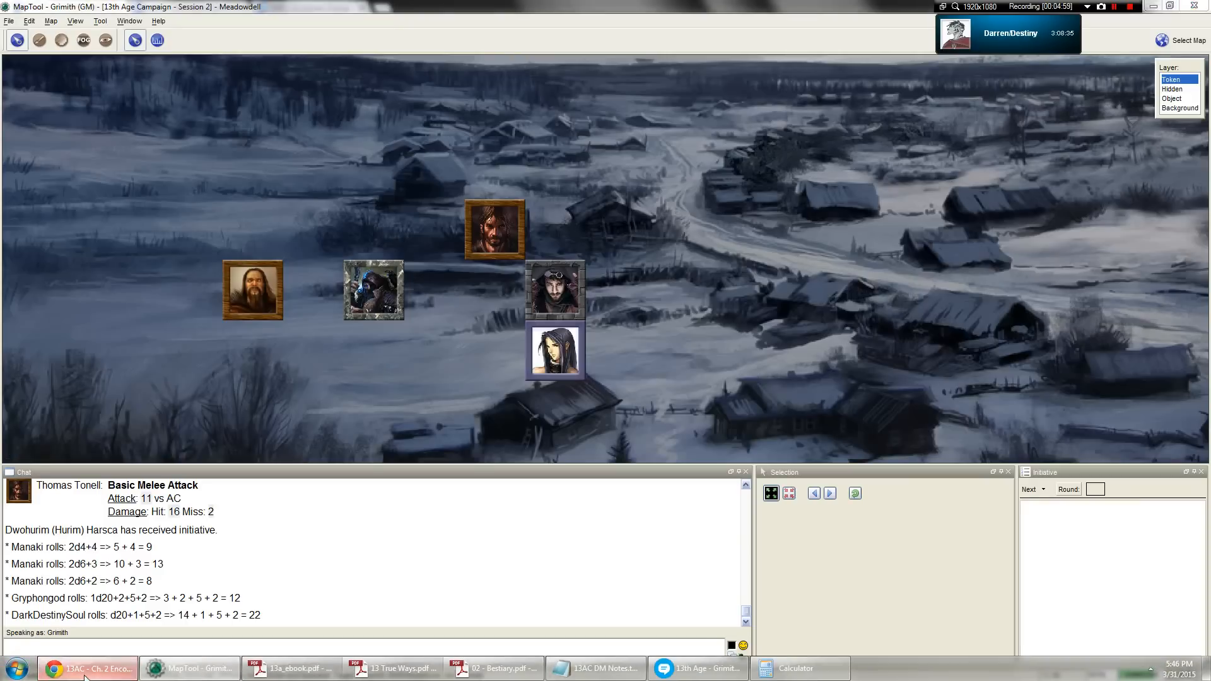
Return to the Ch. 2 Encounters doc and scroll to the Encounter #7 treasure list.
{"action": "left_click", "coordinate": [87, 668]}
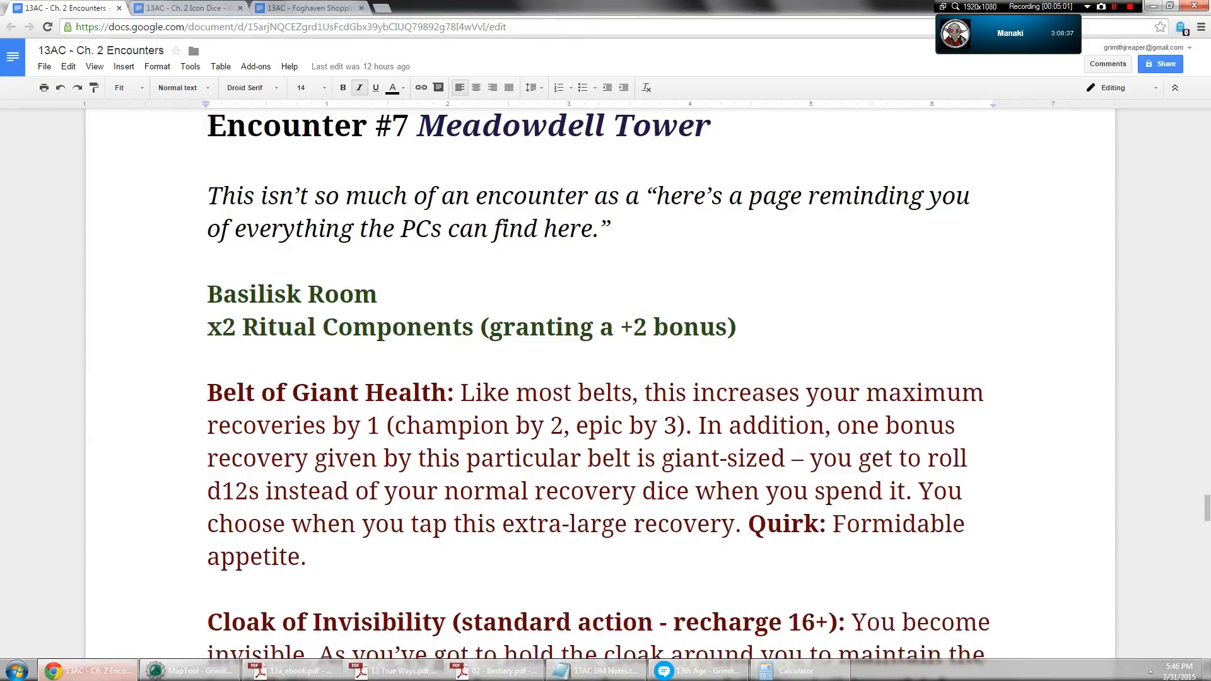
{"action": "scroll", "scroll_direction": "down", "scroll_amount": 3}
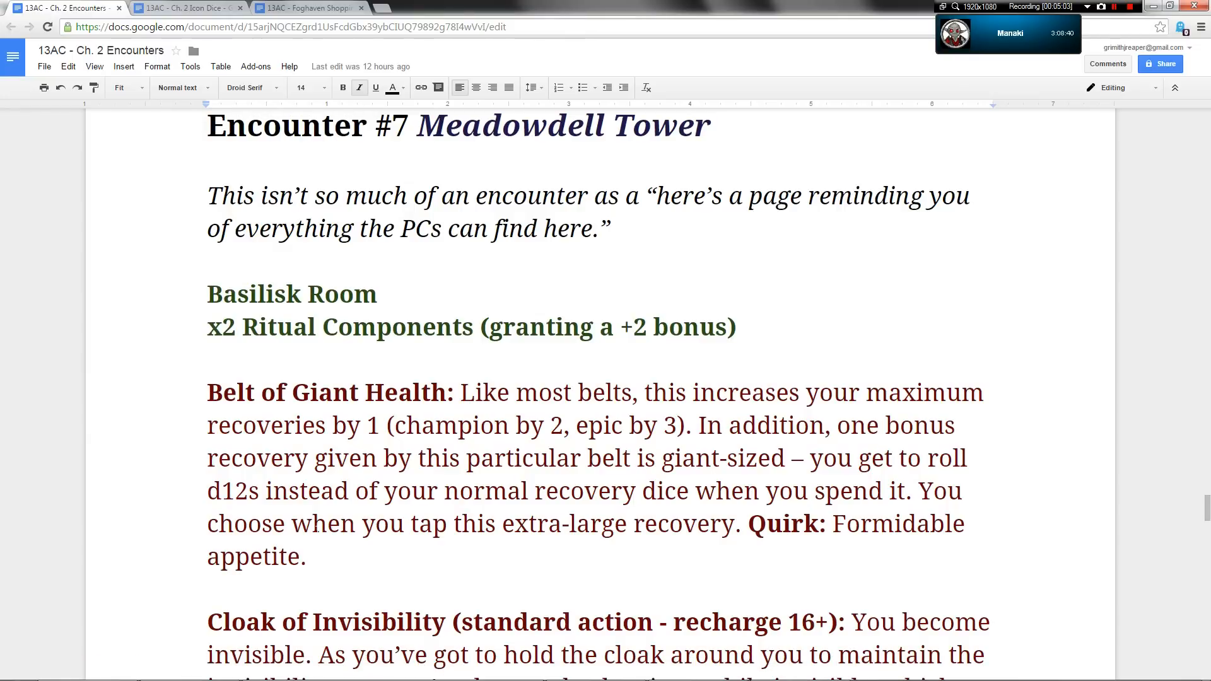
{"action": "scroll", "scroll_direction": "up", "scroll_amount": 3}
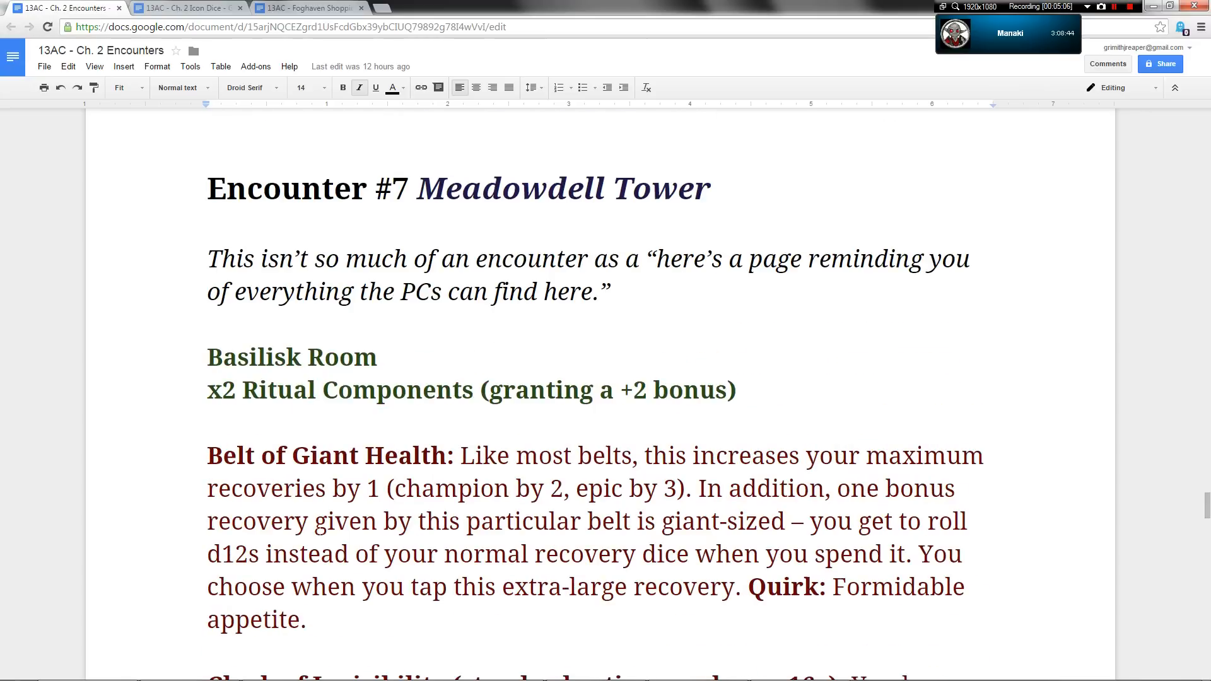
{"action": "mouse_move", "coordinate": [208, 662]}
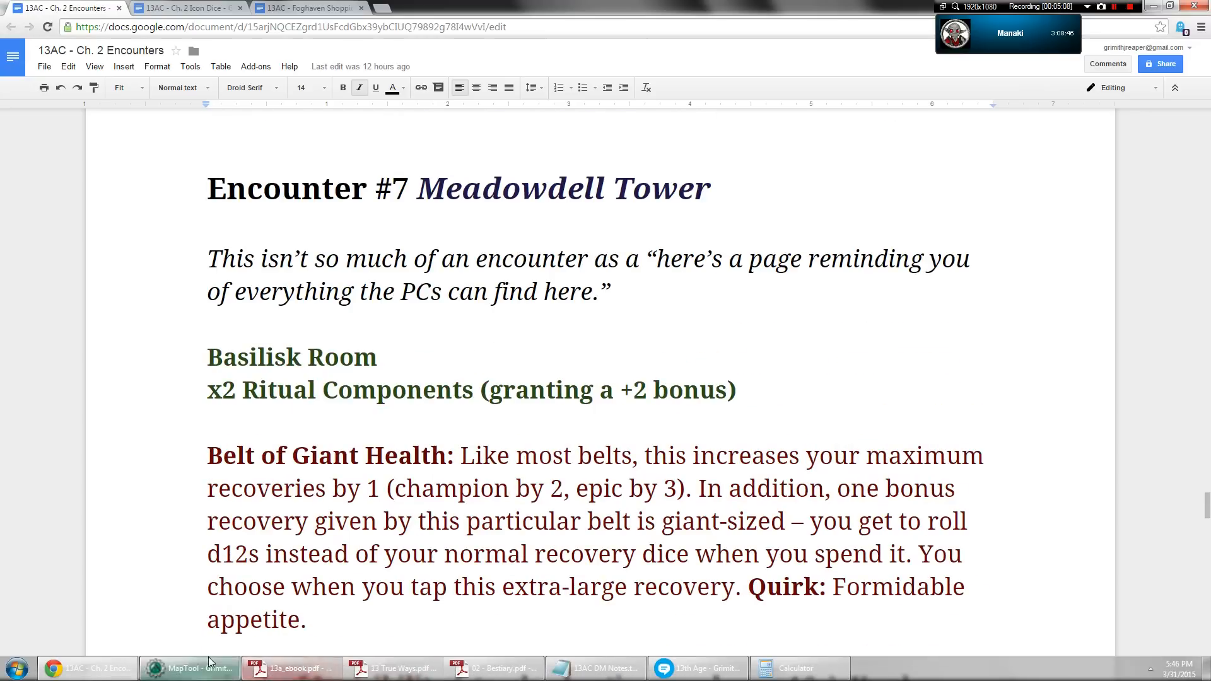
{"action": "scroll", "scroll_direction": "down", "scroll_amount": 3}
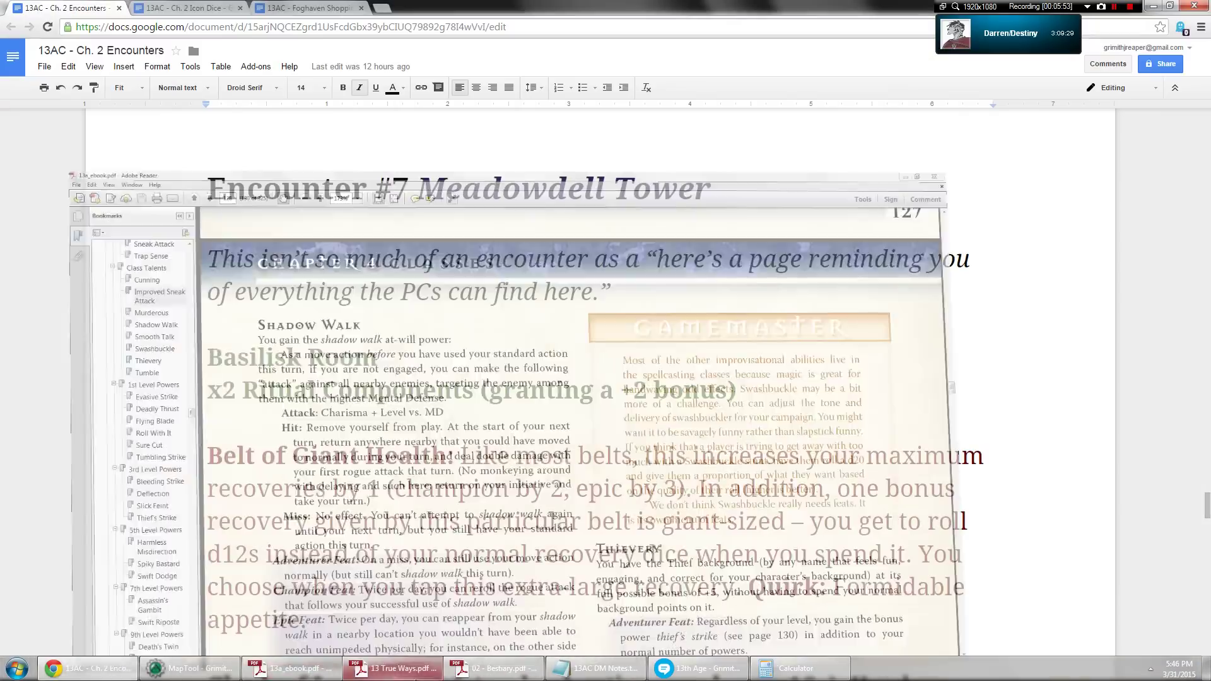
Read the Basilisk entry on Bestiary pages 11 and 12, then return to MapTool.
{"action": "left_click", "coordinate": [492, 668]}
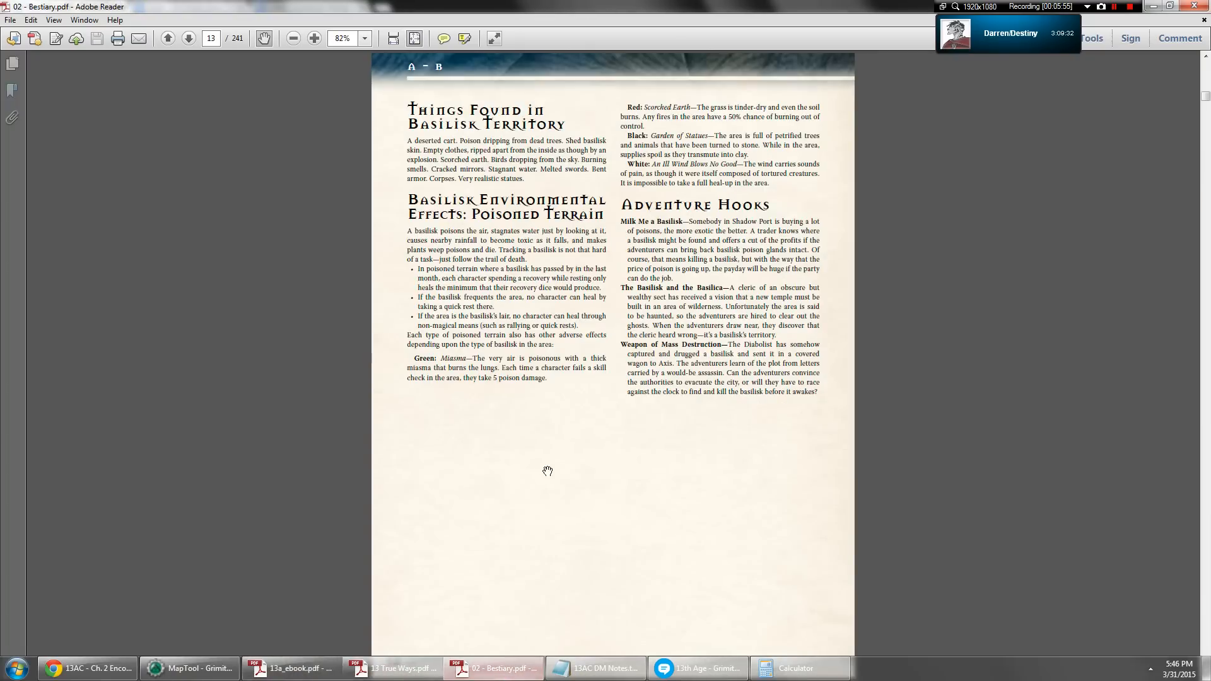
{"action": "left_click", "coordinate": [168, 37]}
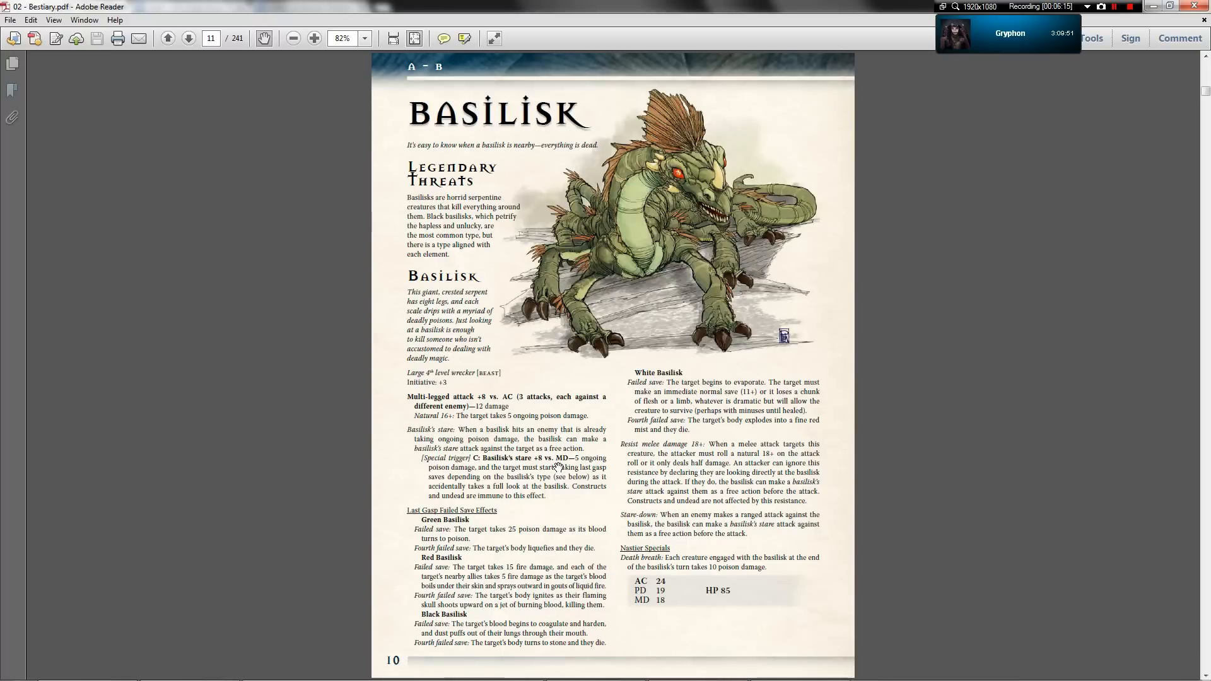
{"action": "left_click", "coordinate": [188, 38]}
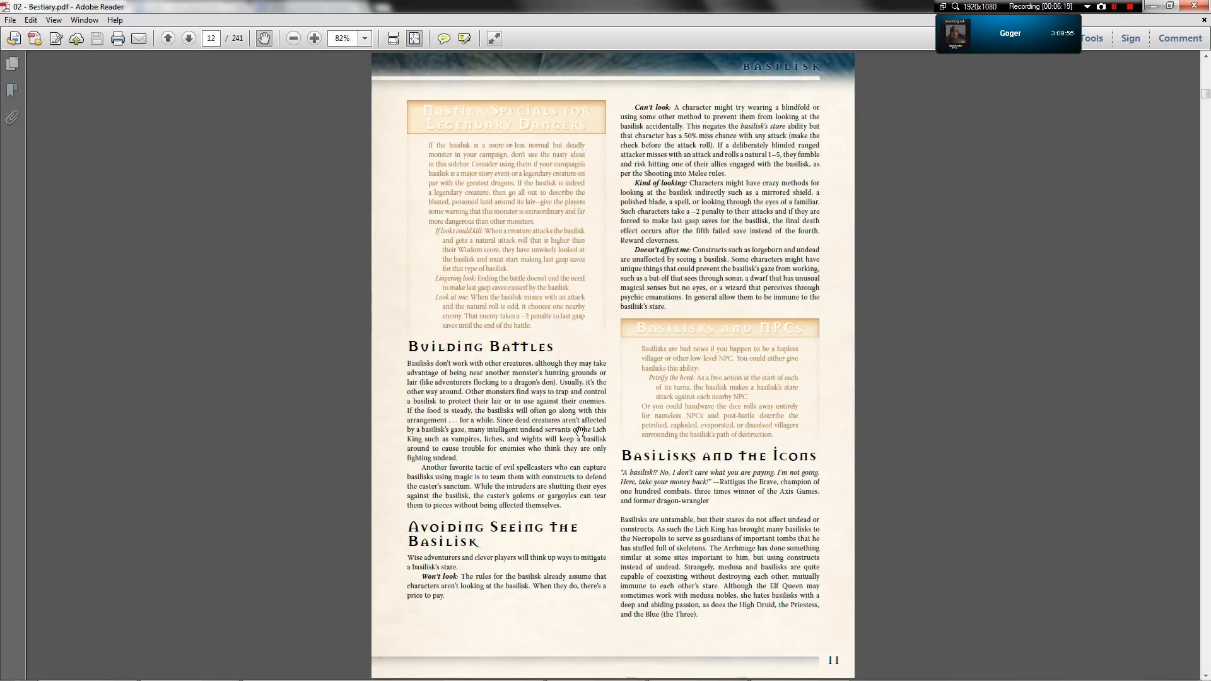
{"action": "left_click", "coordinate": [190, 668]}
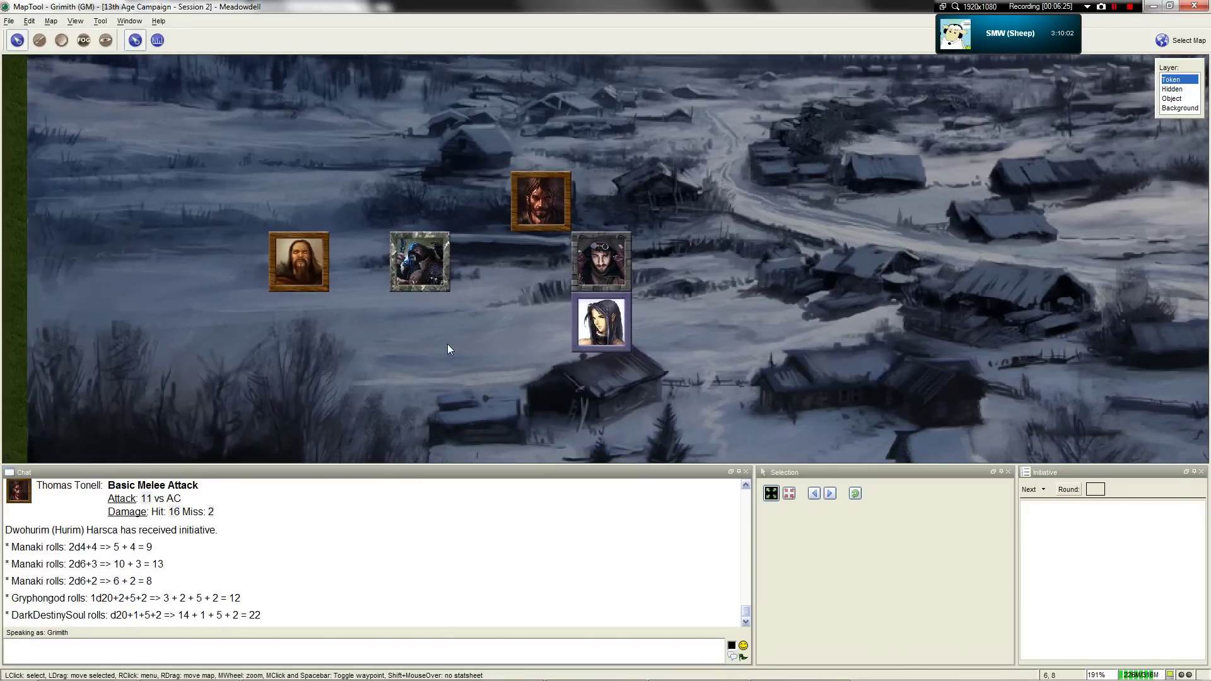
{"action": "mouse_move", "coordinate": [454, 317]}
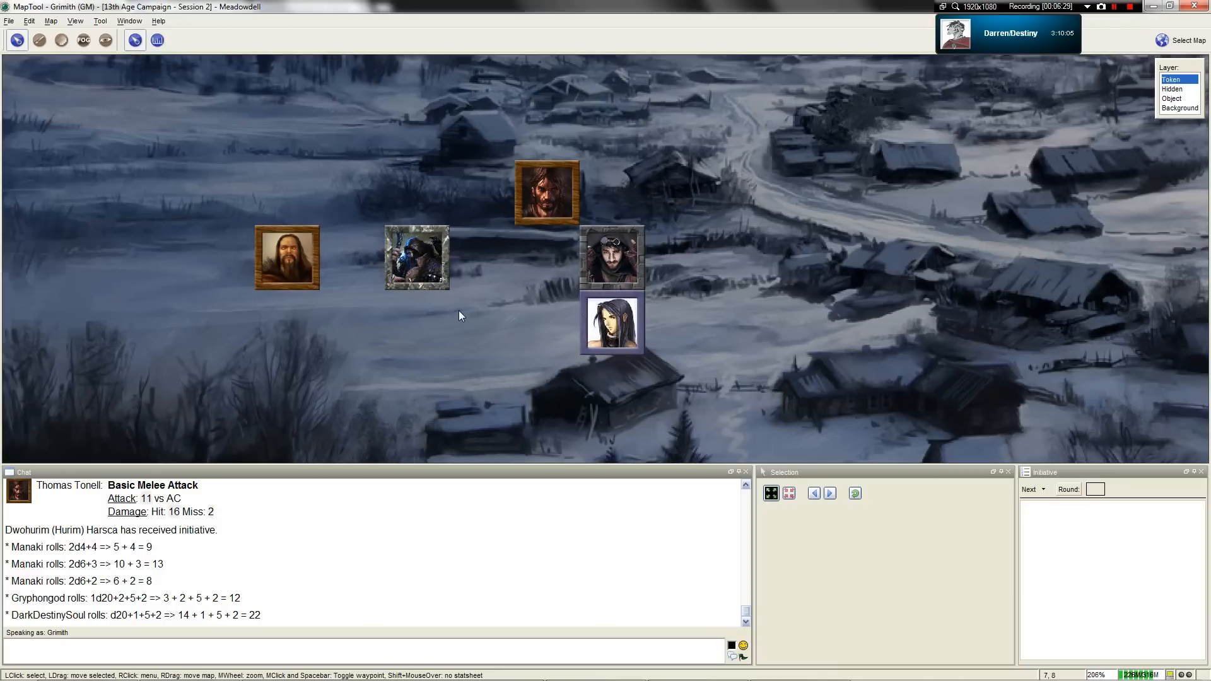
Scroll the map view, then switch back to the Ch. 2 Encounters document.
{"action": "scroll", "scroll_direction": "down", "scroll_amount": 3}
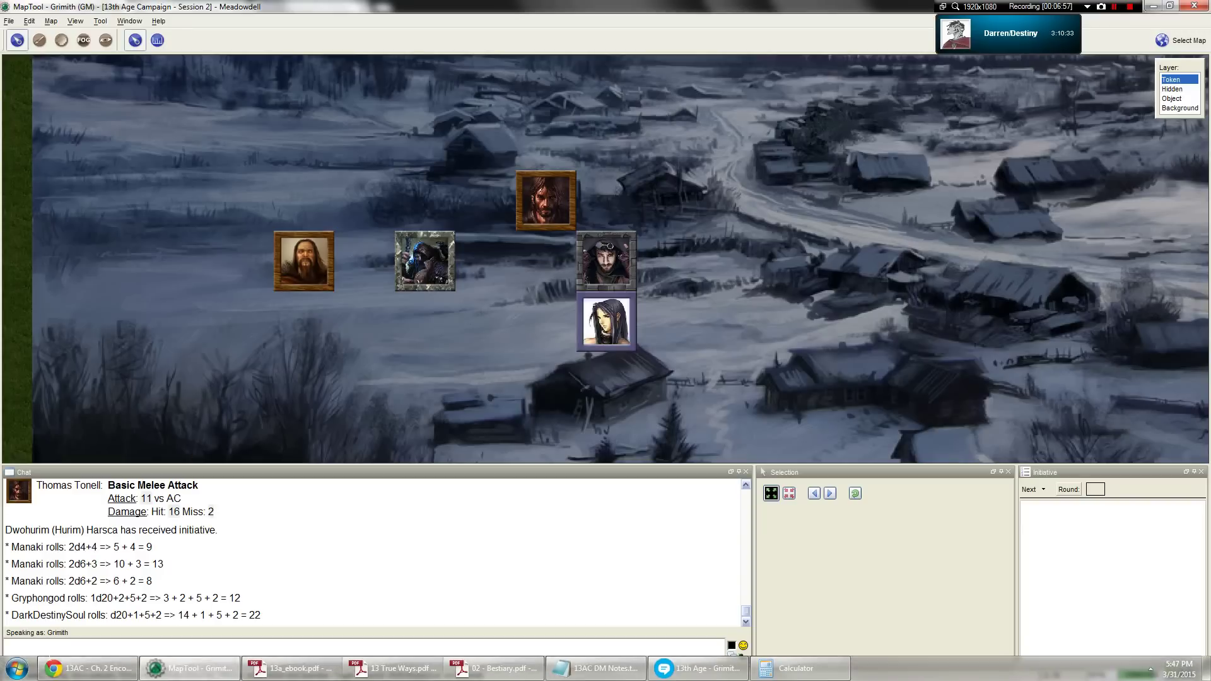
{"action": "left_click", "coordinate": [87, 668]}
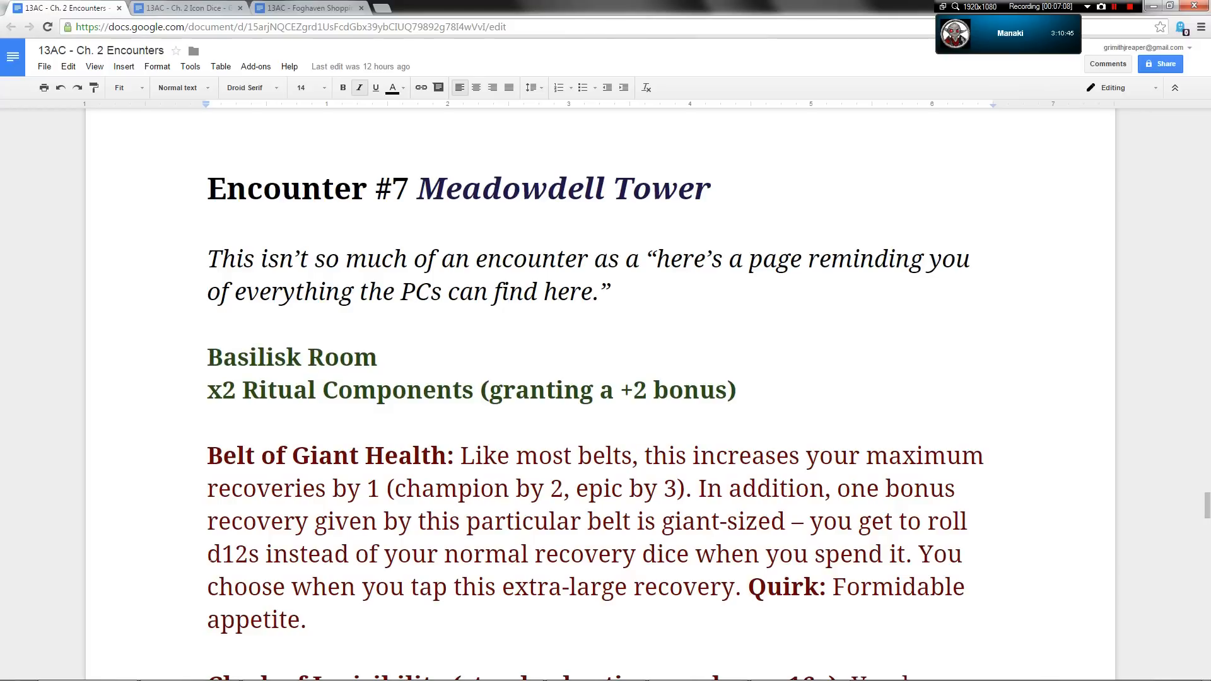
Start an '/e Ritual' emote in chat and grab the x2 Ritual Components line from the notes.
{"action": "left_click", "coordinate": [188, 668]}
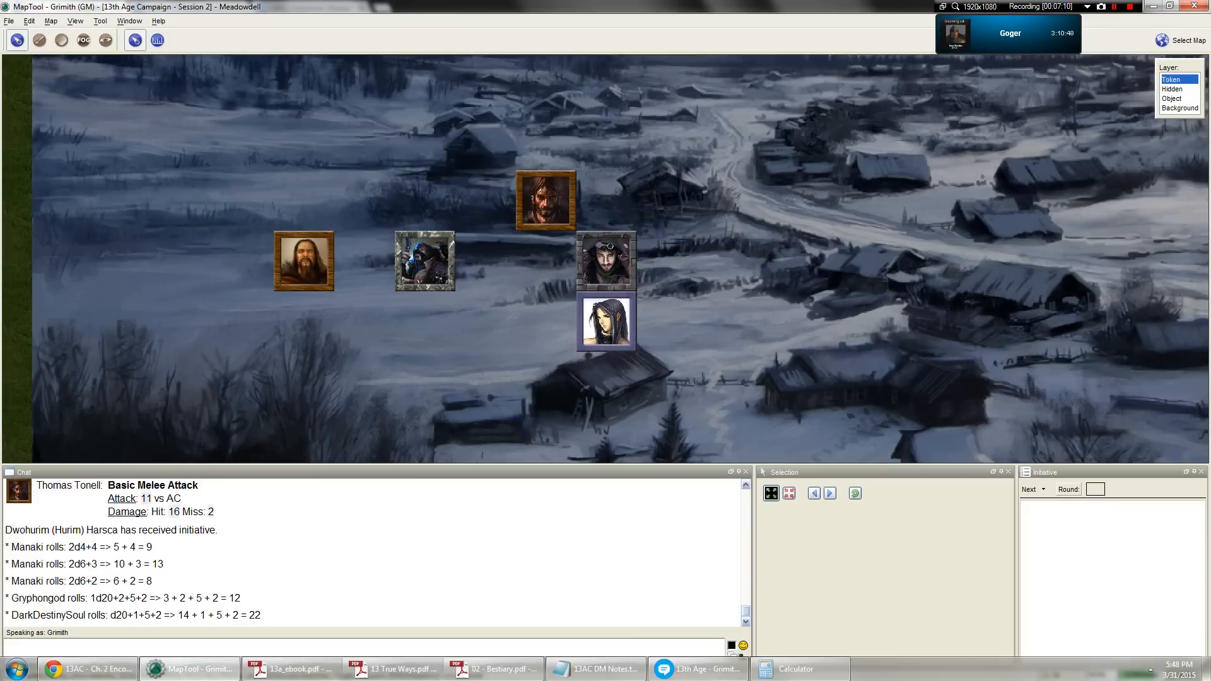
{"action": "type", "text": "/e Ritual"}
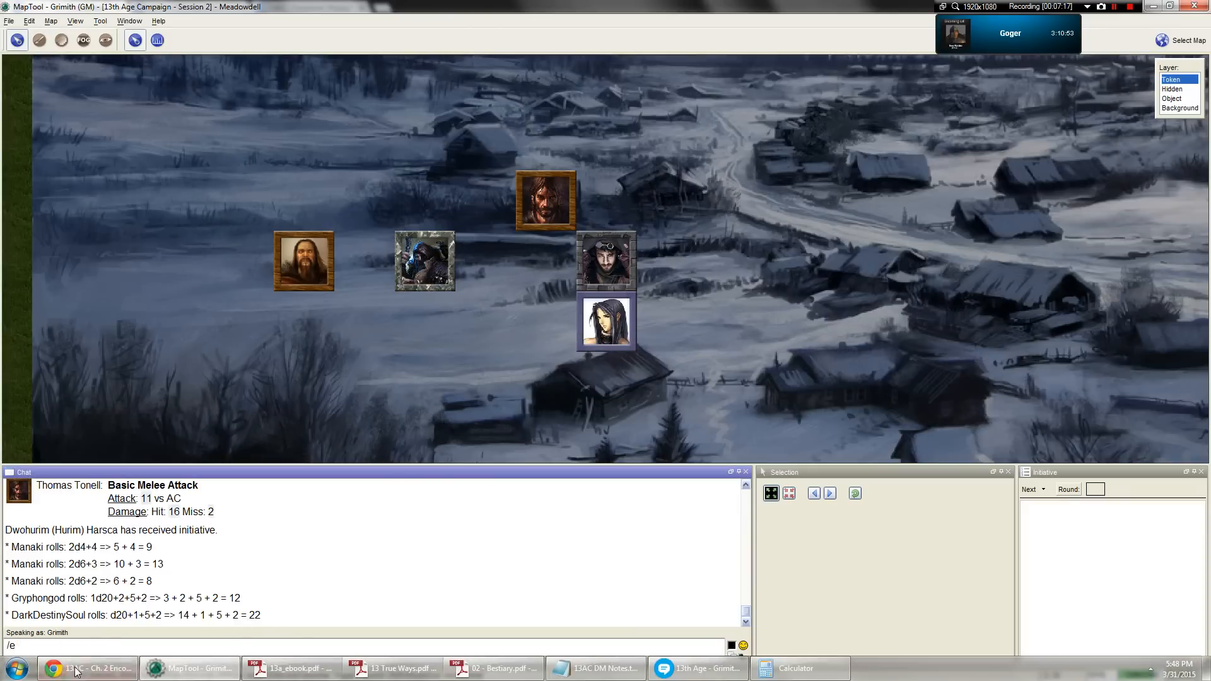
{"action": "left_click", "coordinate": [87, 668]}
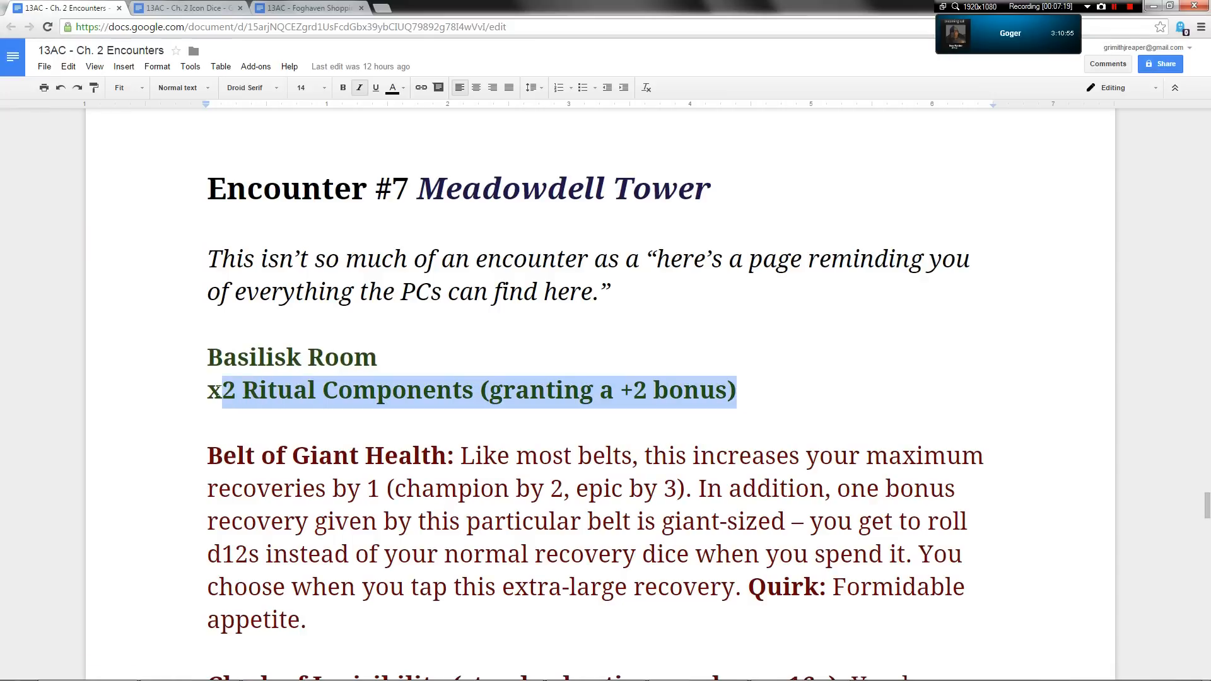
{"action": "left_click", "coordinate": [189, 668]}
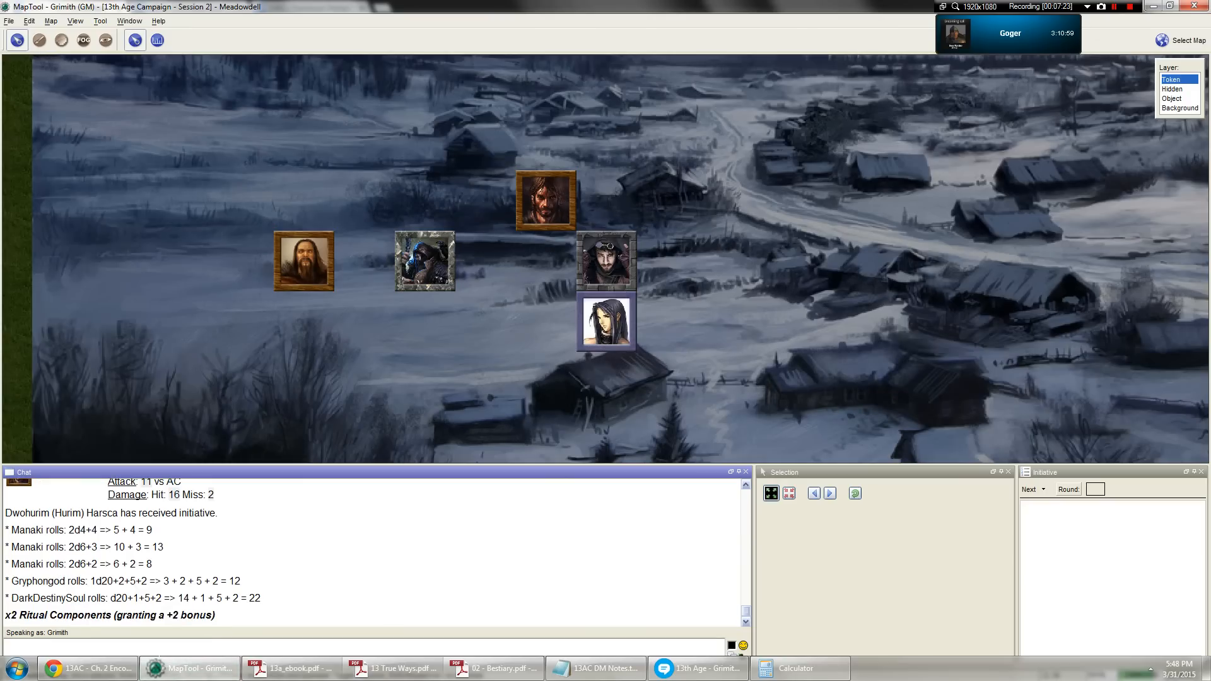
{"action": "left_click", "coordinate": [83, 668]}
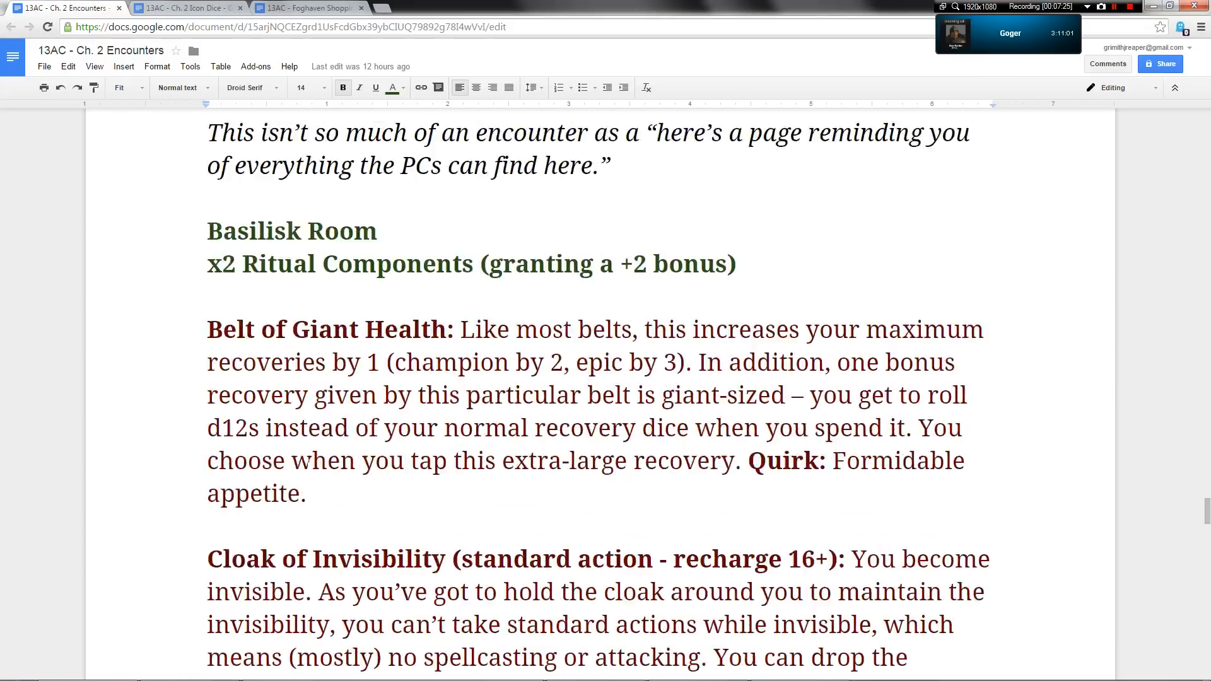
{"action": "scroll", "scroll_direction": "up", "scroll_amount": 3}
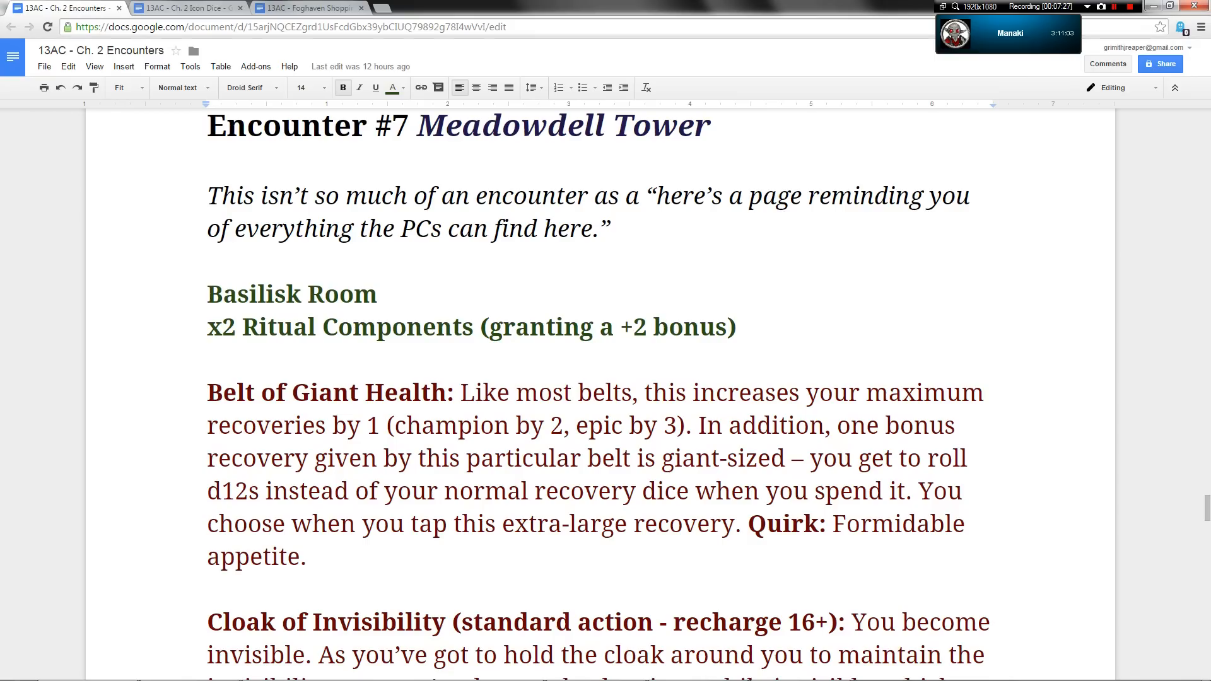
{"action": "scroll", "scroll_direction": "down", "scroll_amount": 3}
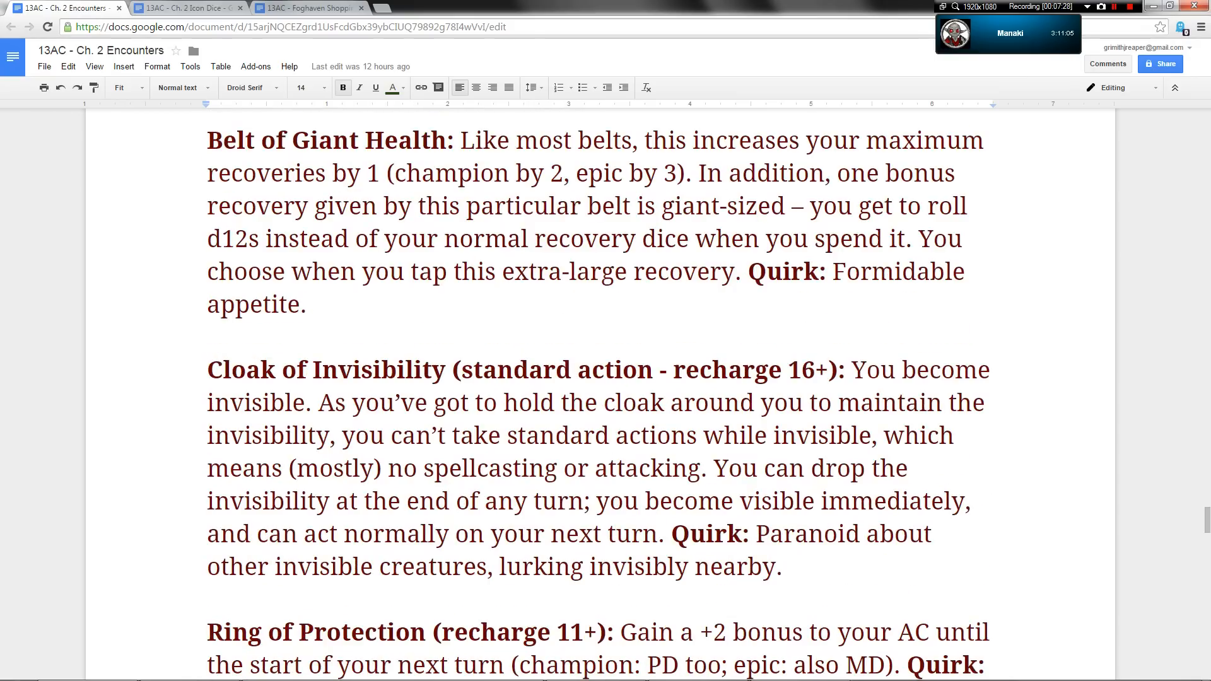
{"action": "scroll", "scroll_direction": "up", "scroll_amount": 3}
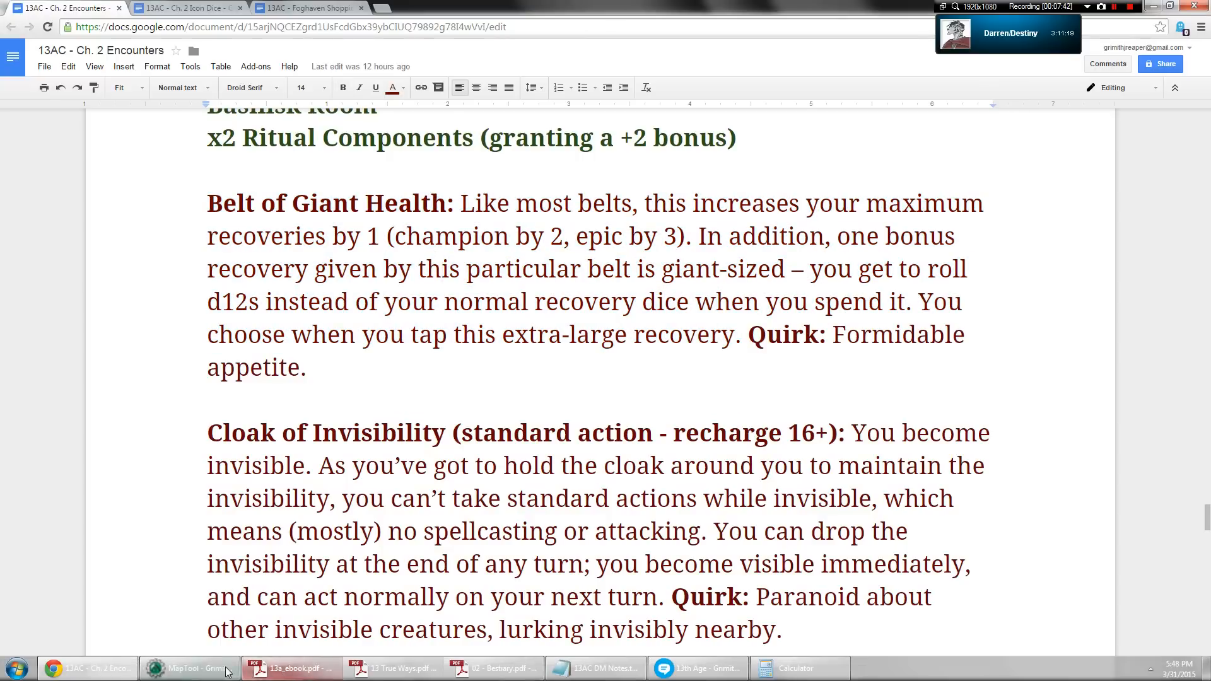
Paste the Belt of Giant Health text after /e in MapTool chat and send it.
{"action": "left_click", "coordinate": [180, 668]}
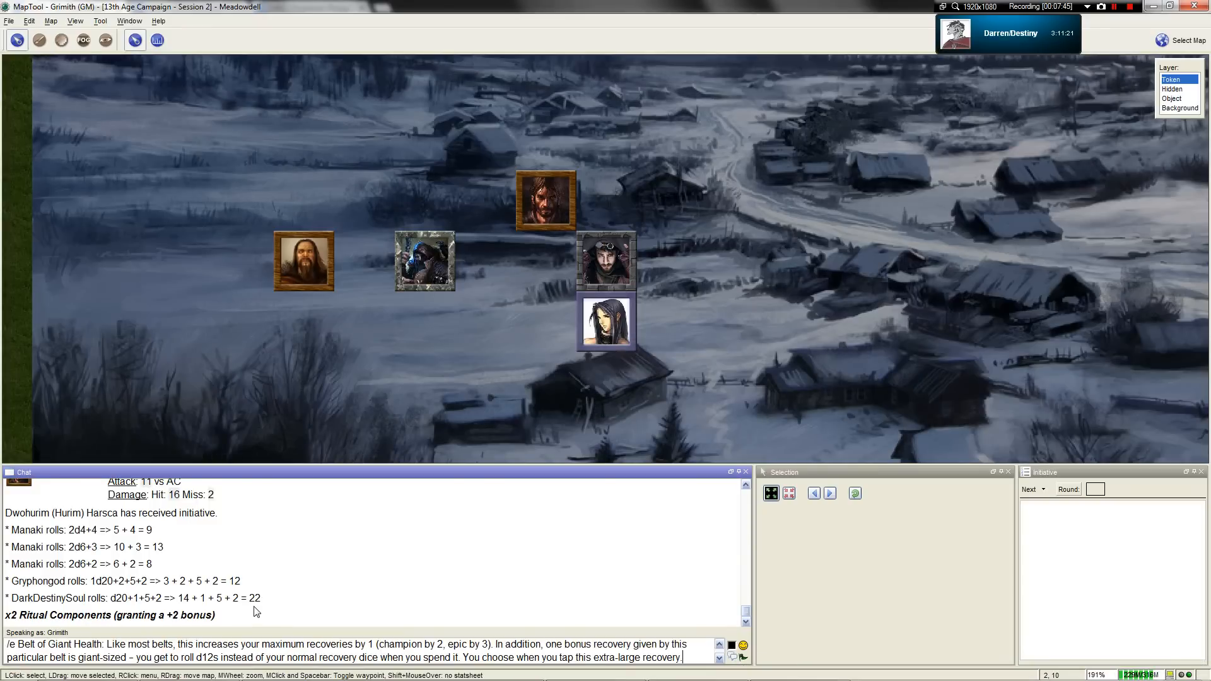
{"action": "key", "text": "Return"}
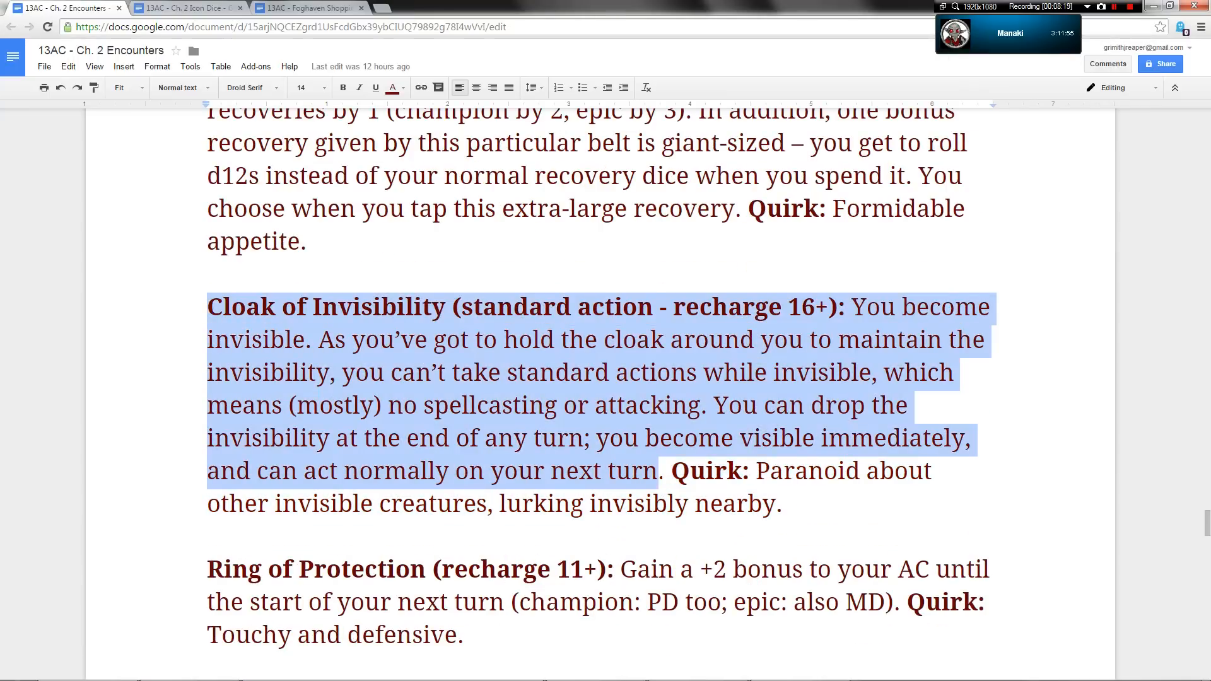
Share the Cloak of Invisibility and Ring of Protection descriptions in chat, then open 13a_ebook.pdf.
{"action": "left_click", "coordinate": [189, 674]}
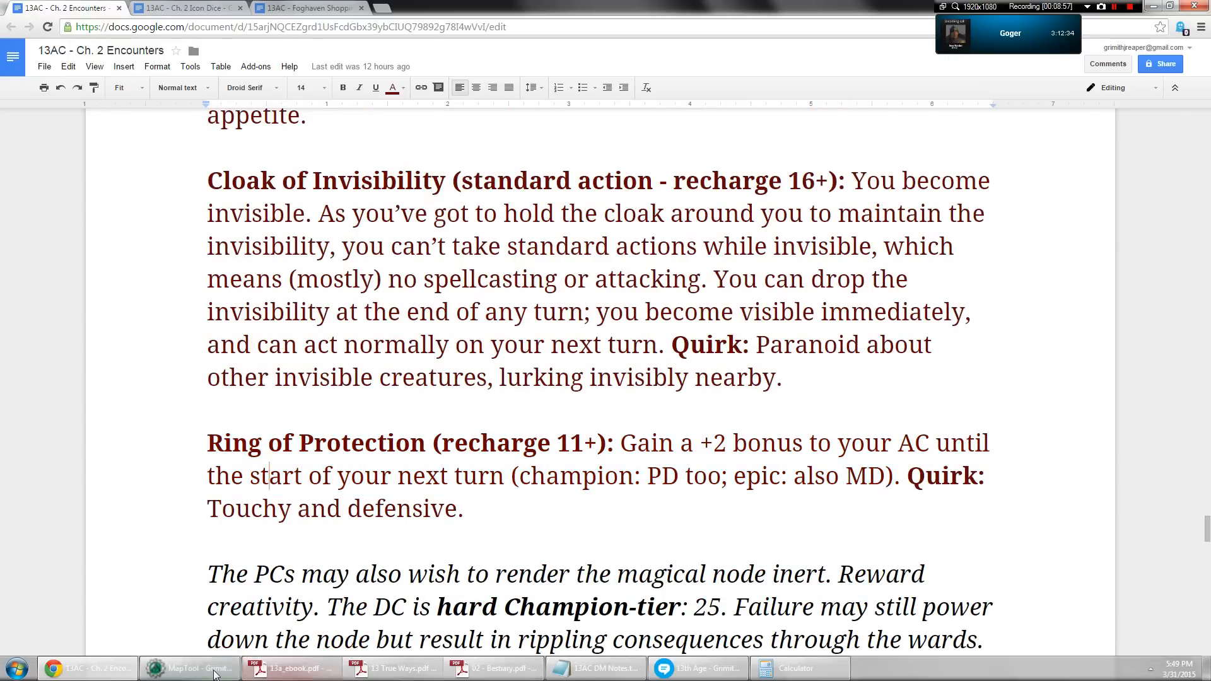
{"action": "left_click", "coordinate": [190, 668]}
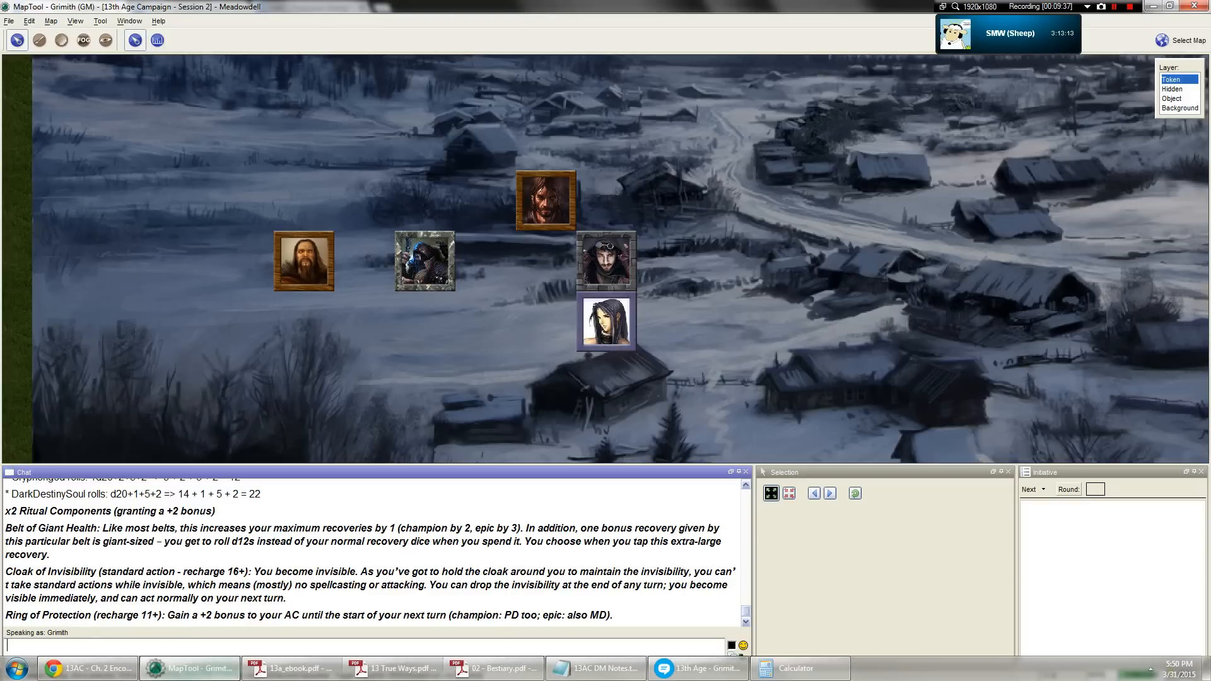
{"action": "left_click", "coordinate": [289, 668]}
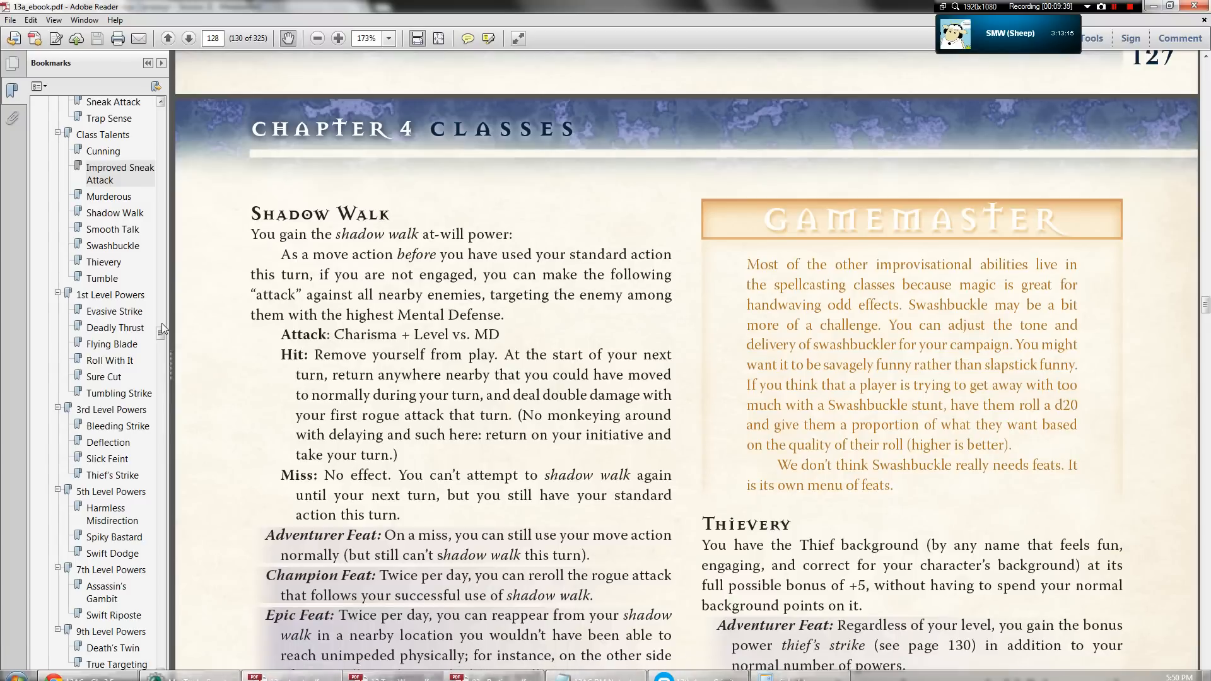
{"action": "scroll", "scroll_direction": "down", "scroll_amount": 3}
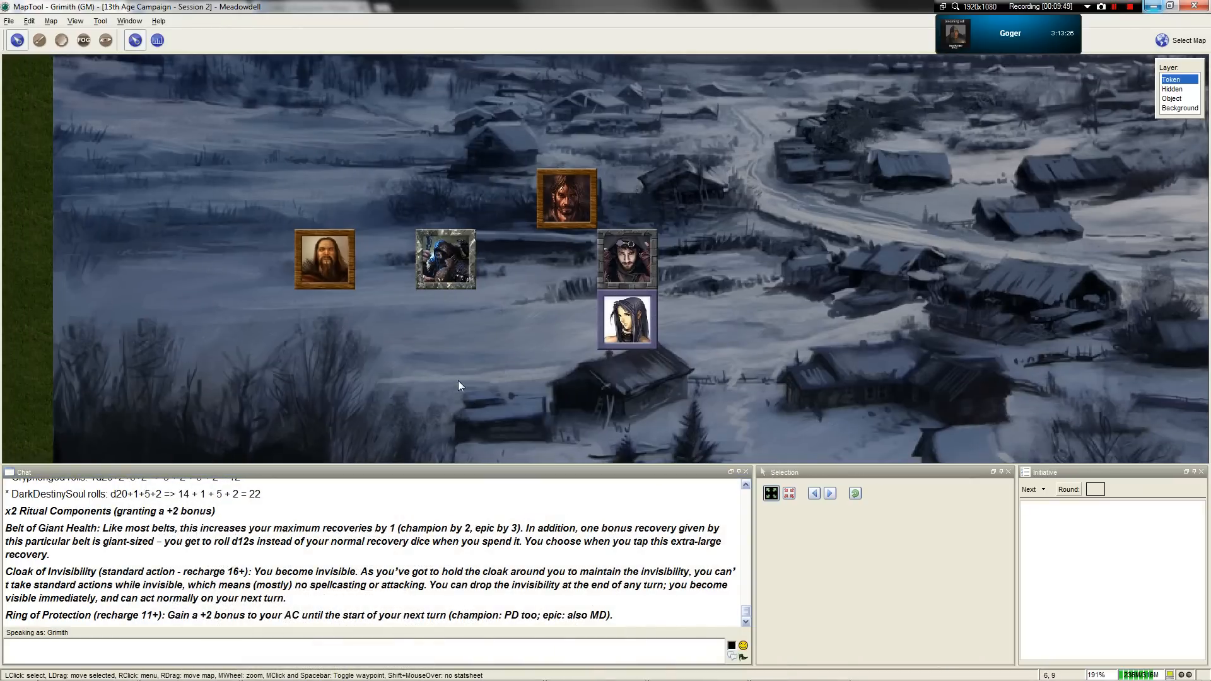
Scroll back up in the rulebook before returning to the snowy village map.
{"action": "scroll", "scroll_direction": "up", "scroll_amount": 3}
{"action": "type", "text": "/e I'll step away for a few minutes while you folks are discussing thi"}
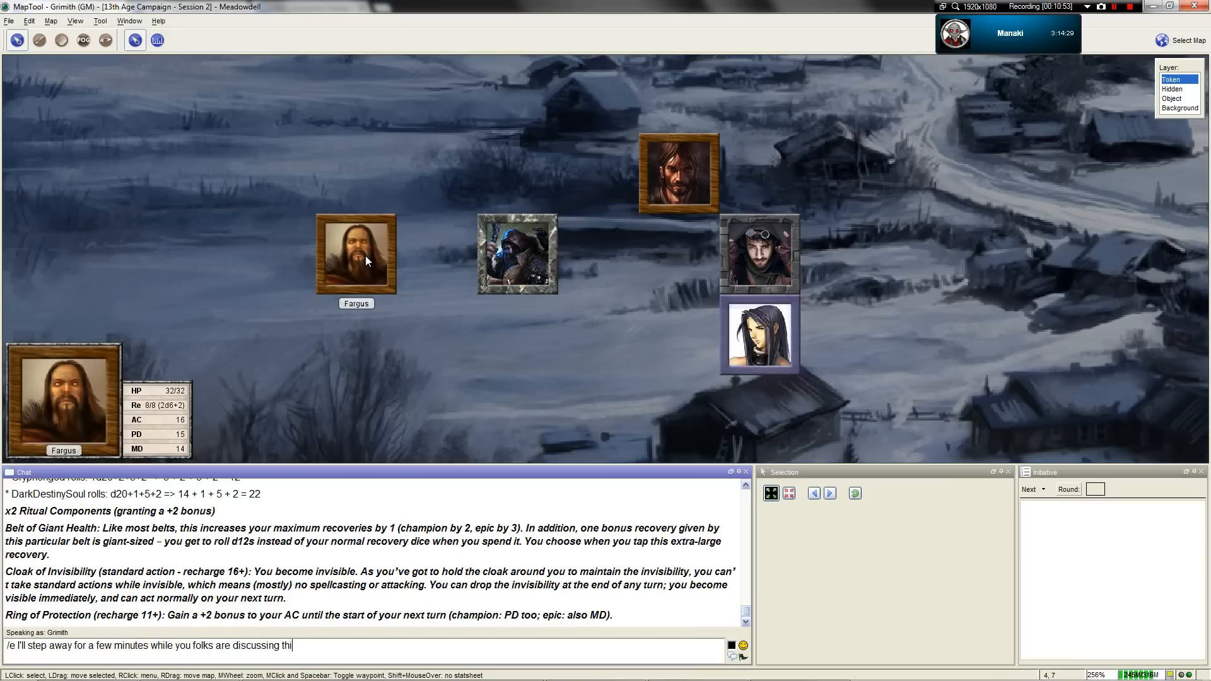
Post an /e emote saying the GM is stepping away a few minutes while players discuss.
{"action": "key", "text": "Return"}
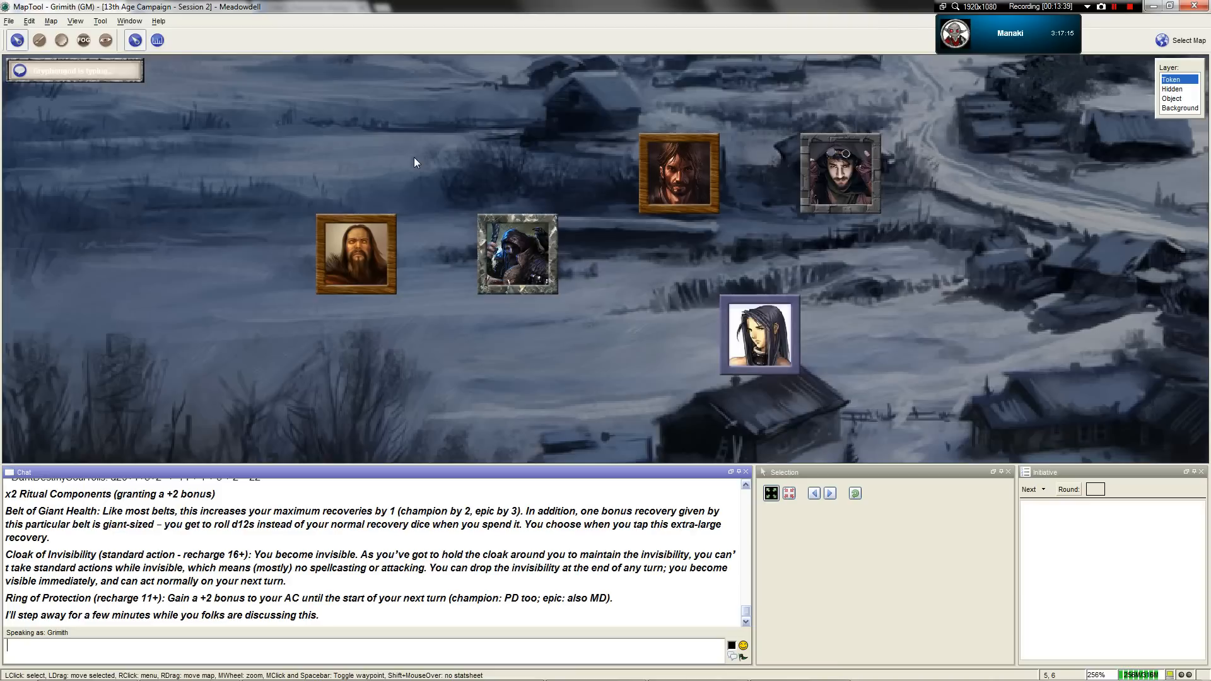
{"action": "scroll", "scroll_direction": "down", "scroll_amount": 3}
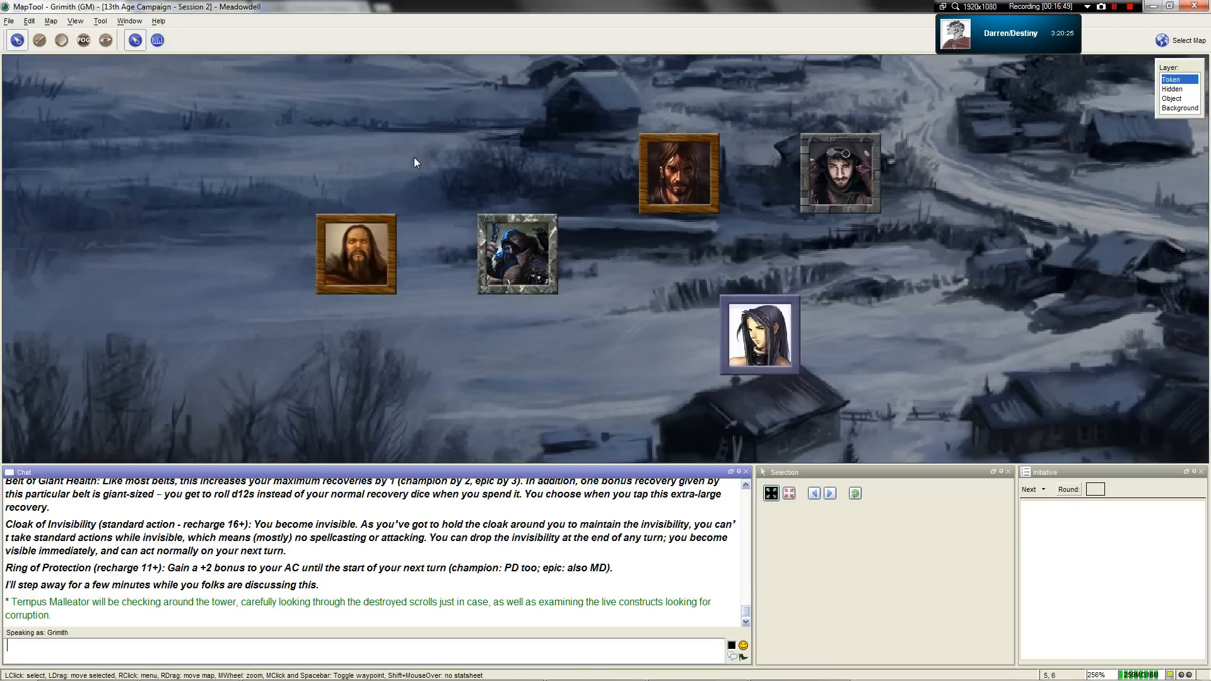
{"action": "type", "text": "/e God hga"}
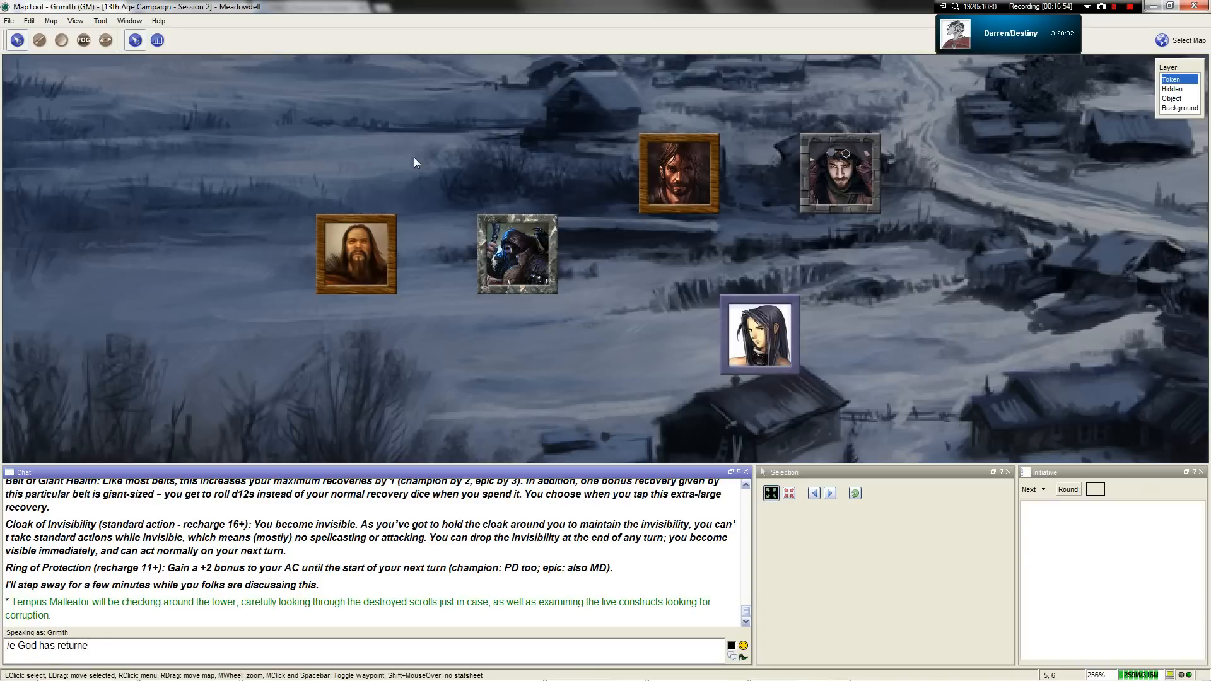
{"action": "key", "text": "Return"}
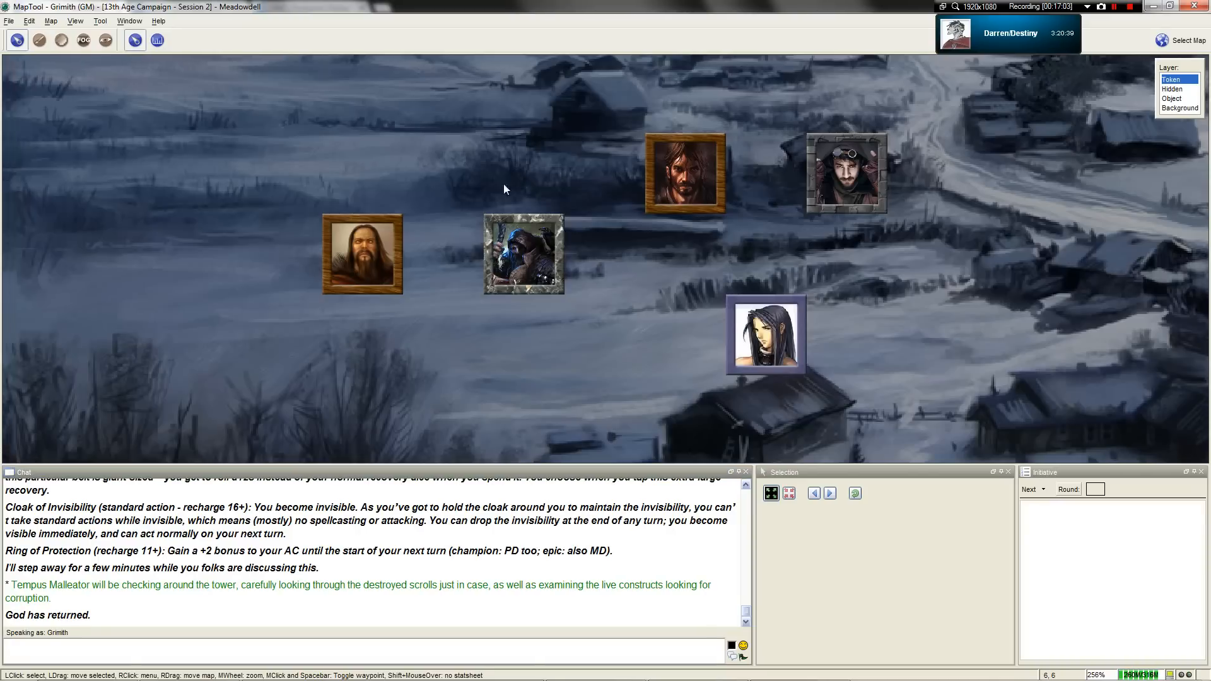
{"action": "scroll", "scroll_direction": "down", "scroll_amount": 3}
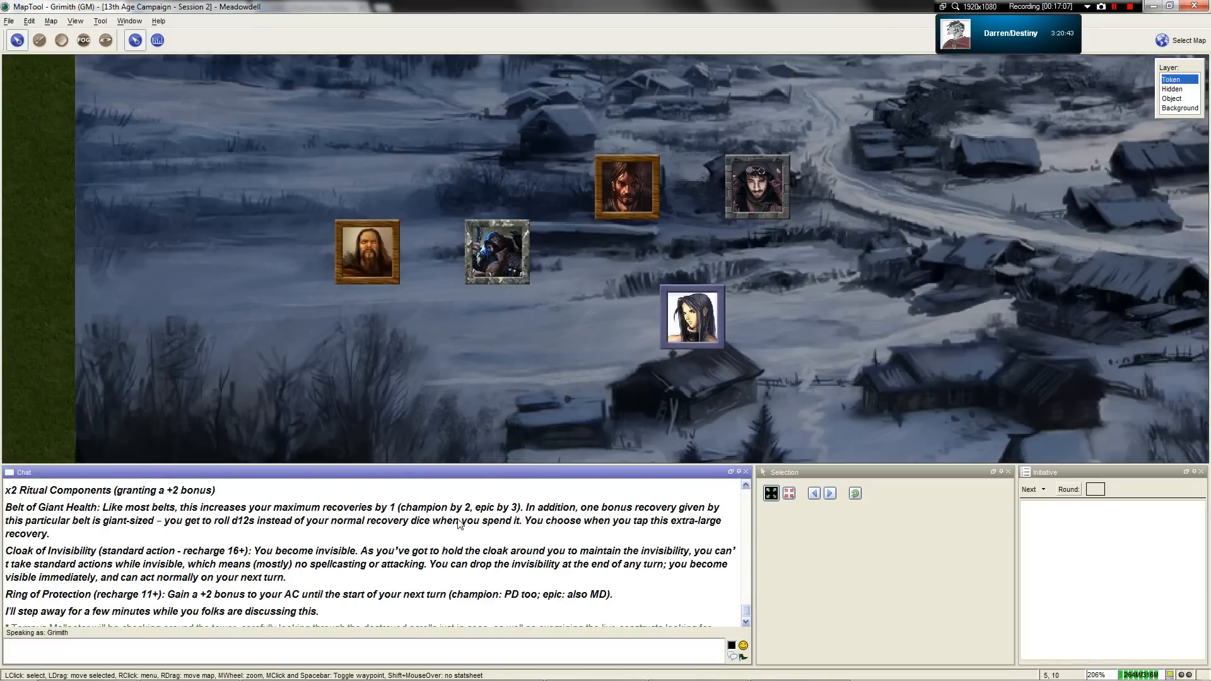
{"action": "scroll", "scroll_direction": "down", "scroll_amount": 3}
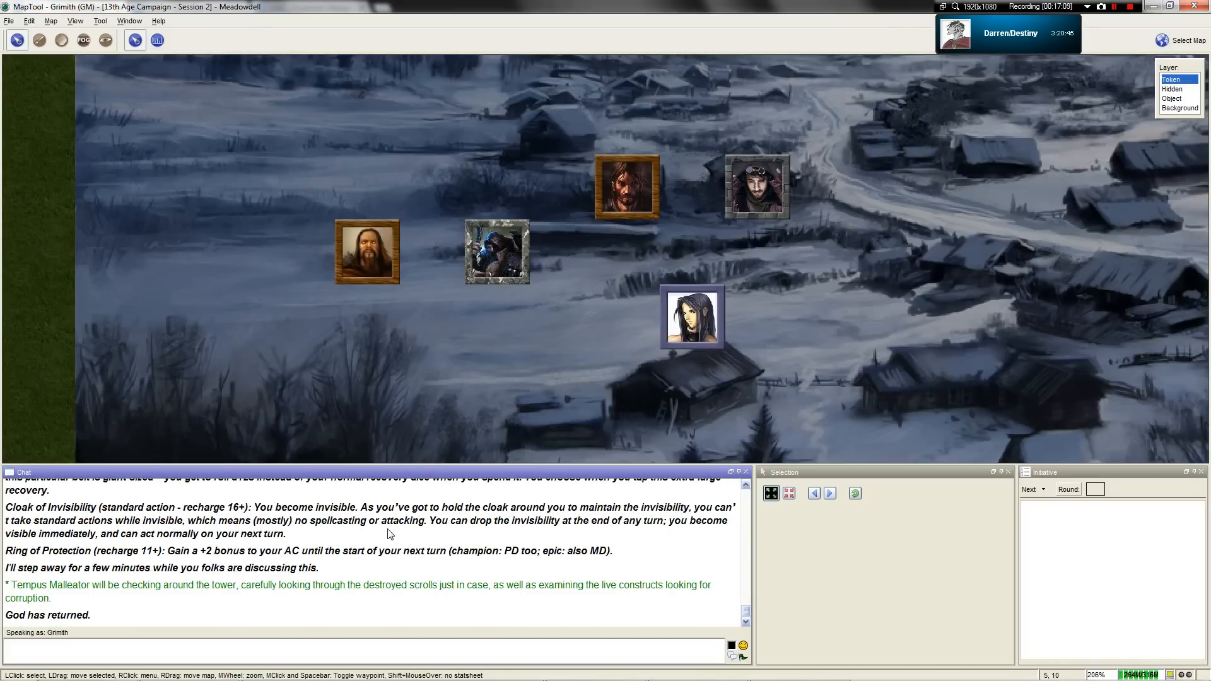
{"action": "scroll", "scroll_direction": "up", "scroll_amount": 3}
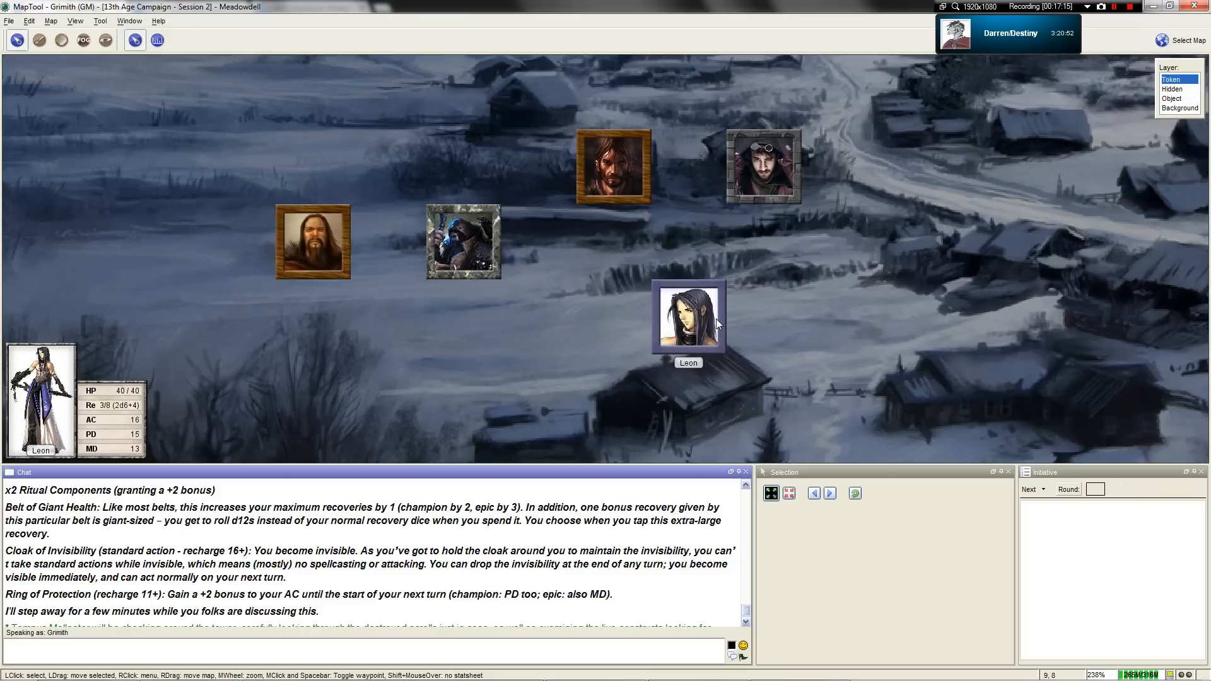
{"action": "scroll", "scroll_direction": "down", "scroll_amount": 3}
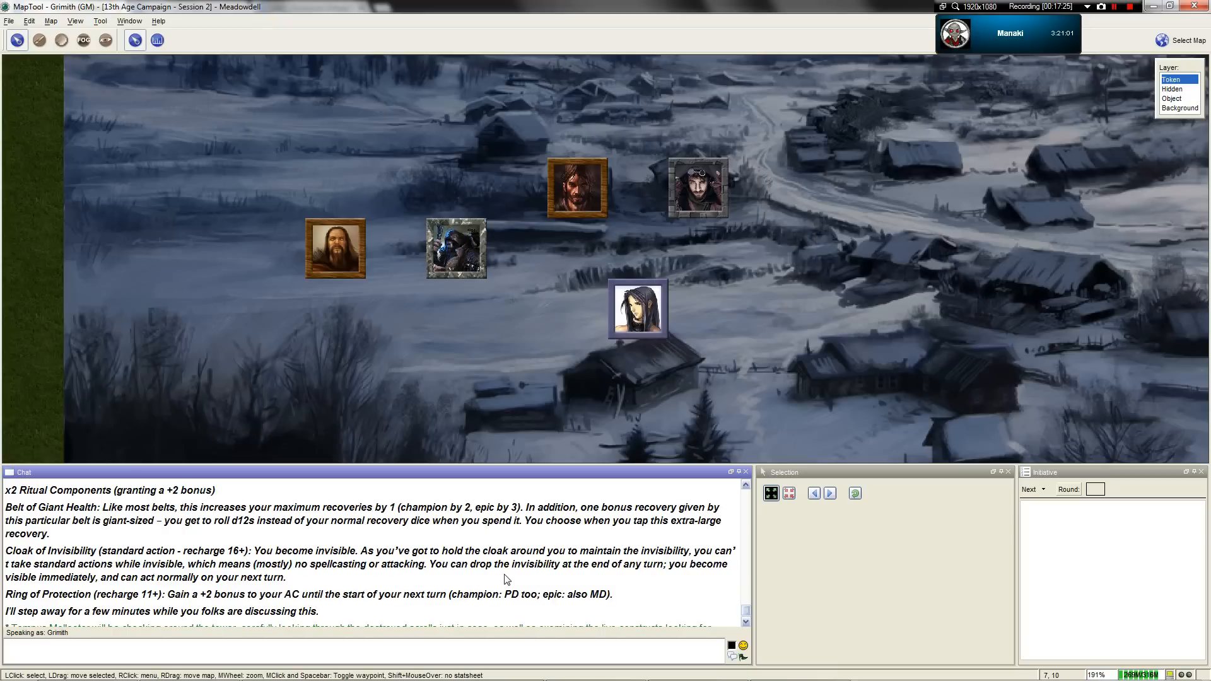
Check the Bestiary's Basilisk entry and 13 True Ways, flipping back to the MapTool map.
{"action": "left_click", "coordinate": [290, 668]}
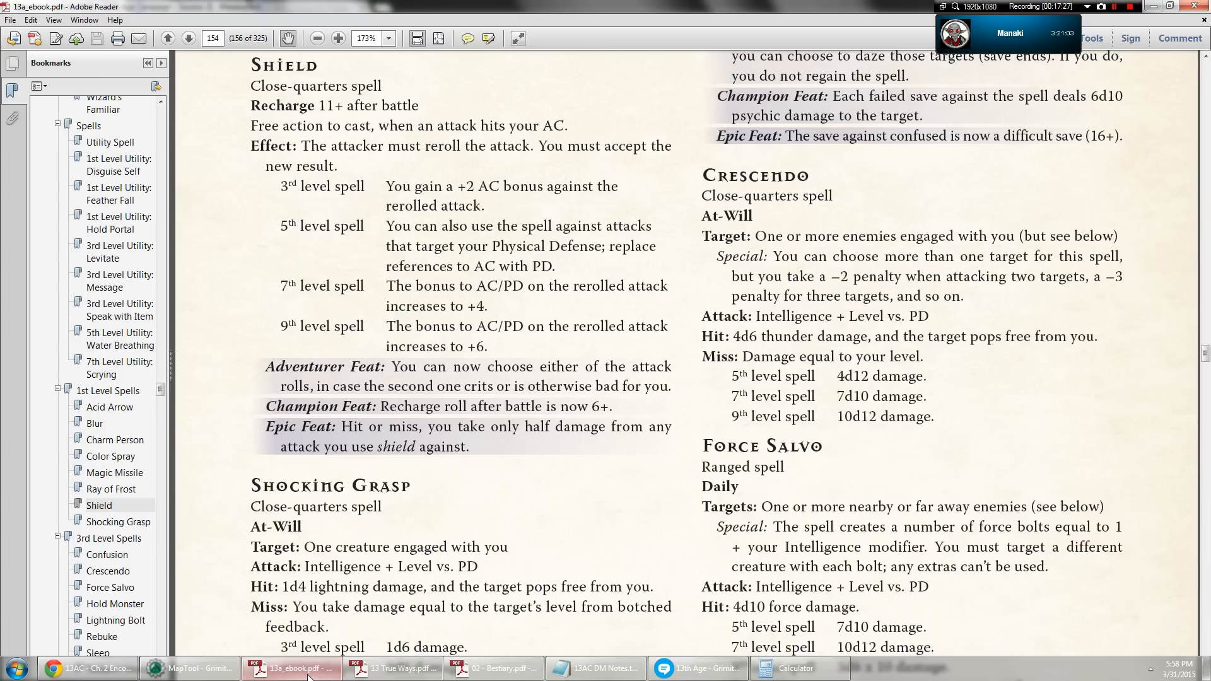
{"action": "left_click", "coordinate": [492, 668]}
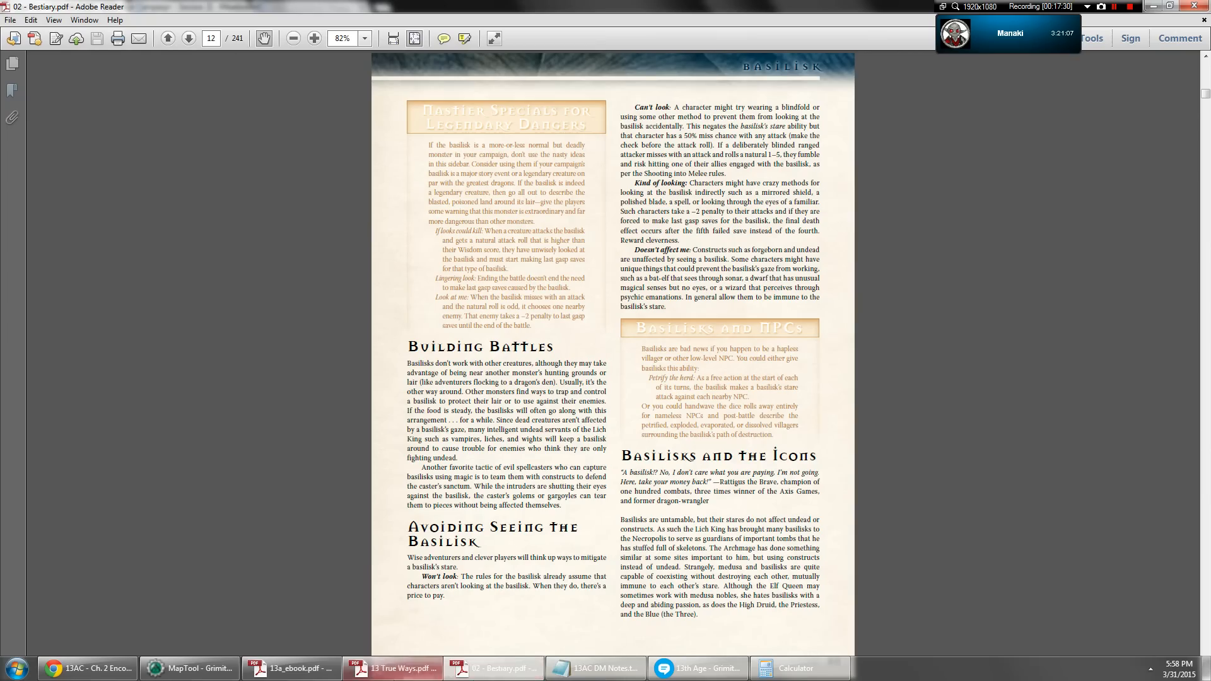
{"action": "left_click", "coordinate": [190, 668]}
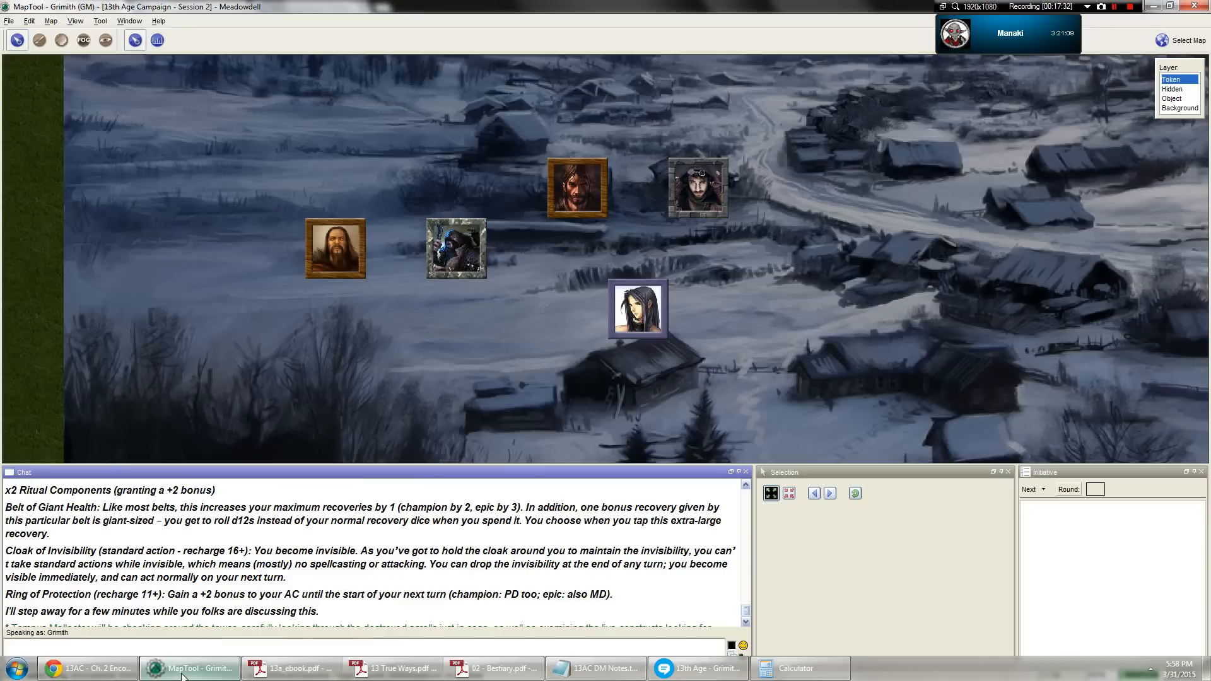
{"action": "left_click", "coordinate": [495, 667]}
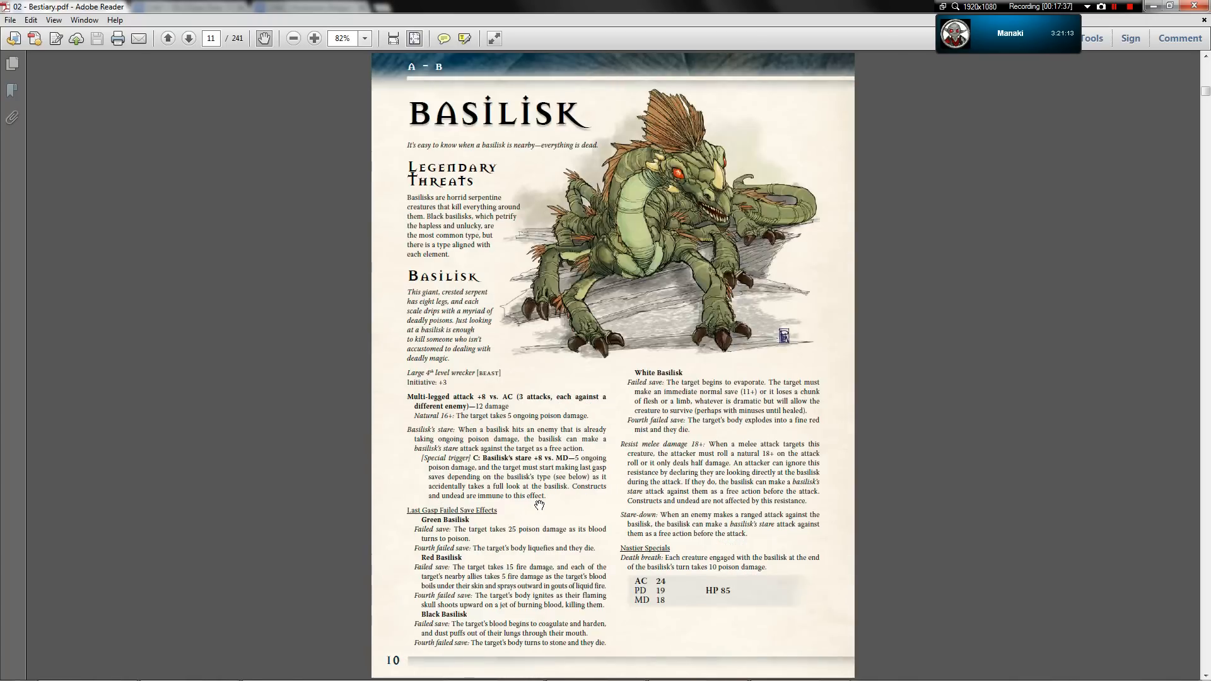
{"action": "left_click", "coordinate": [390, 667]}
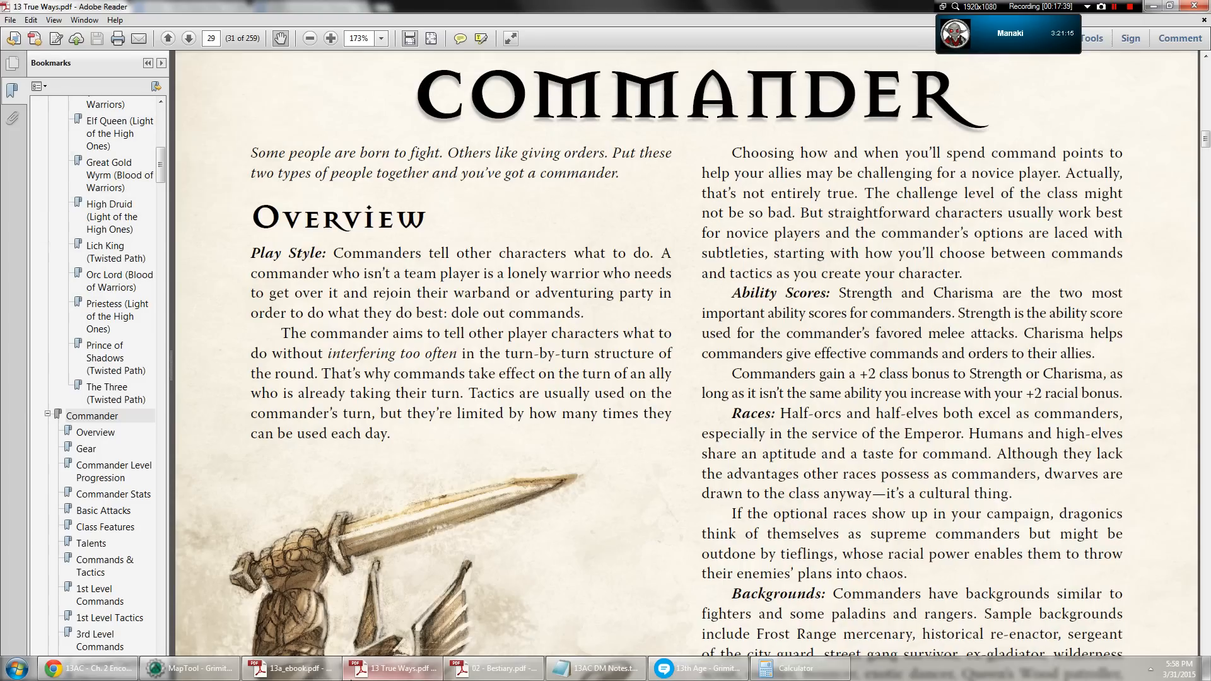
{"action": "left_click", "coordinate": [189, 668]}
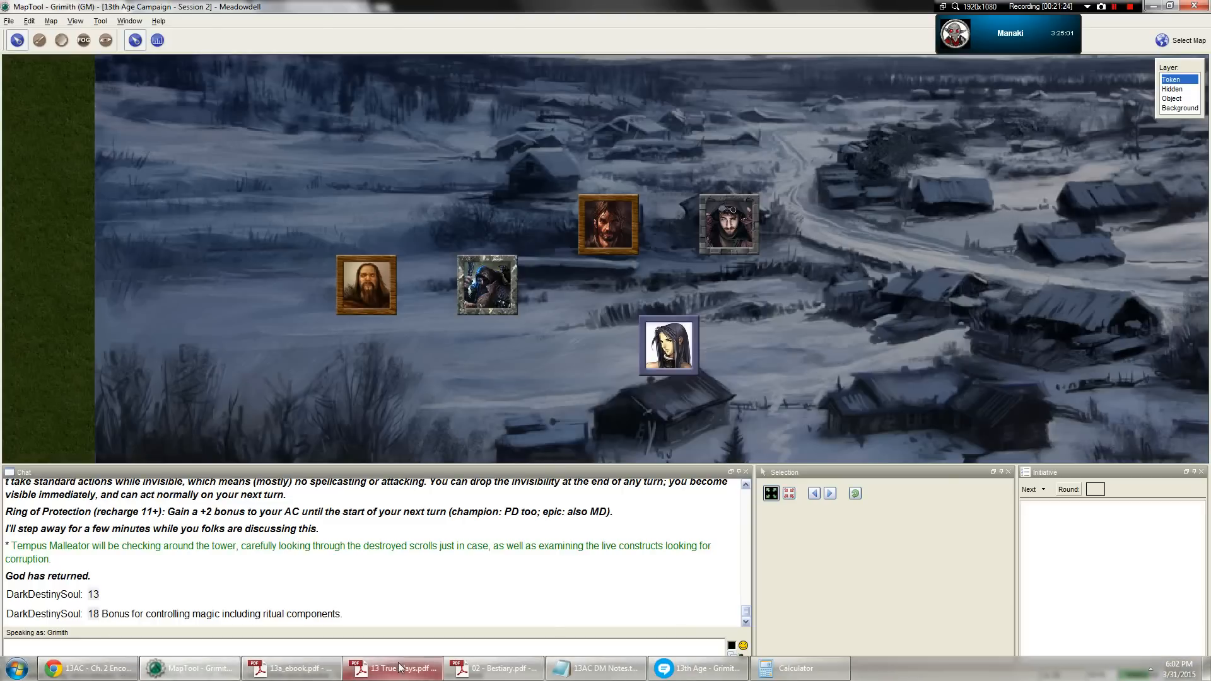
{"action": "left_click", "coordinate": [289, 668]}
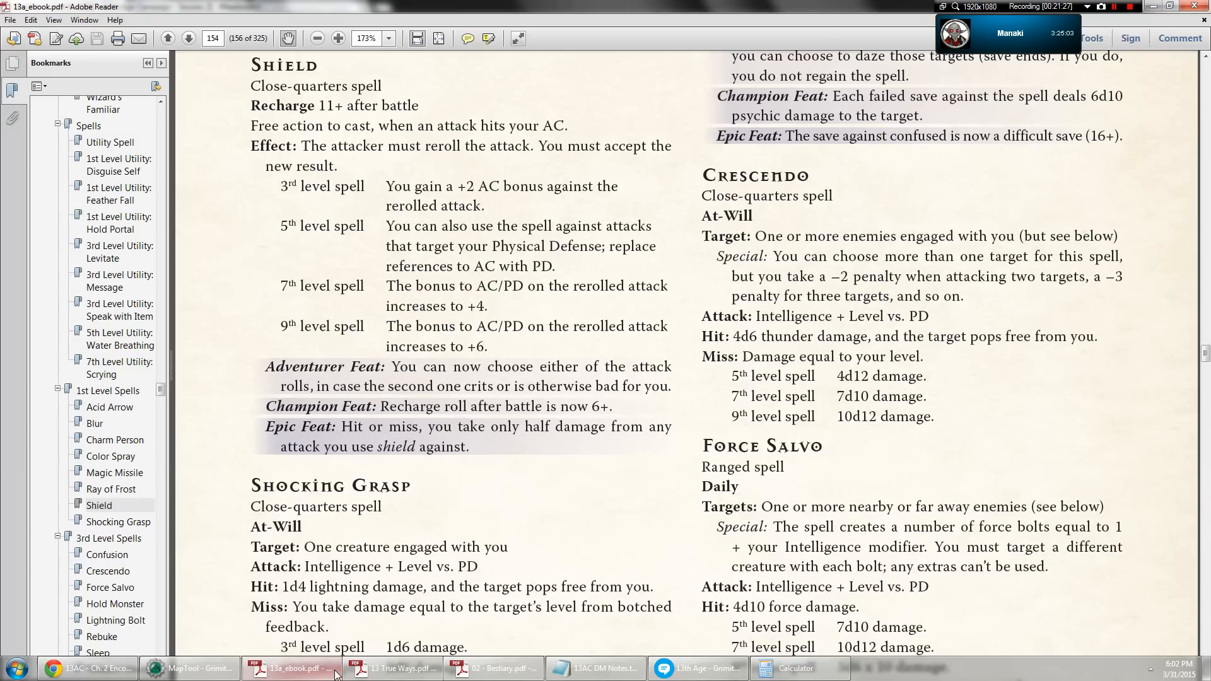
{"action": "left_click", "coordinate": [187, 668]}
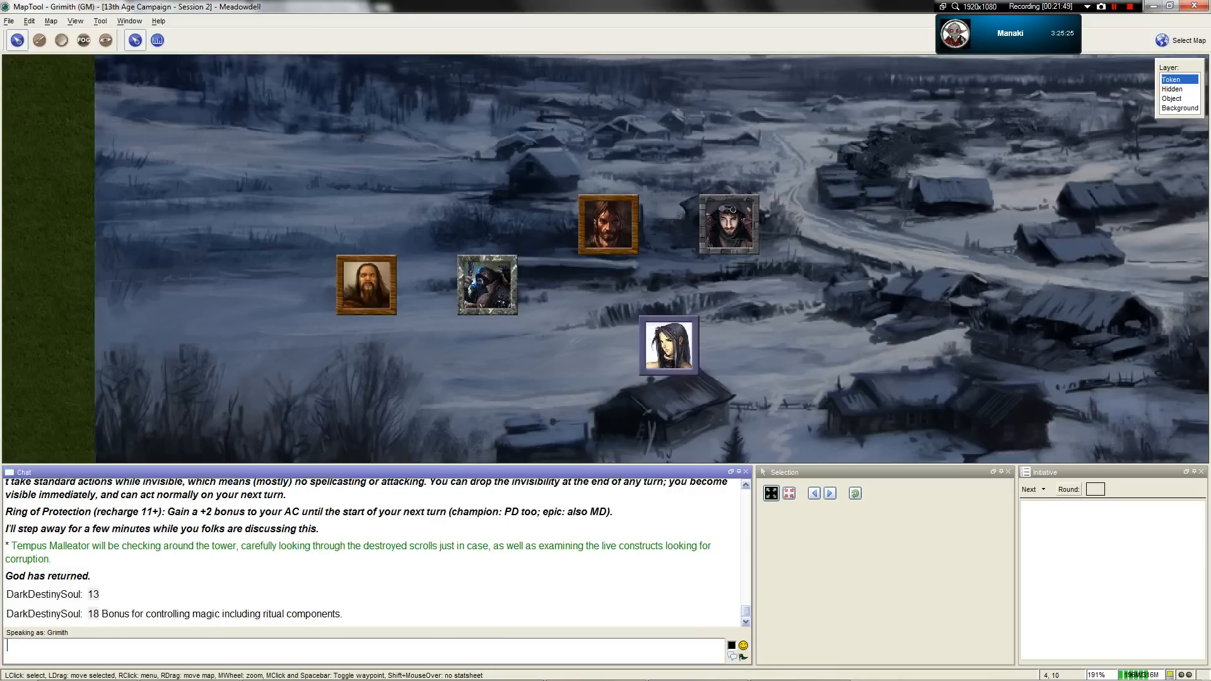
{"action": "type", "text": "/roll 1d"}
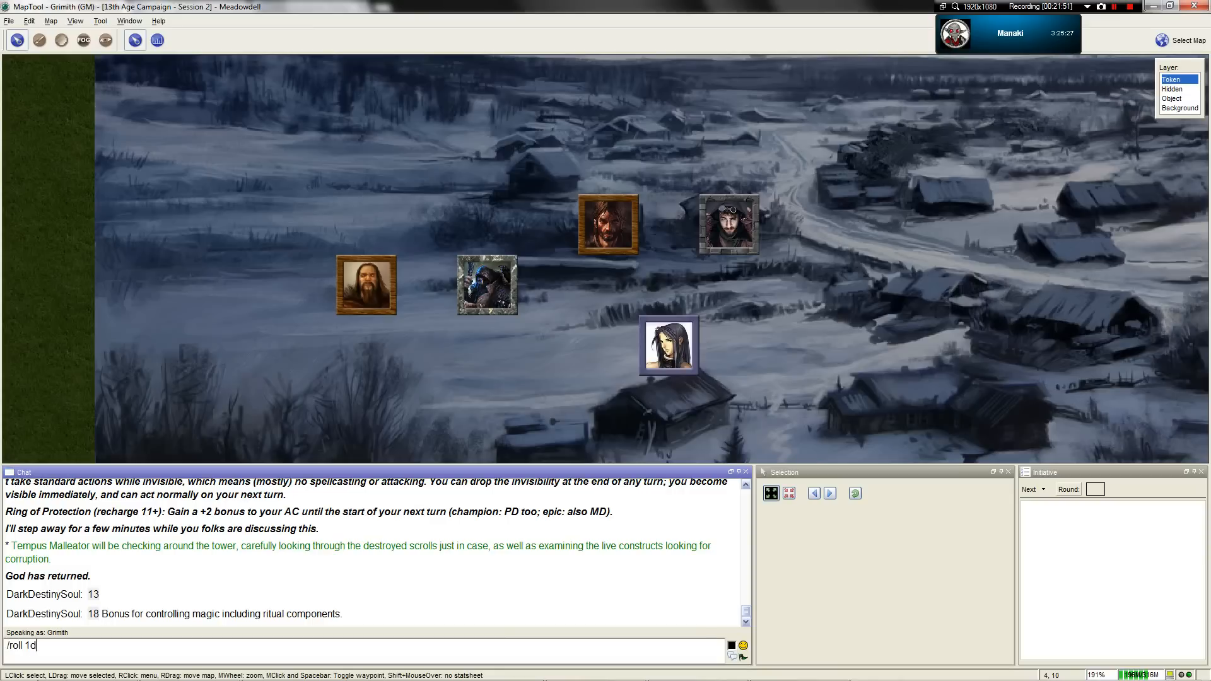
{"action": "key", "text": "Return"}
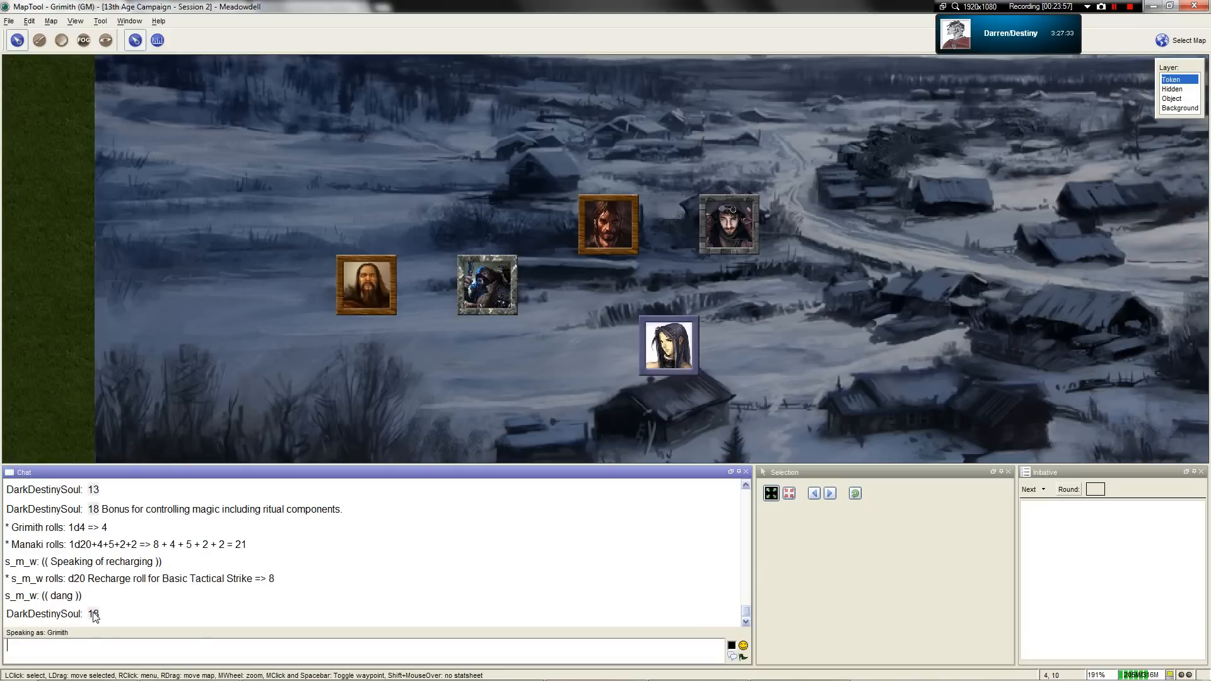
{"action": "mouse_move", "coordinate": [92, 614]}
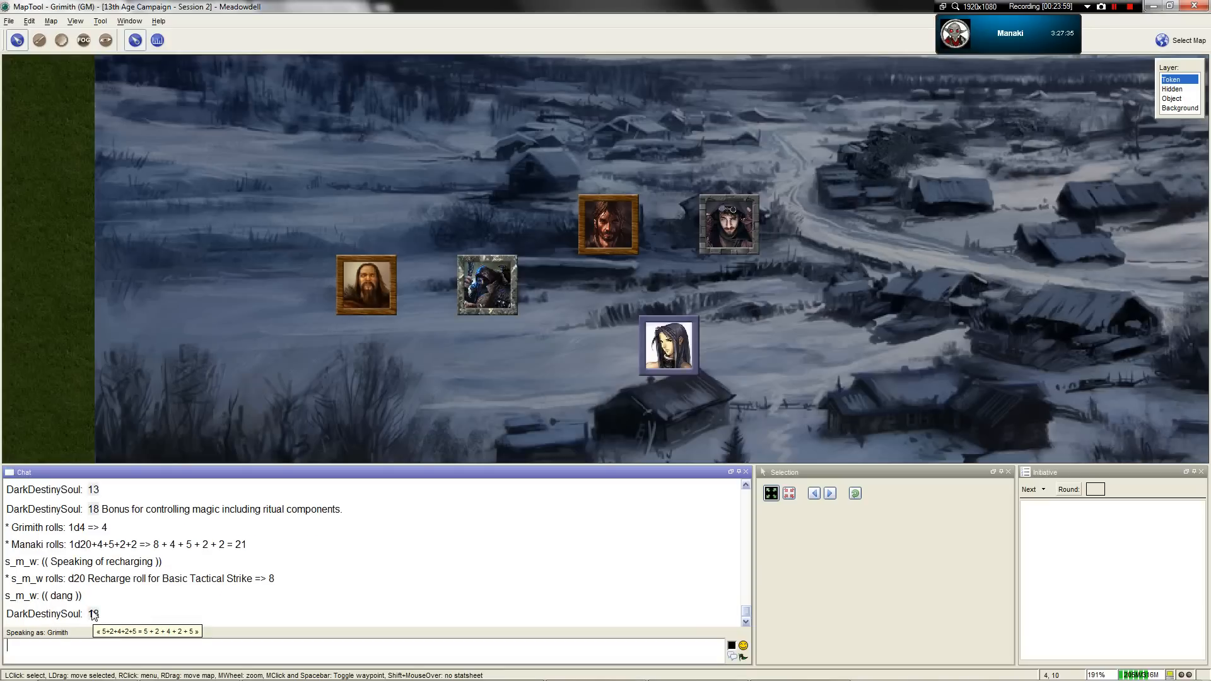